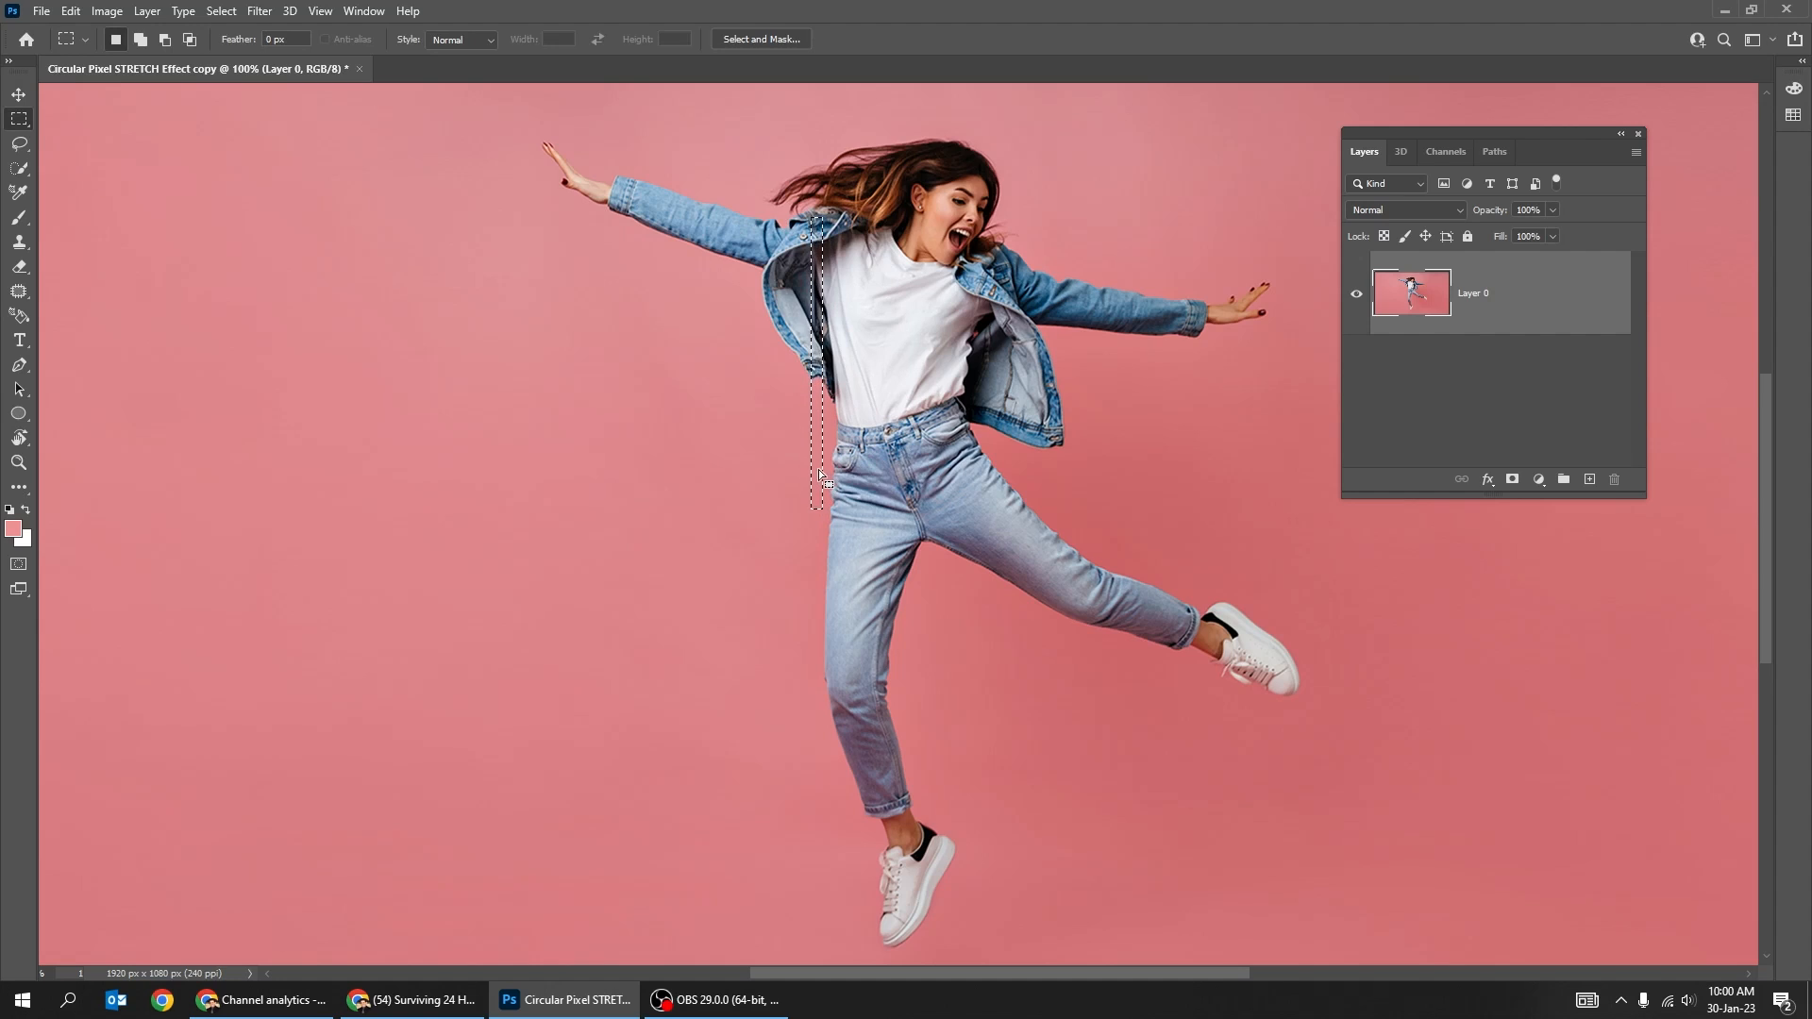
Copy the thin torso strip to a new layer and stretch it into a wide horizontal band
key(ctrl+j)
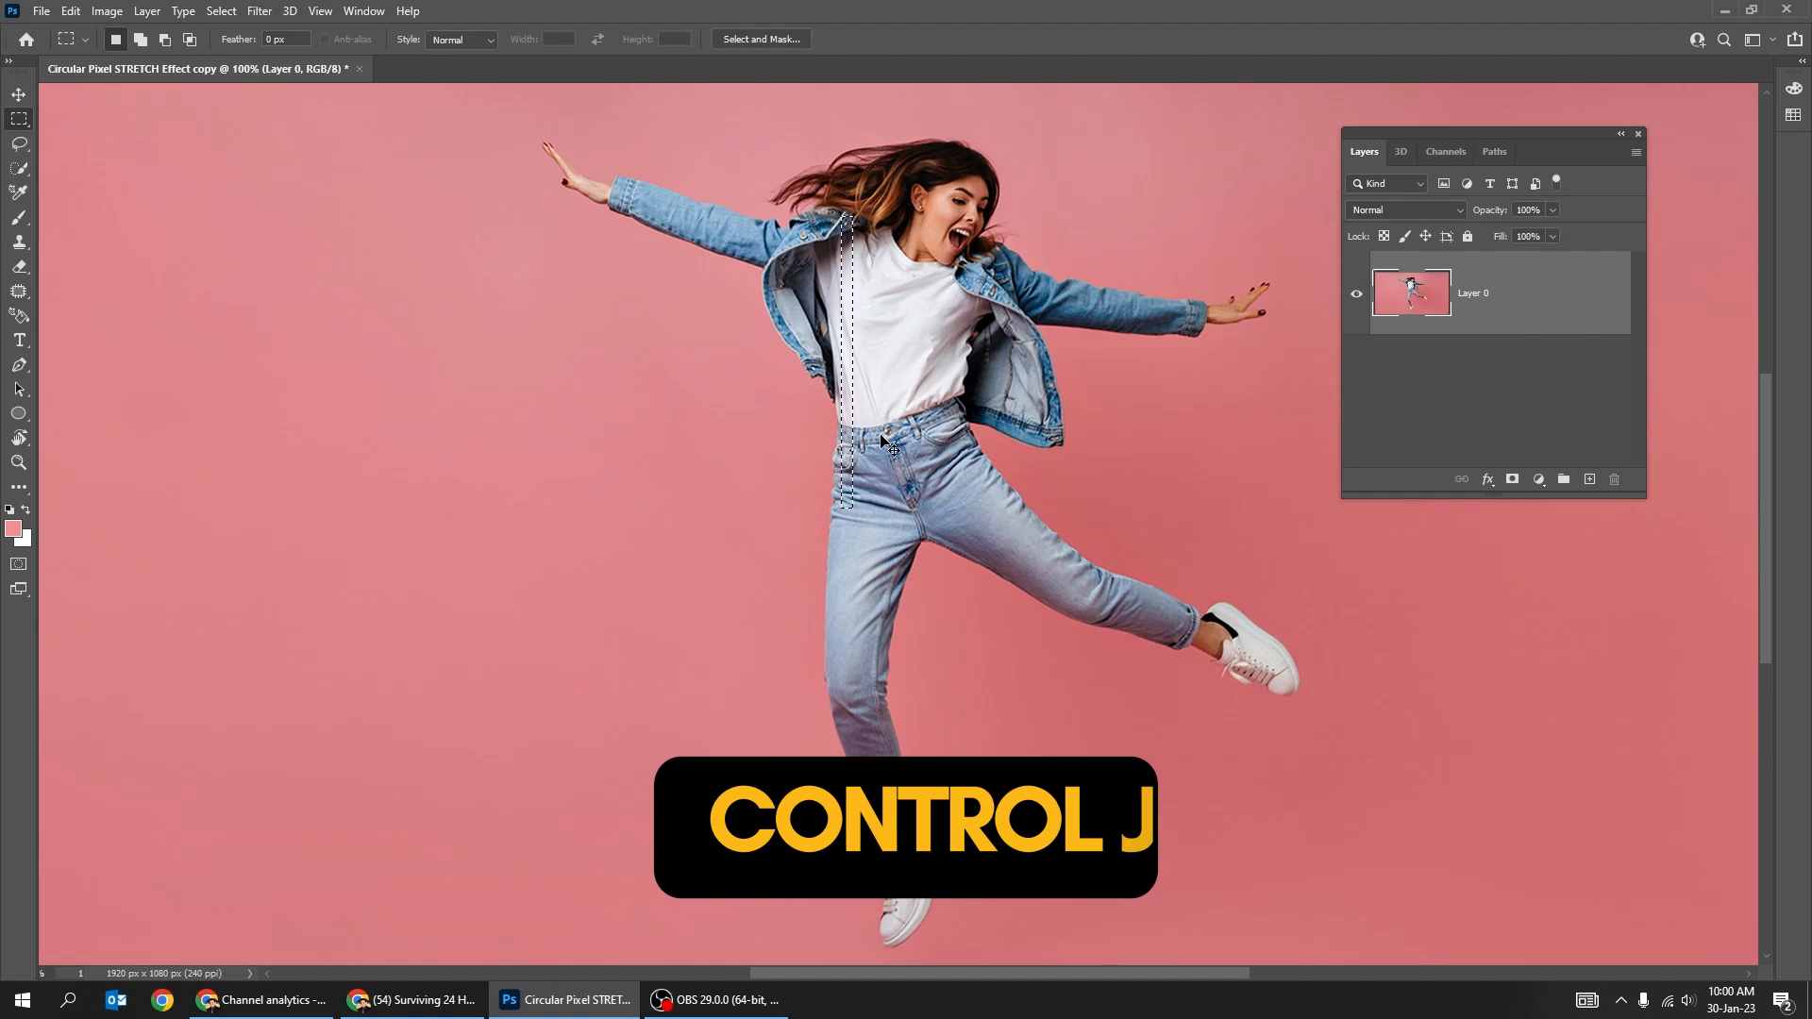
key(ctrl+j)
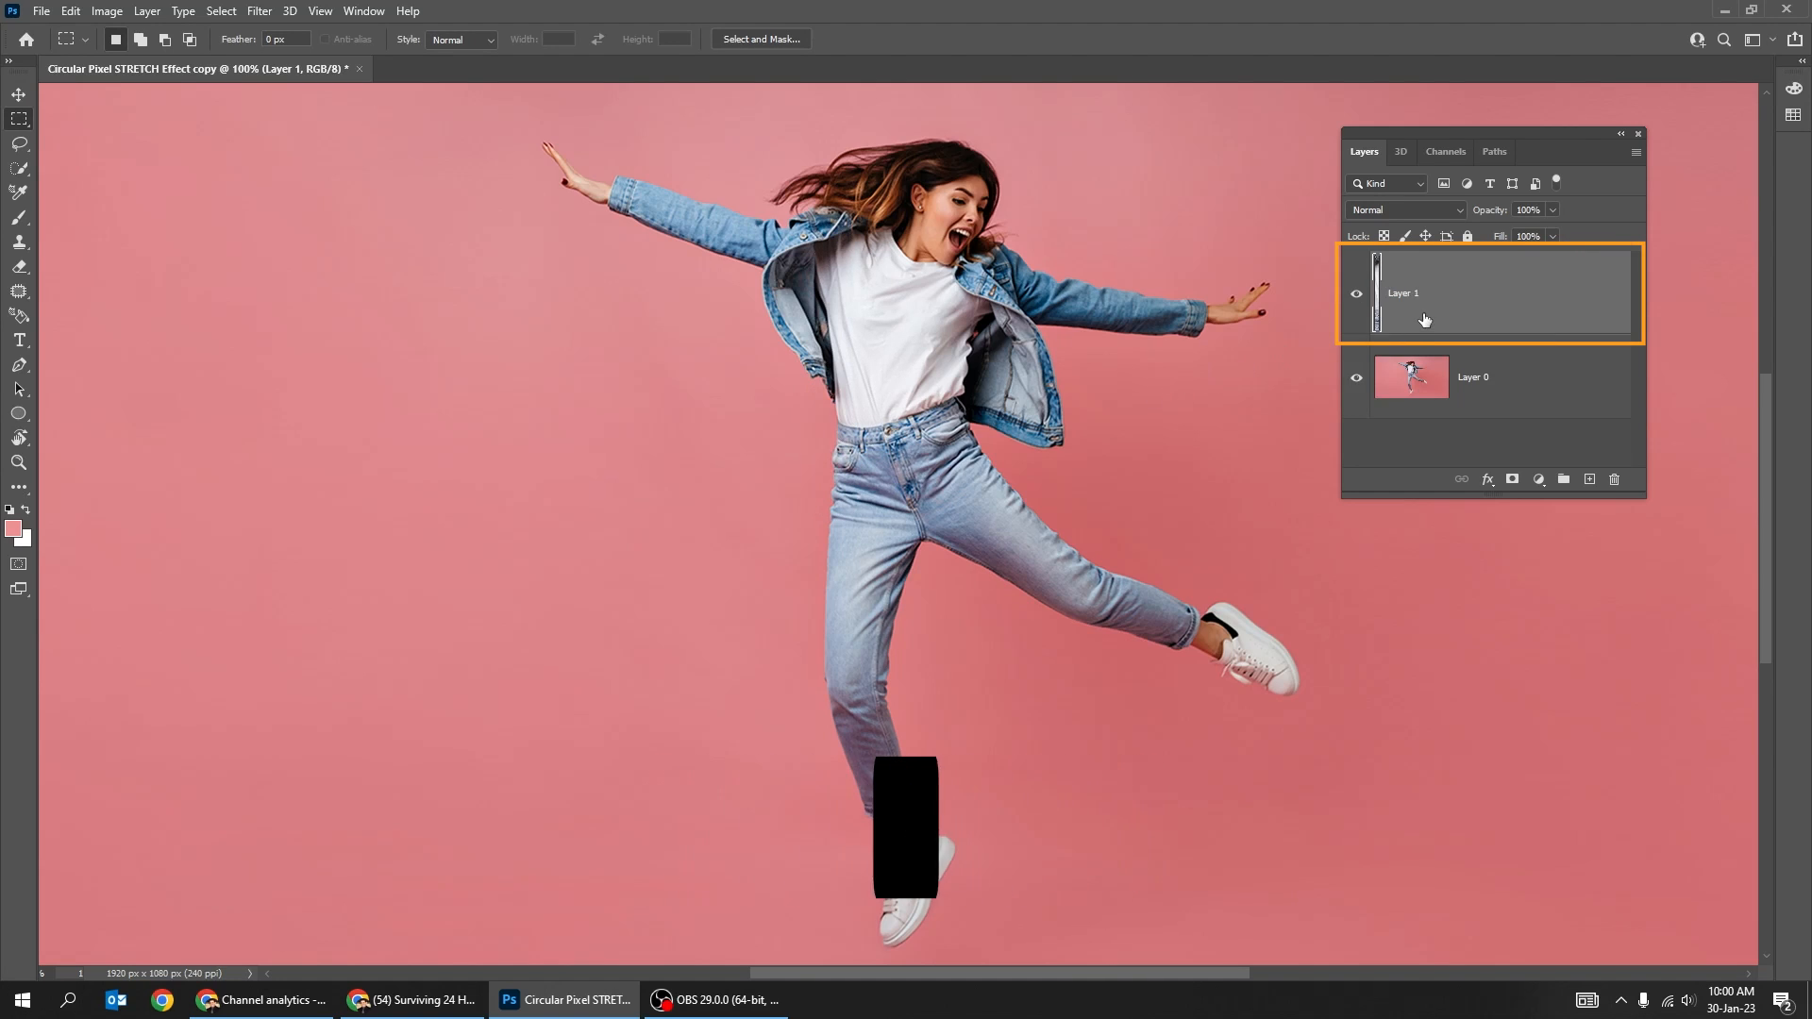
key(ctrl+t)
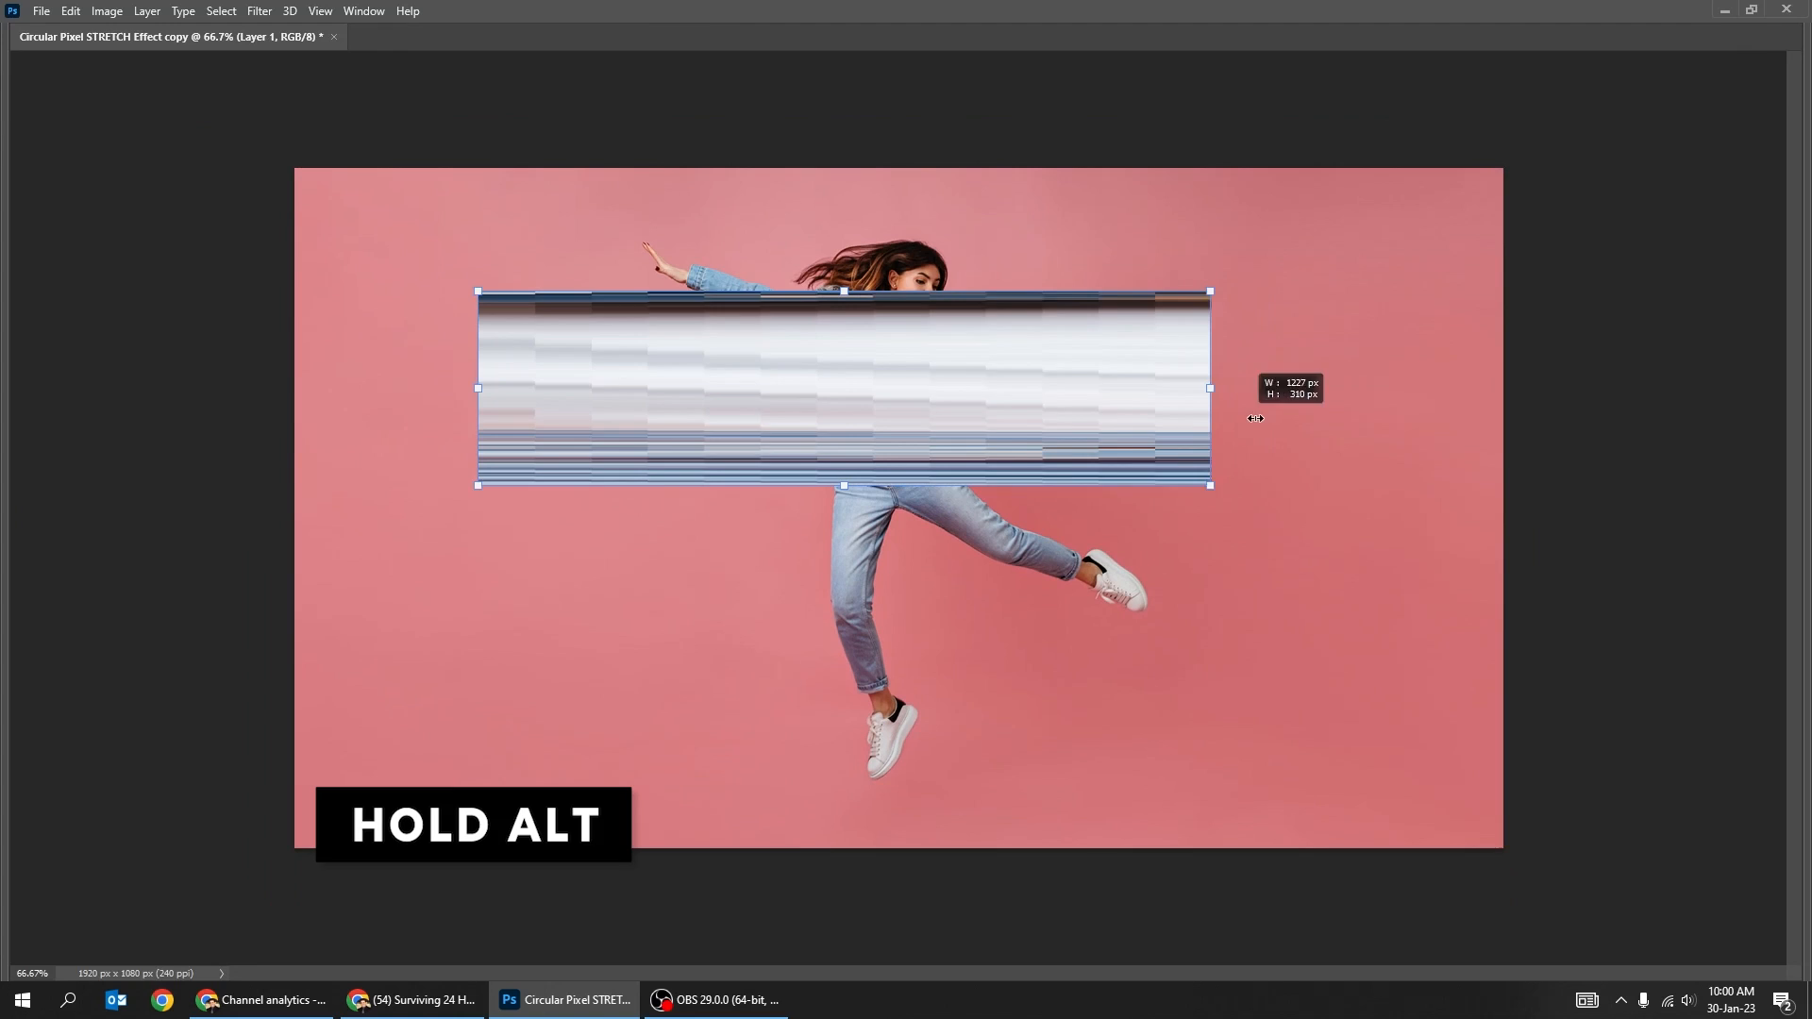
drag(1211, 388, 1528, 388)
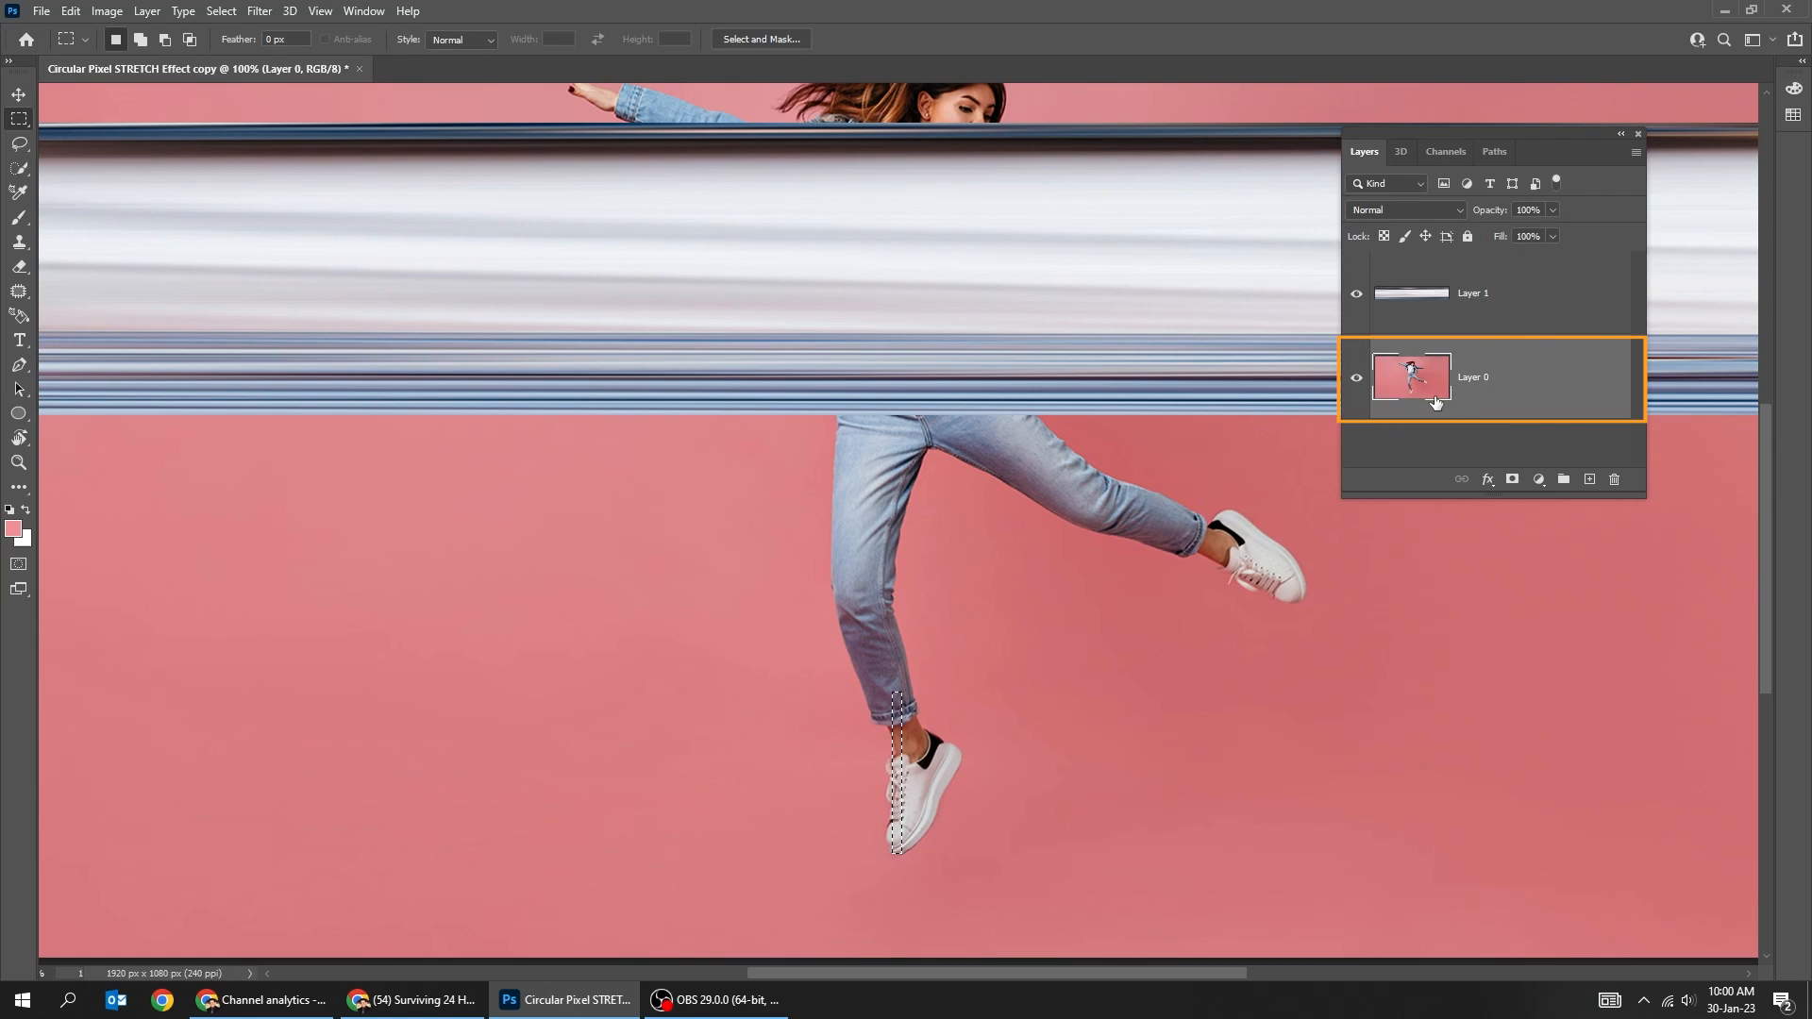
Copy a thin strip from the legs to its own layer and stretch it horizontally
key(ctrl+j)
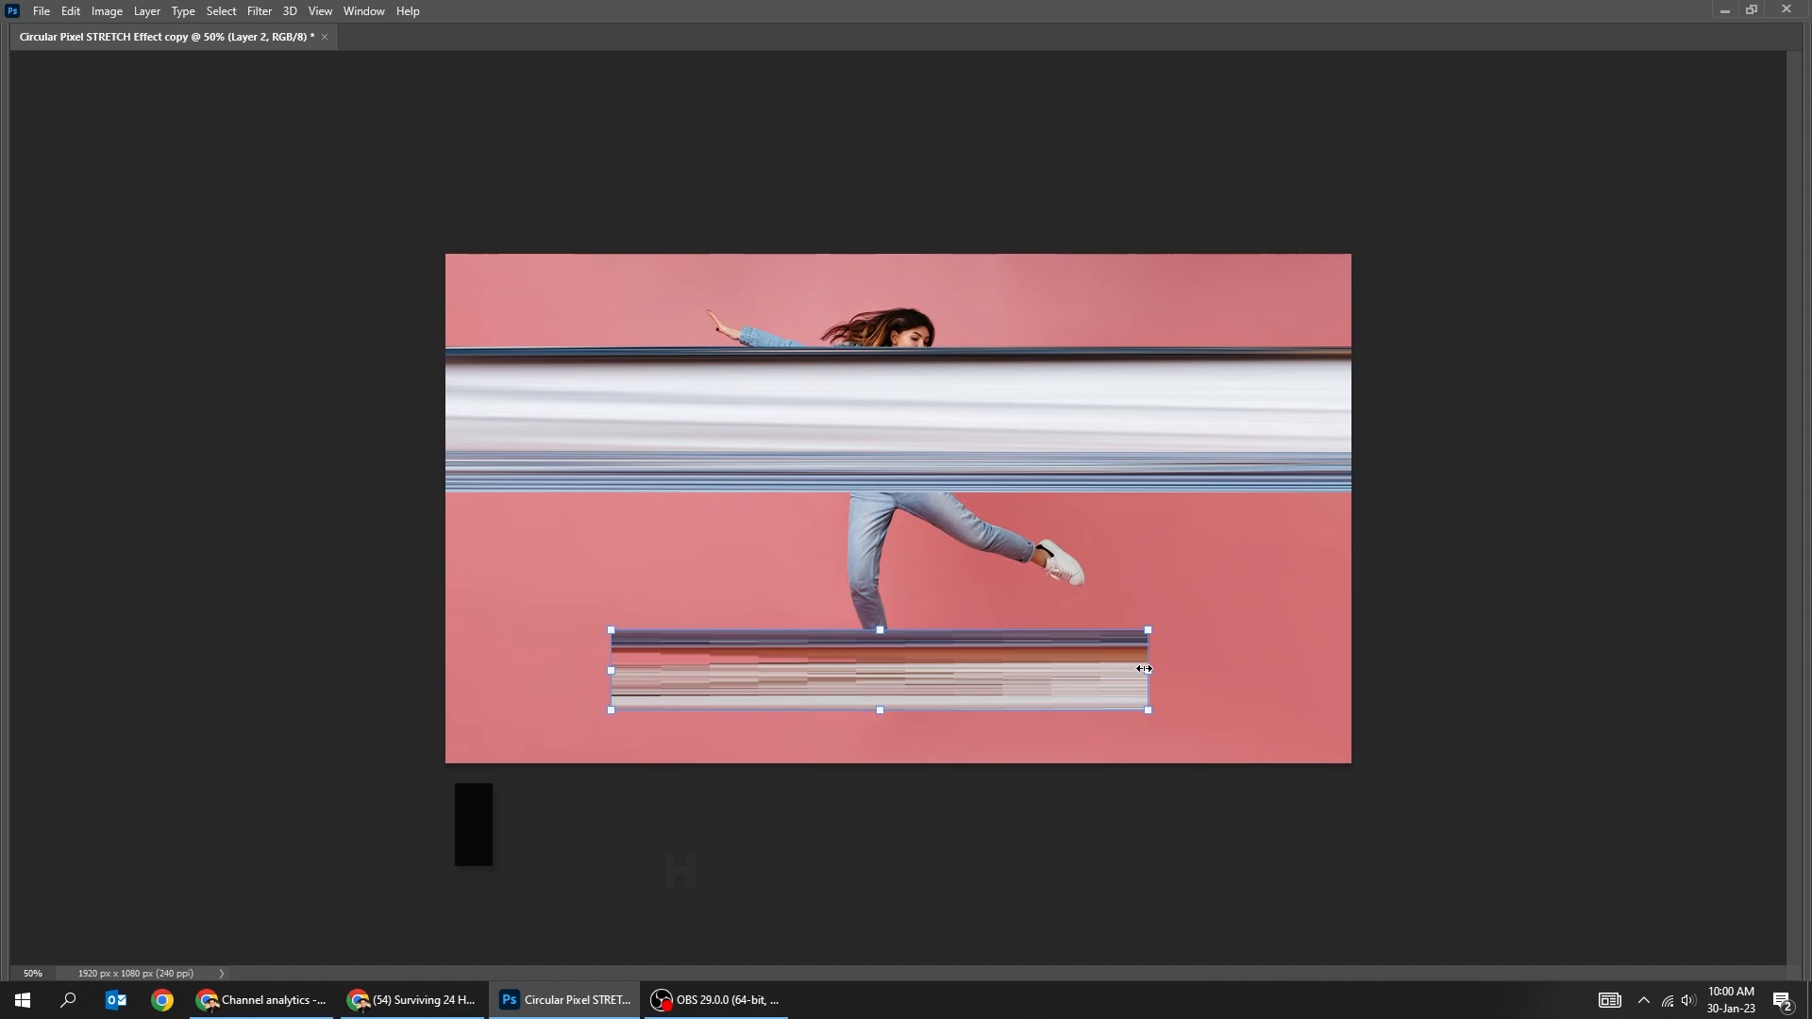
drag(1147, 668, 1349, 682)
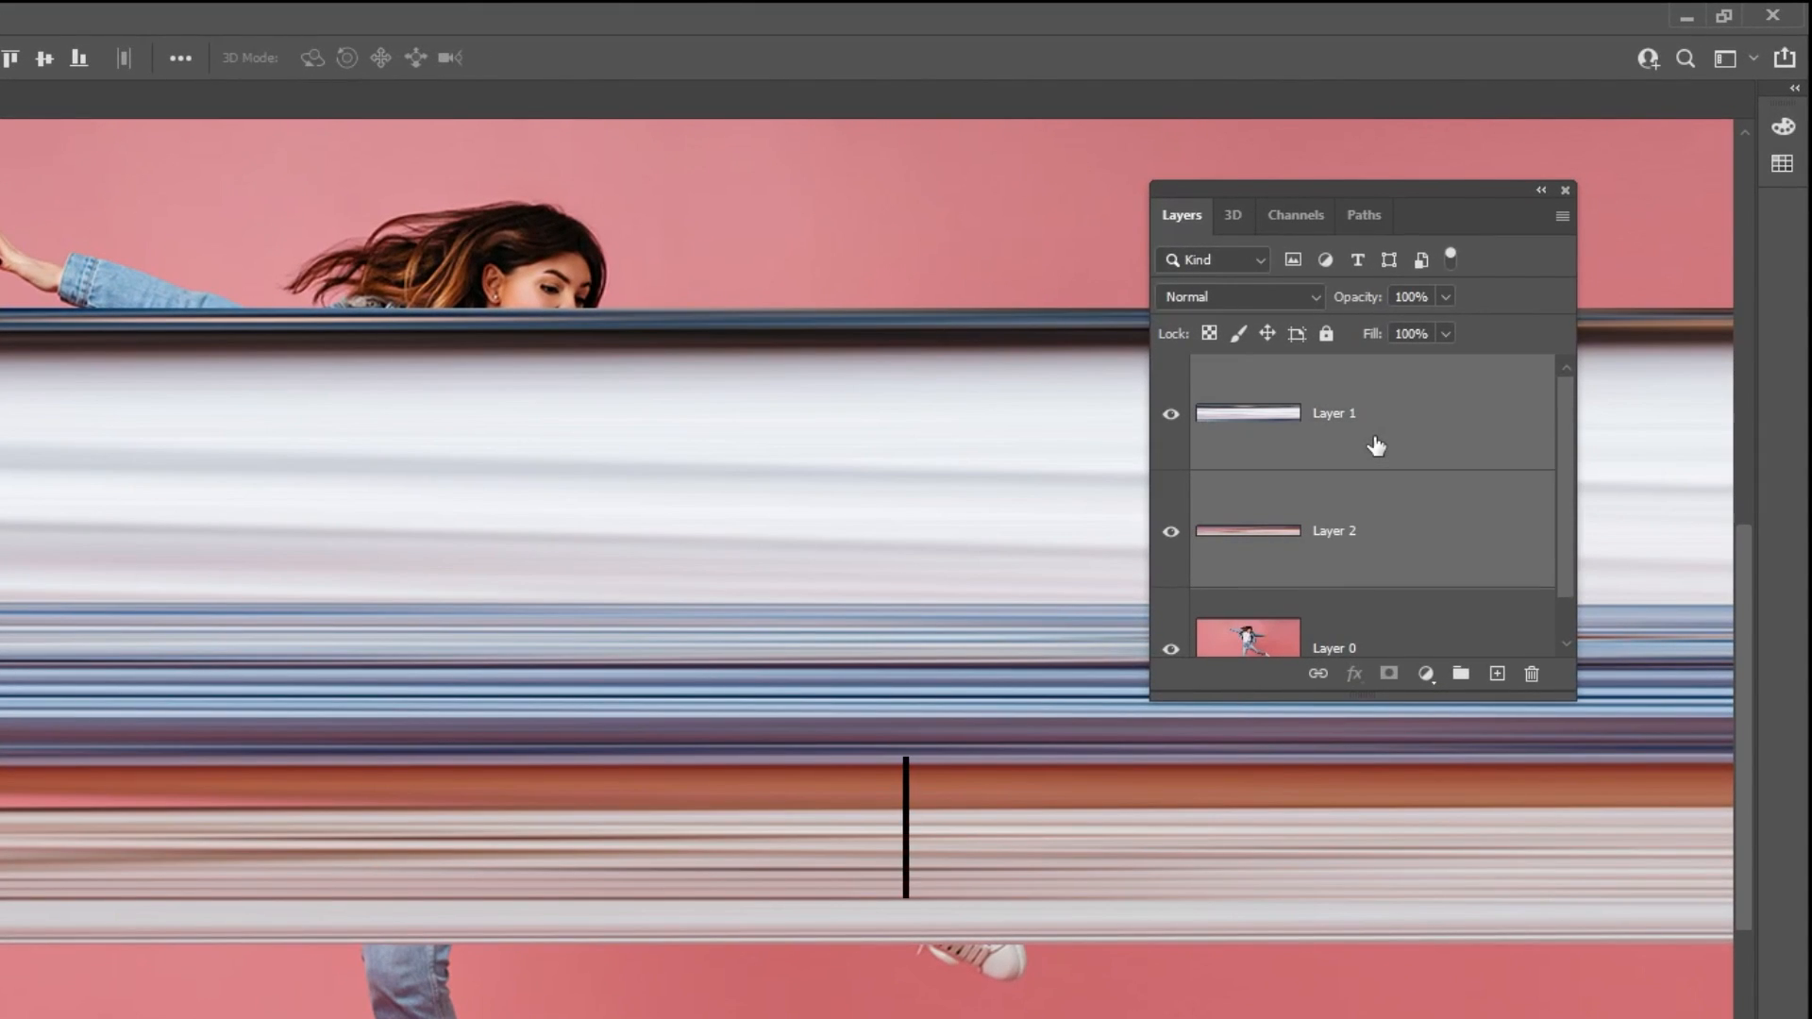
Merge the two band layers with Ctrl+E, then Select All and Image > Crop
key(ctrl+e)
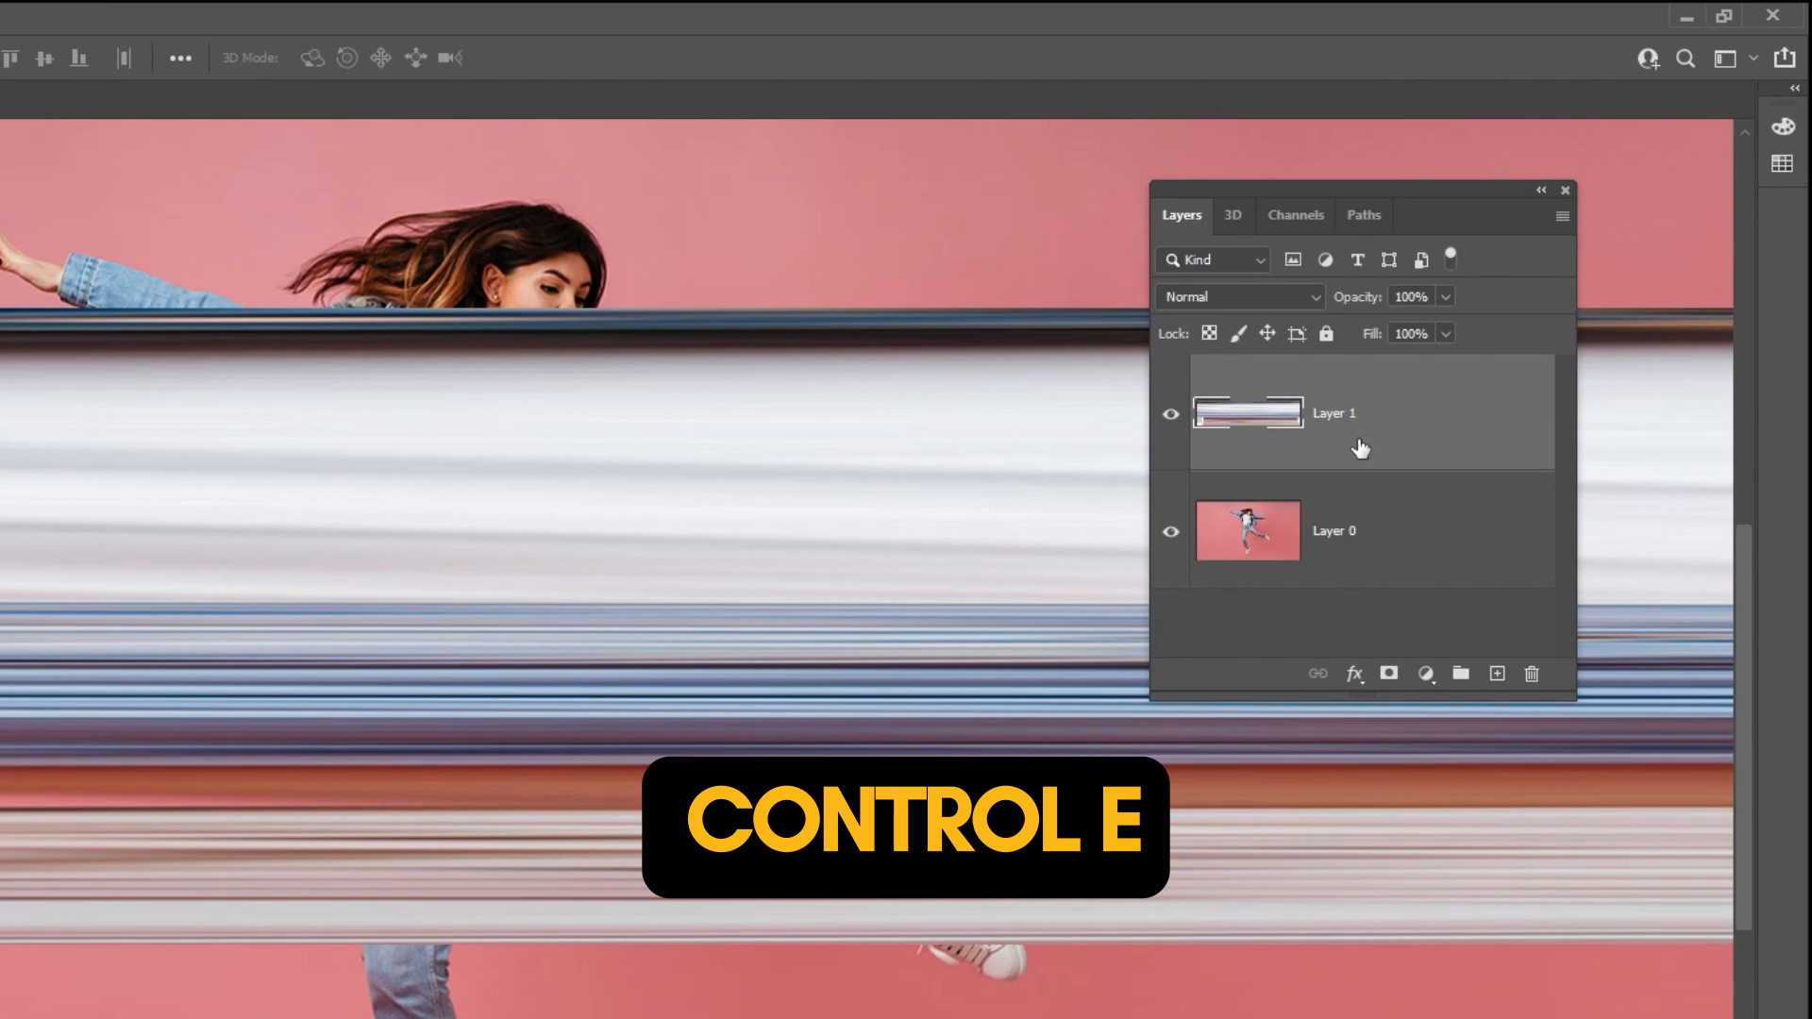
key(ctrl+e)
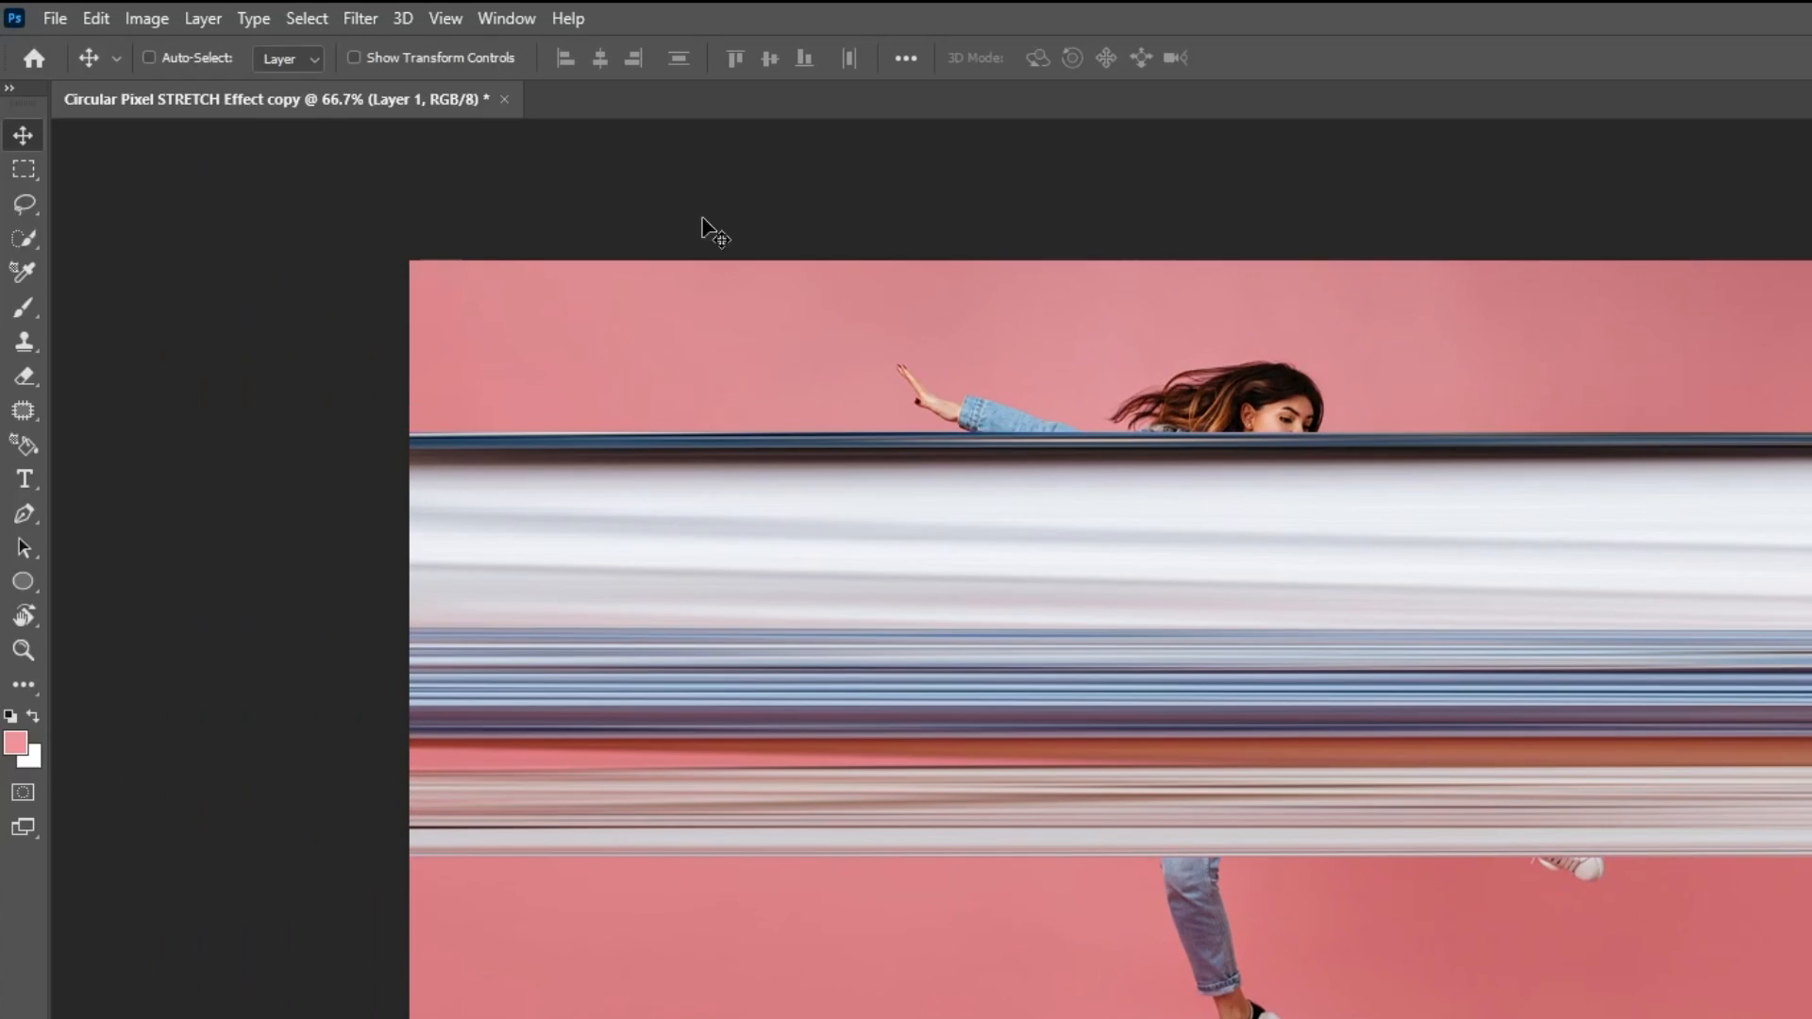
click(306, 17)
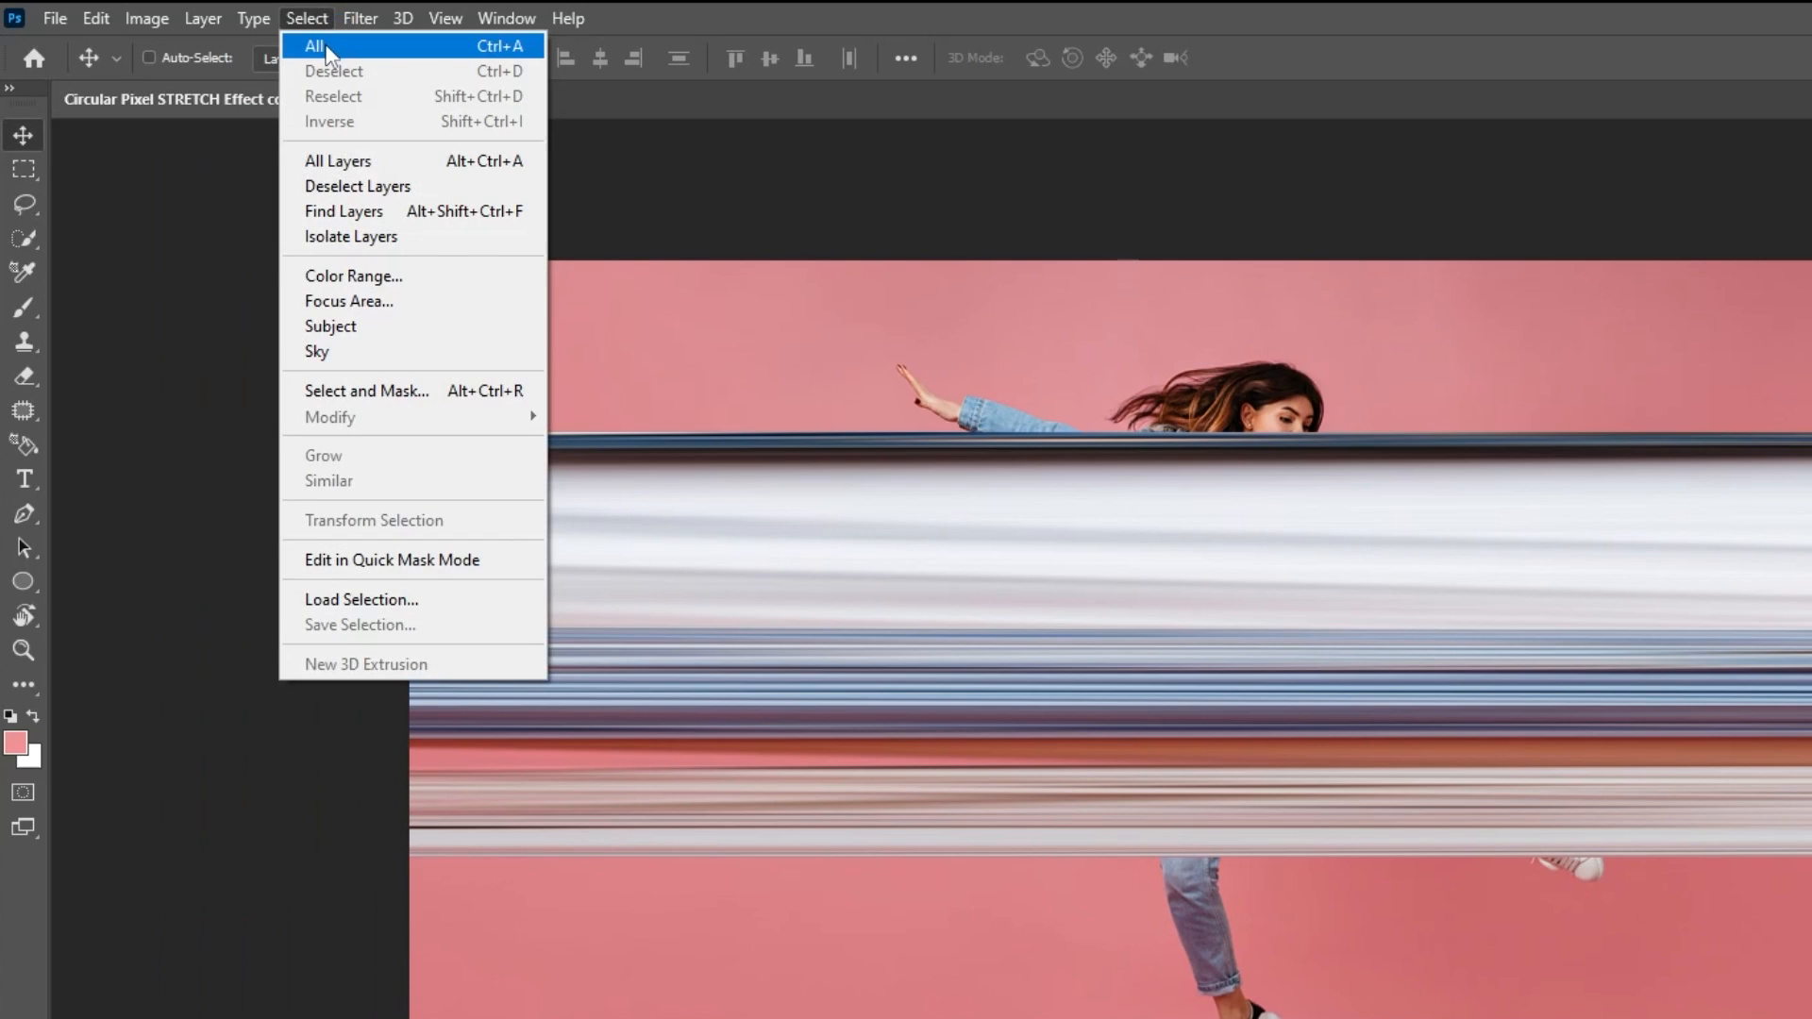
click(313, 45)
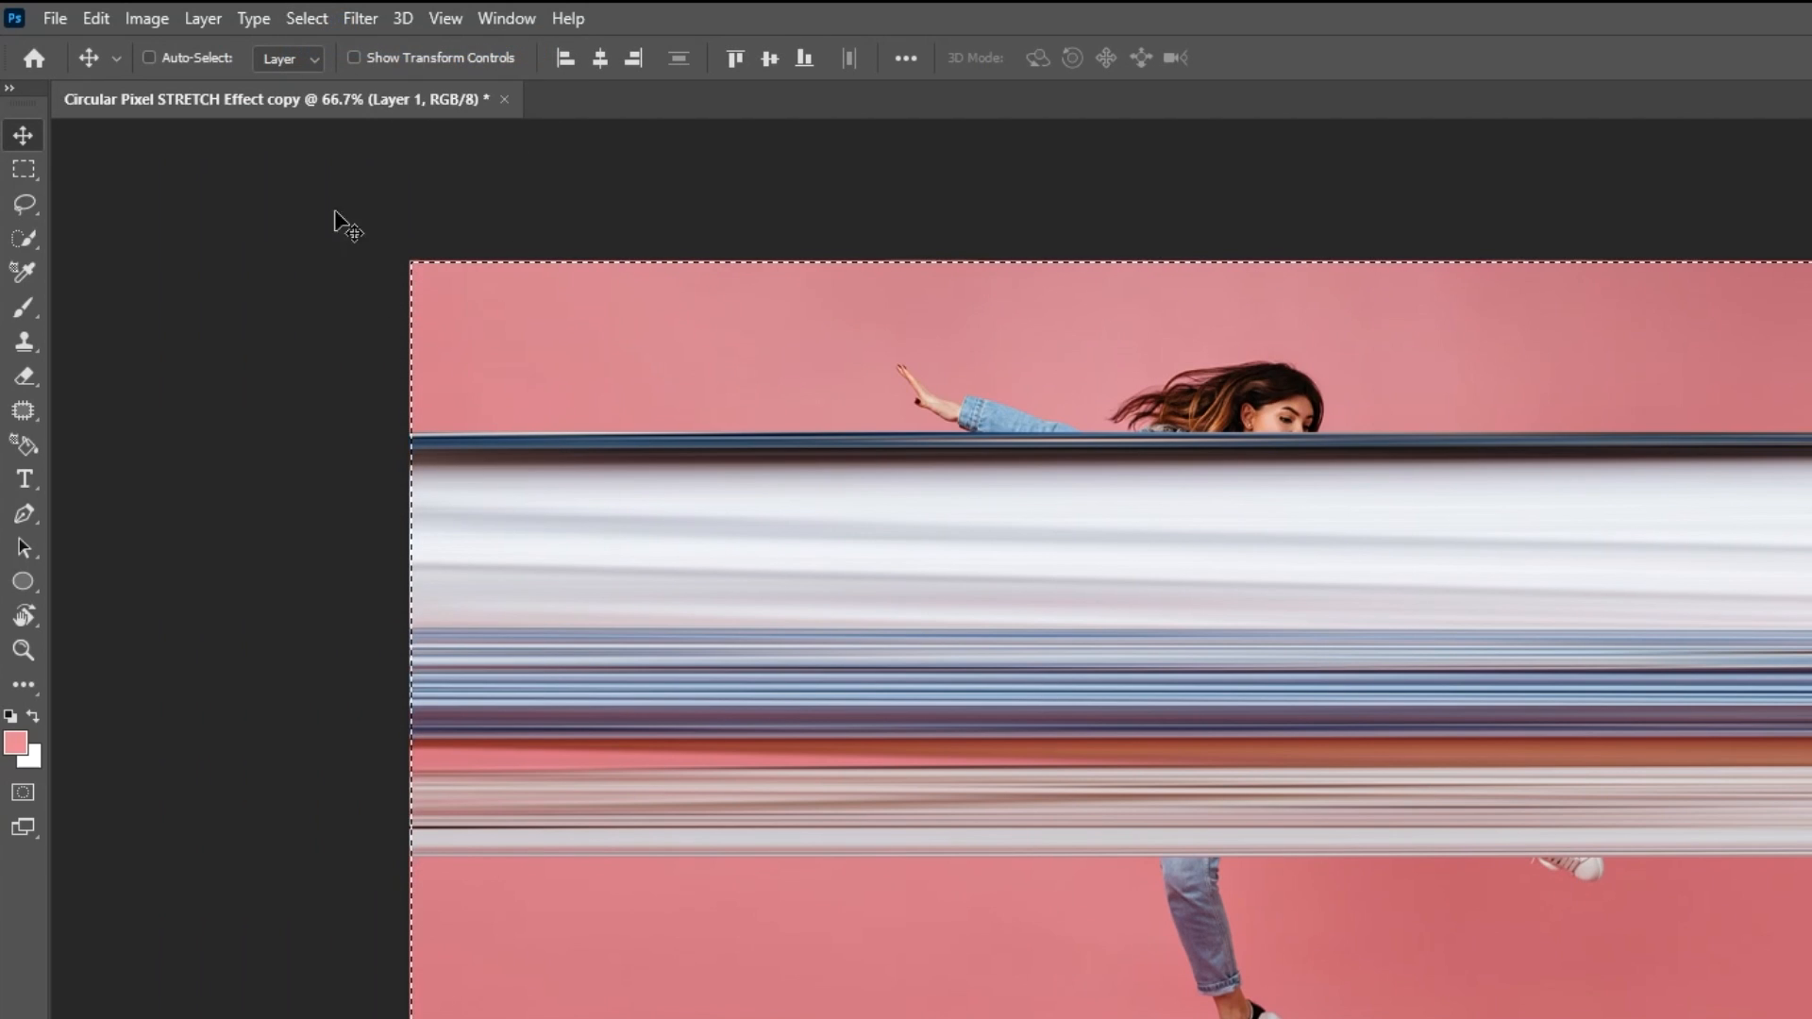
click(146, 17)
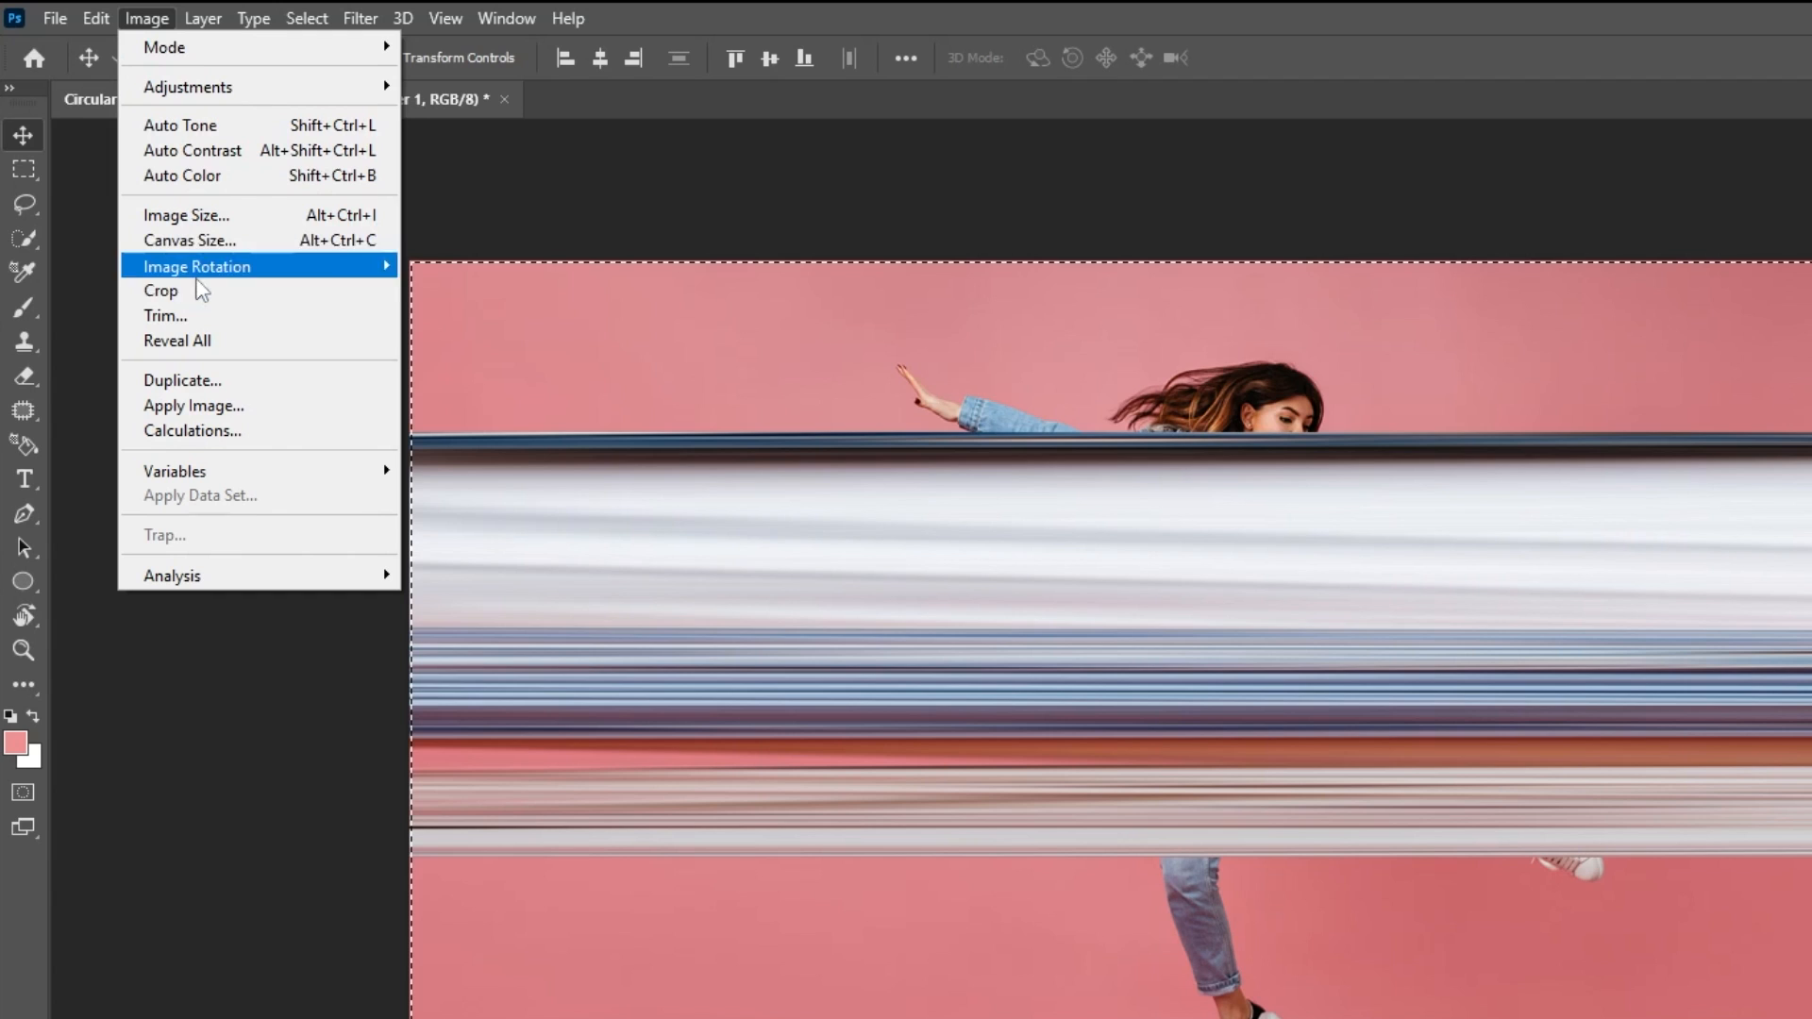
click(835, 506)
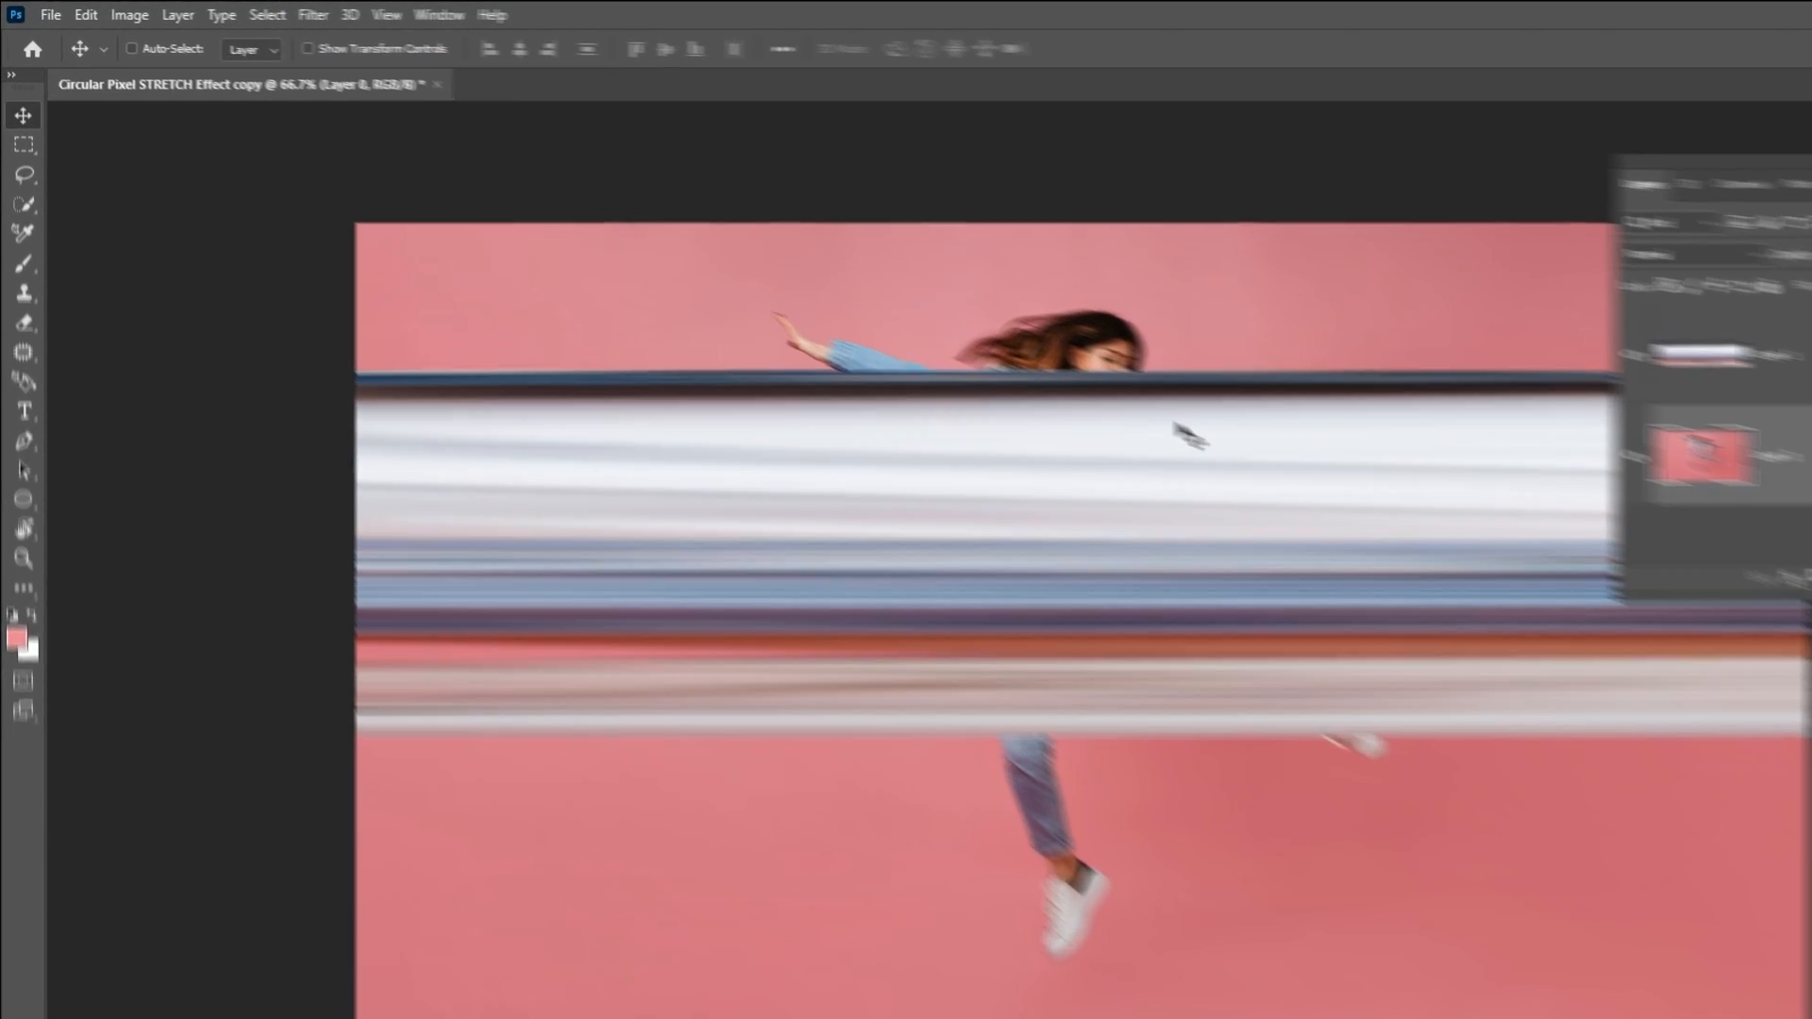
Mask the woman using Select Subject and add a solid pink Color Fill background layer
click(310, 17)
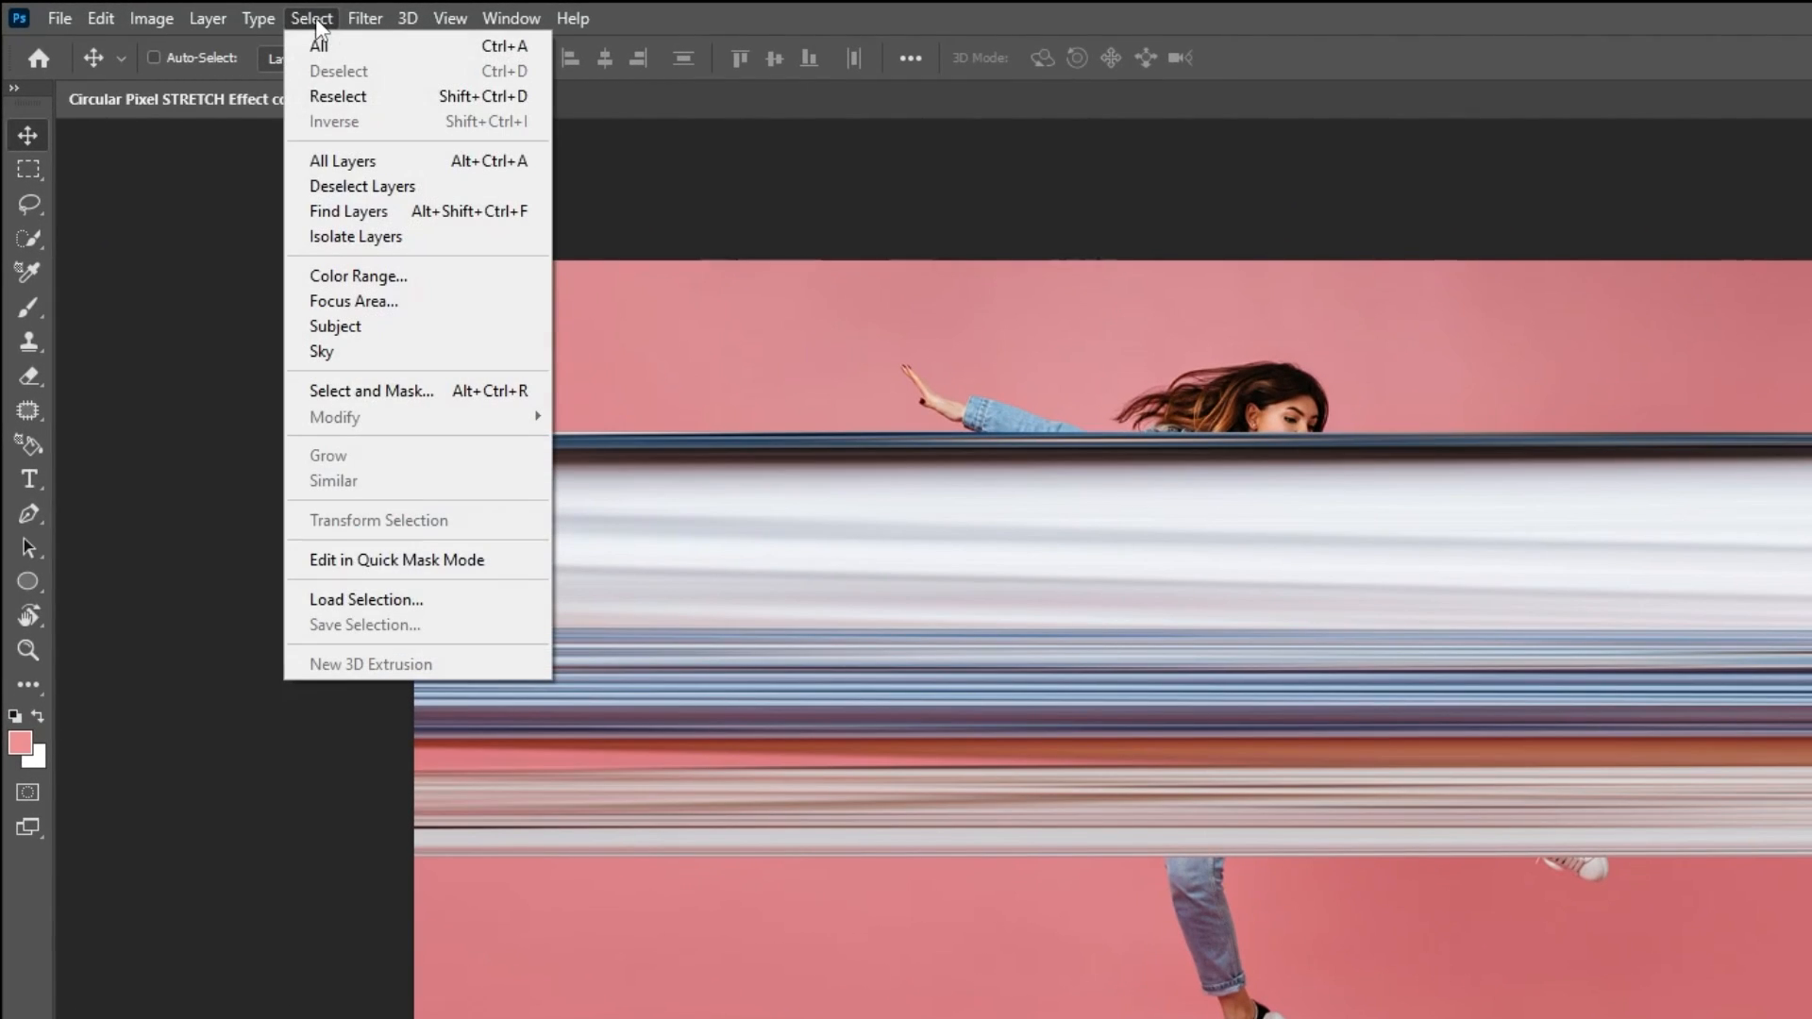
click(335, 325)
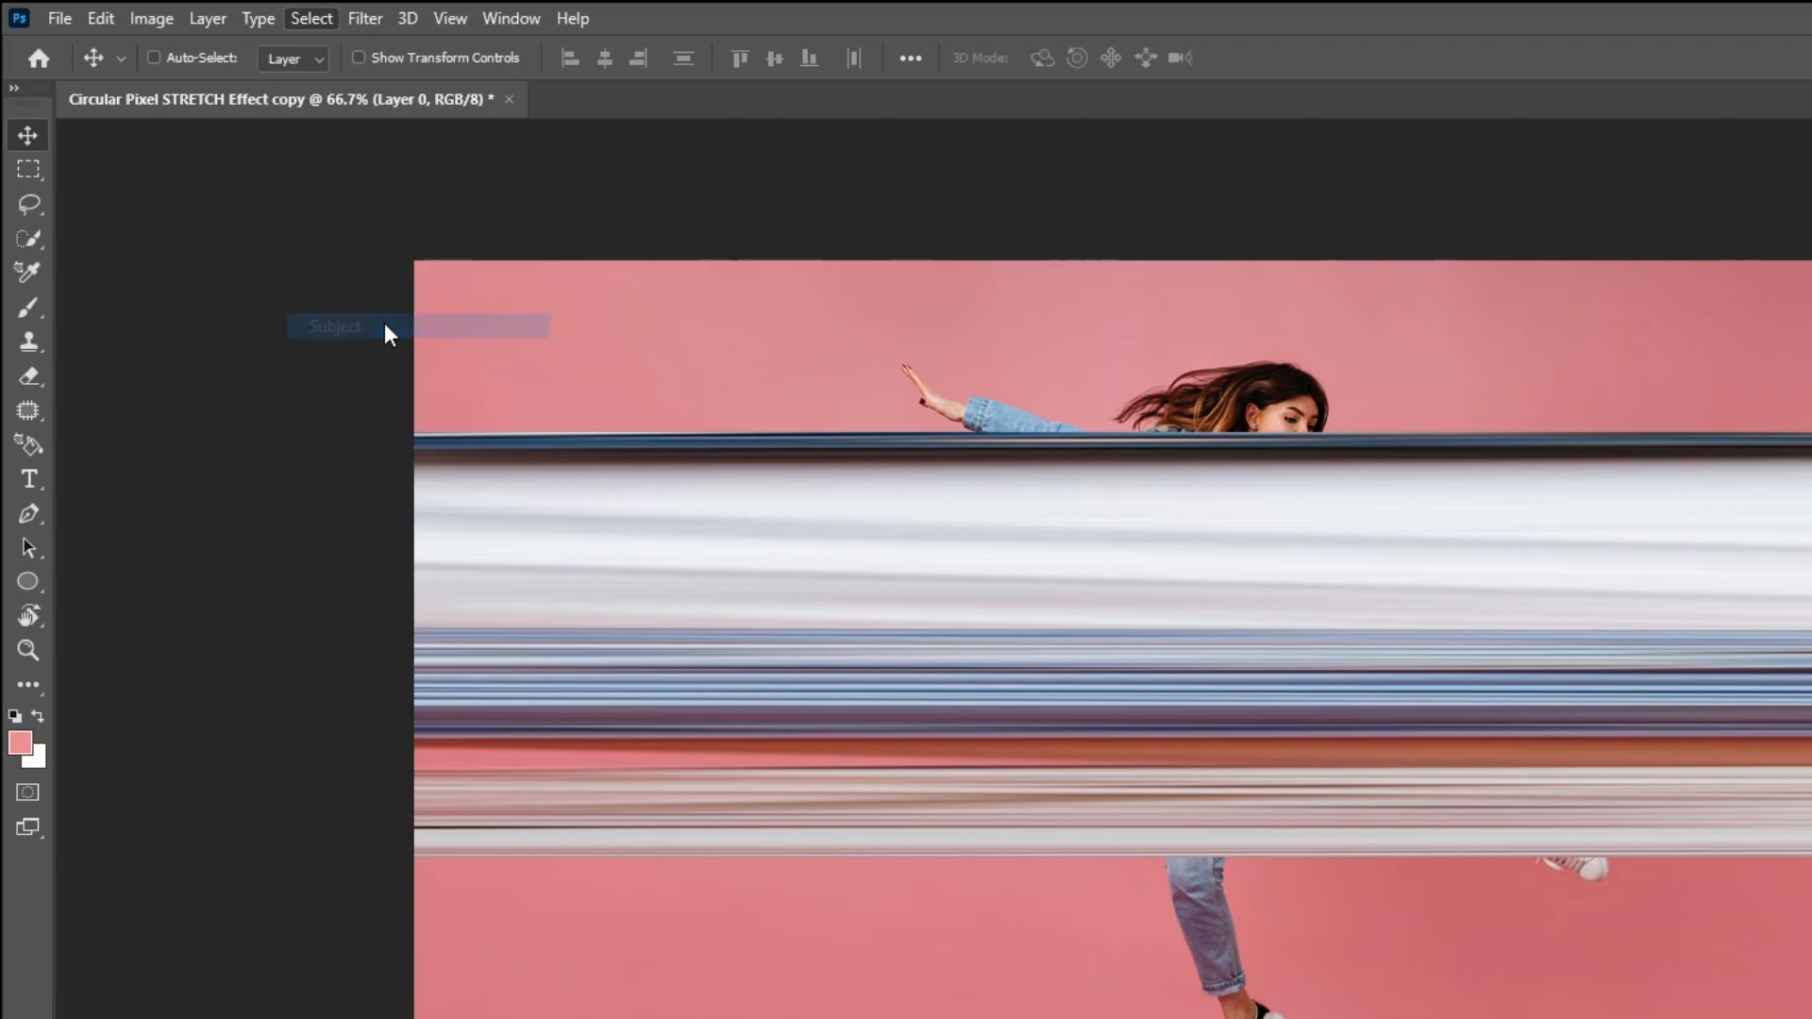
click(336, 327)
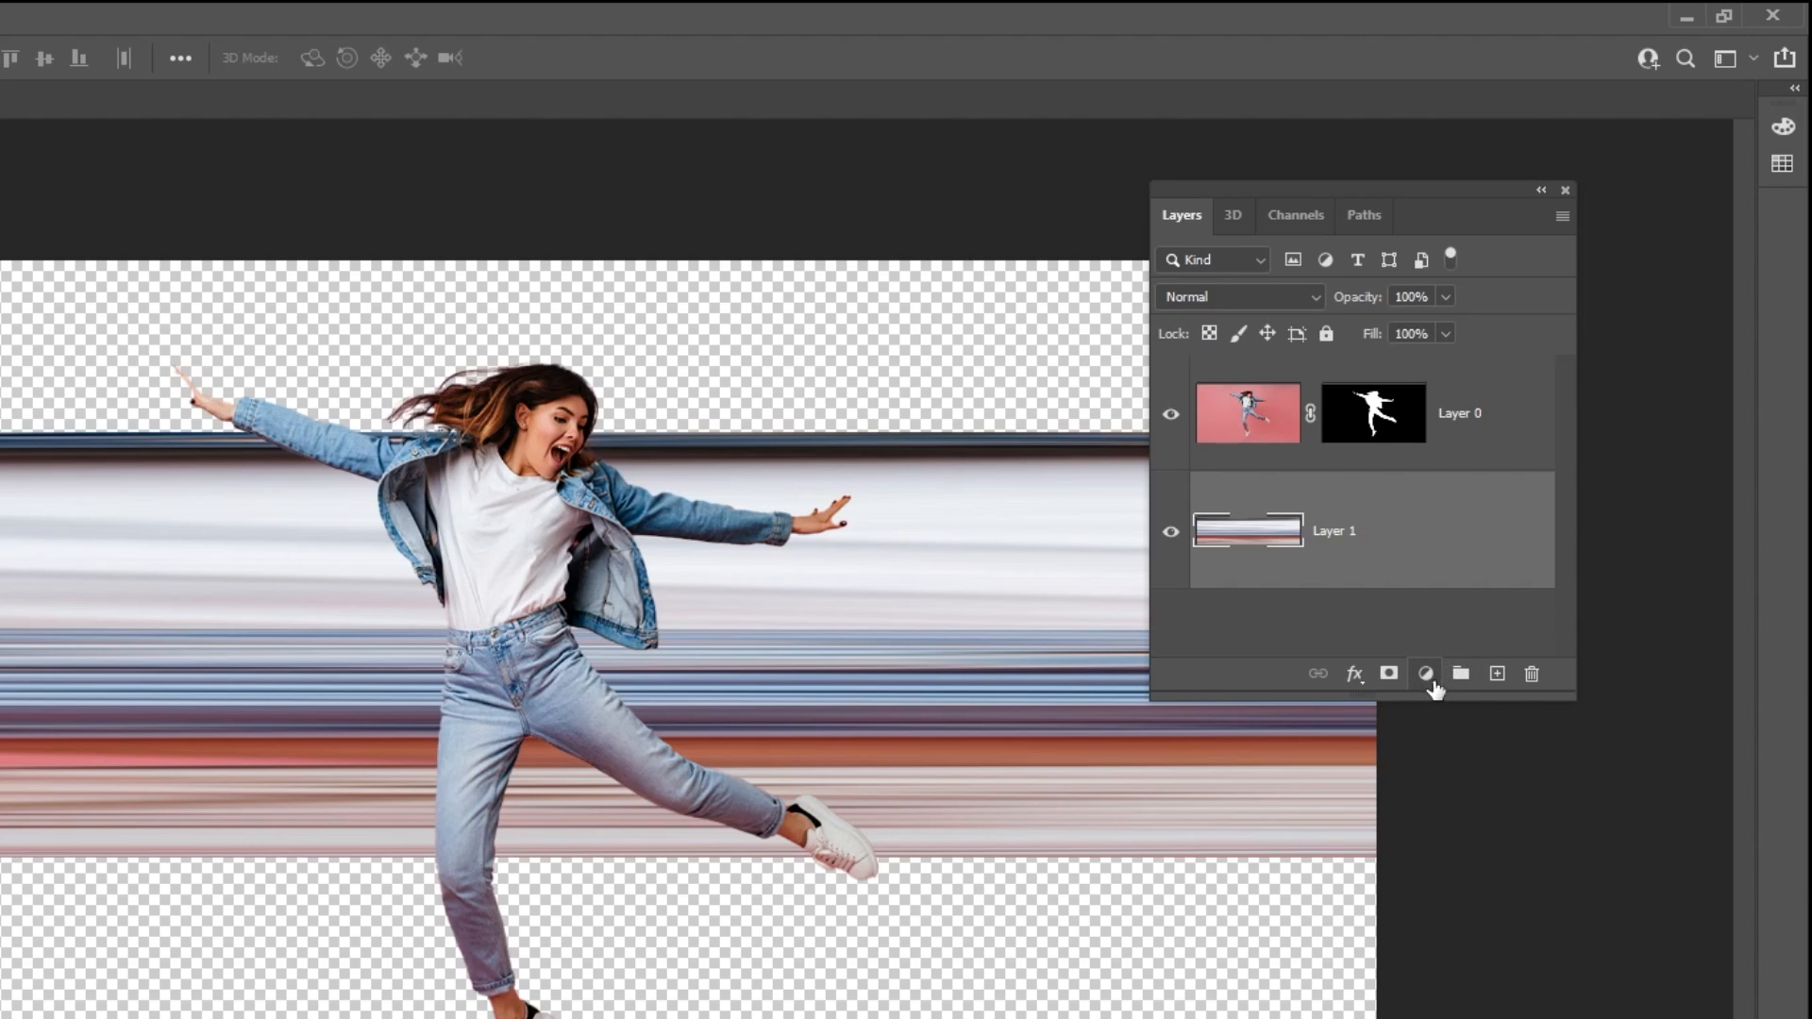
click(1426, 674)
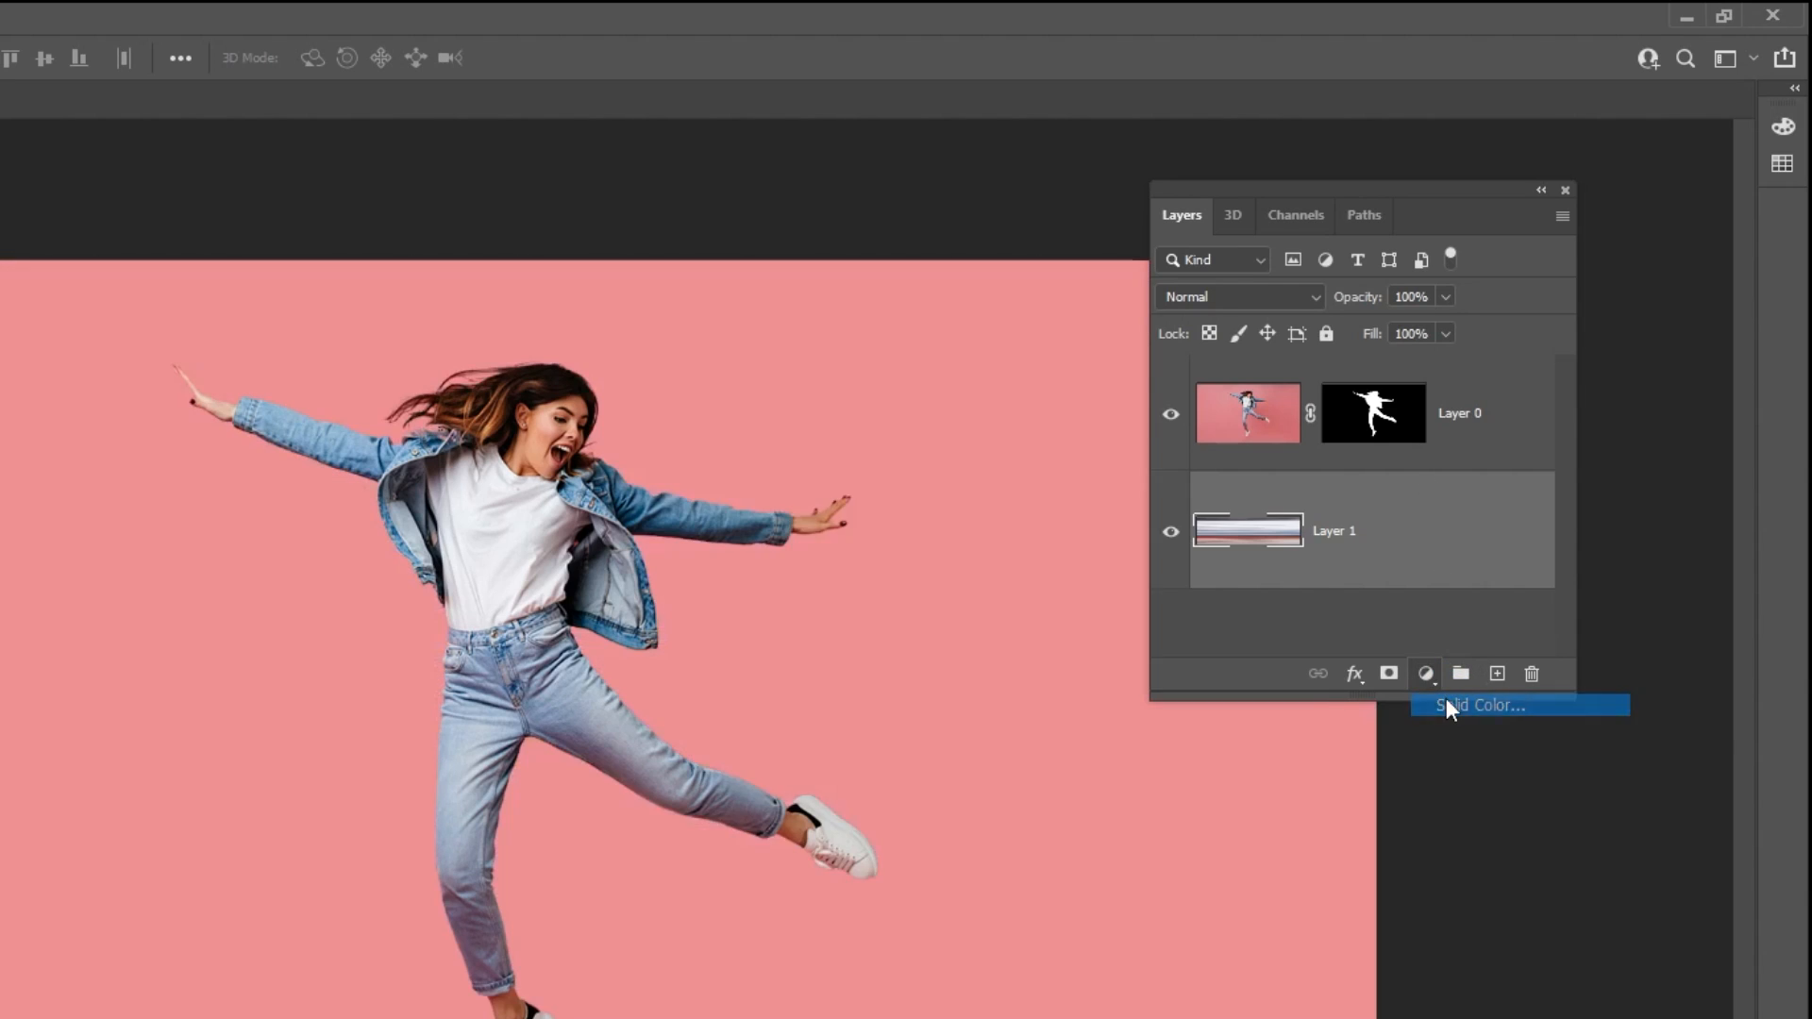
click(1479, 705)
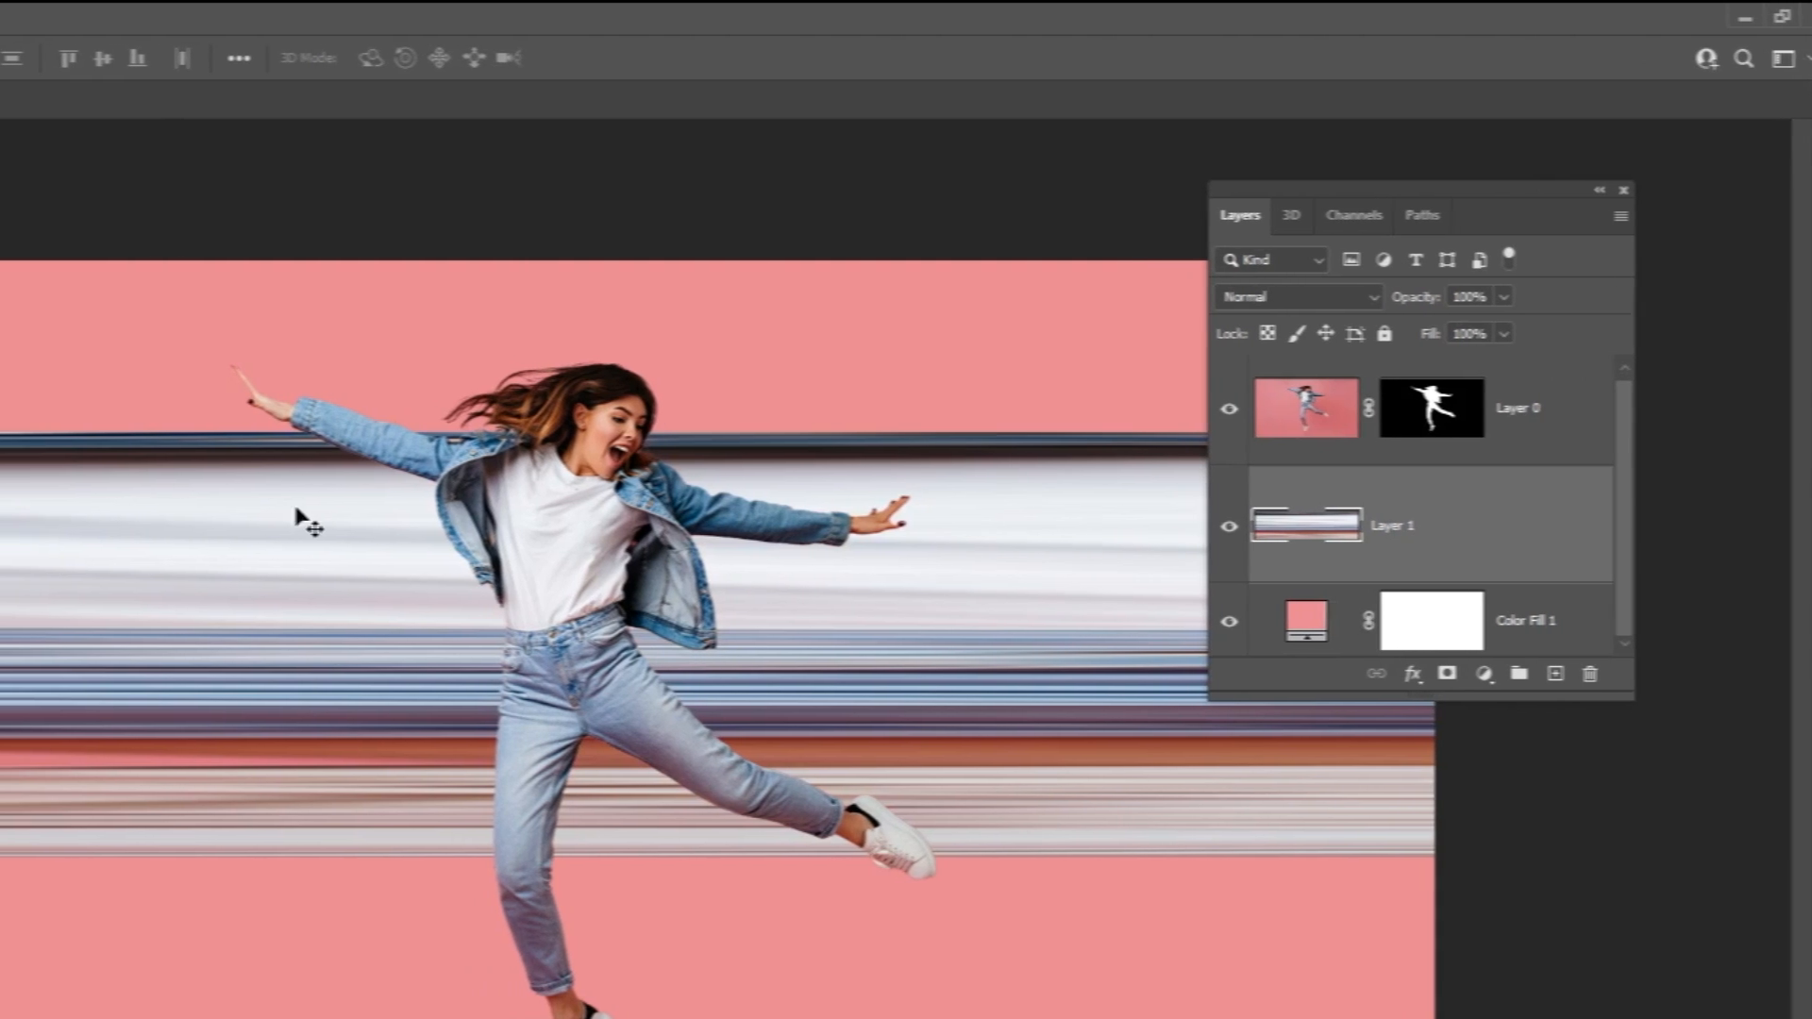
Apply Polar Coordinates (Rectangular to Polar) to Layer 1's stretched band
click(366, 17)
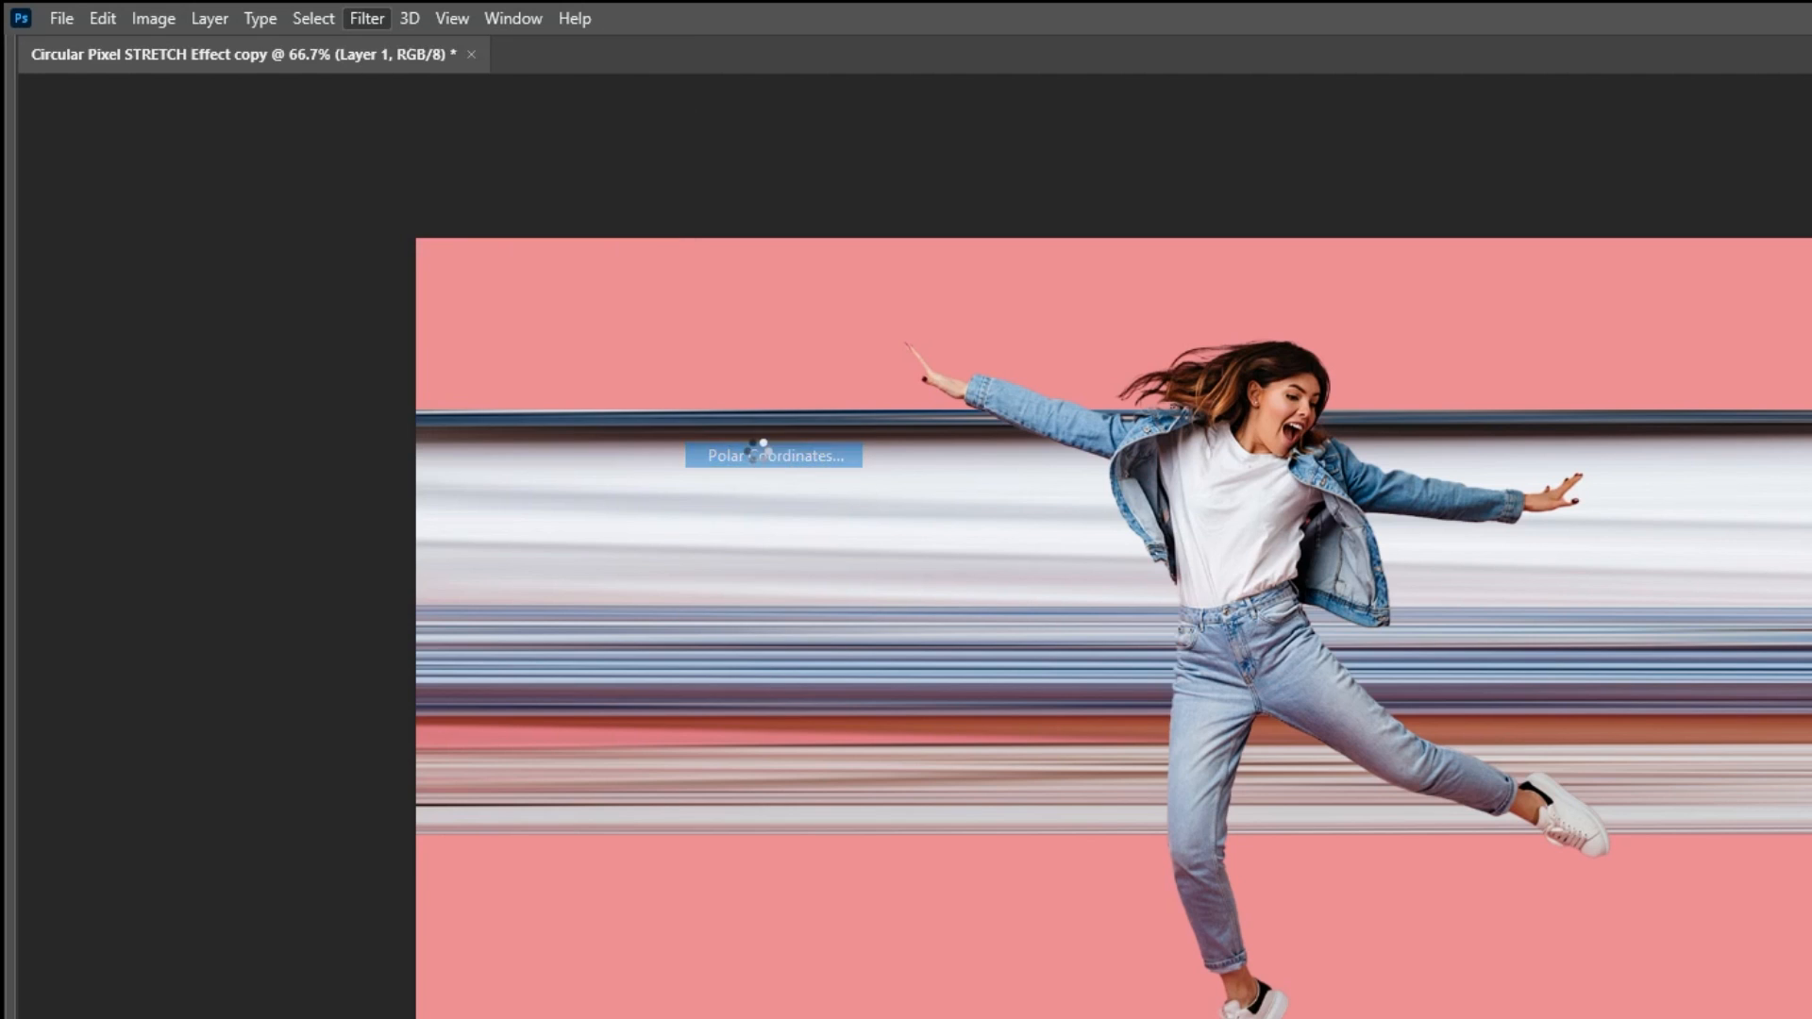
click(772, 455)
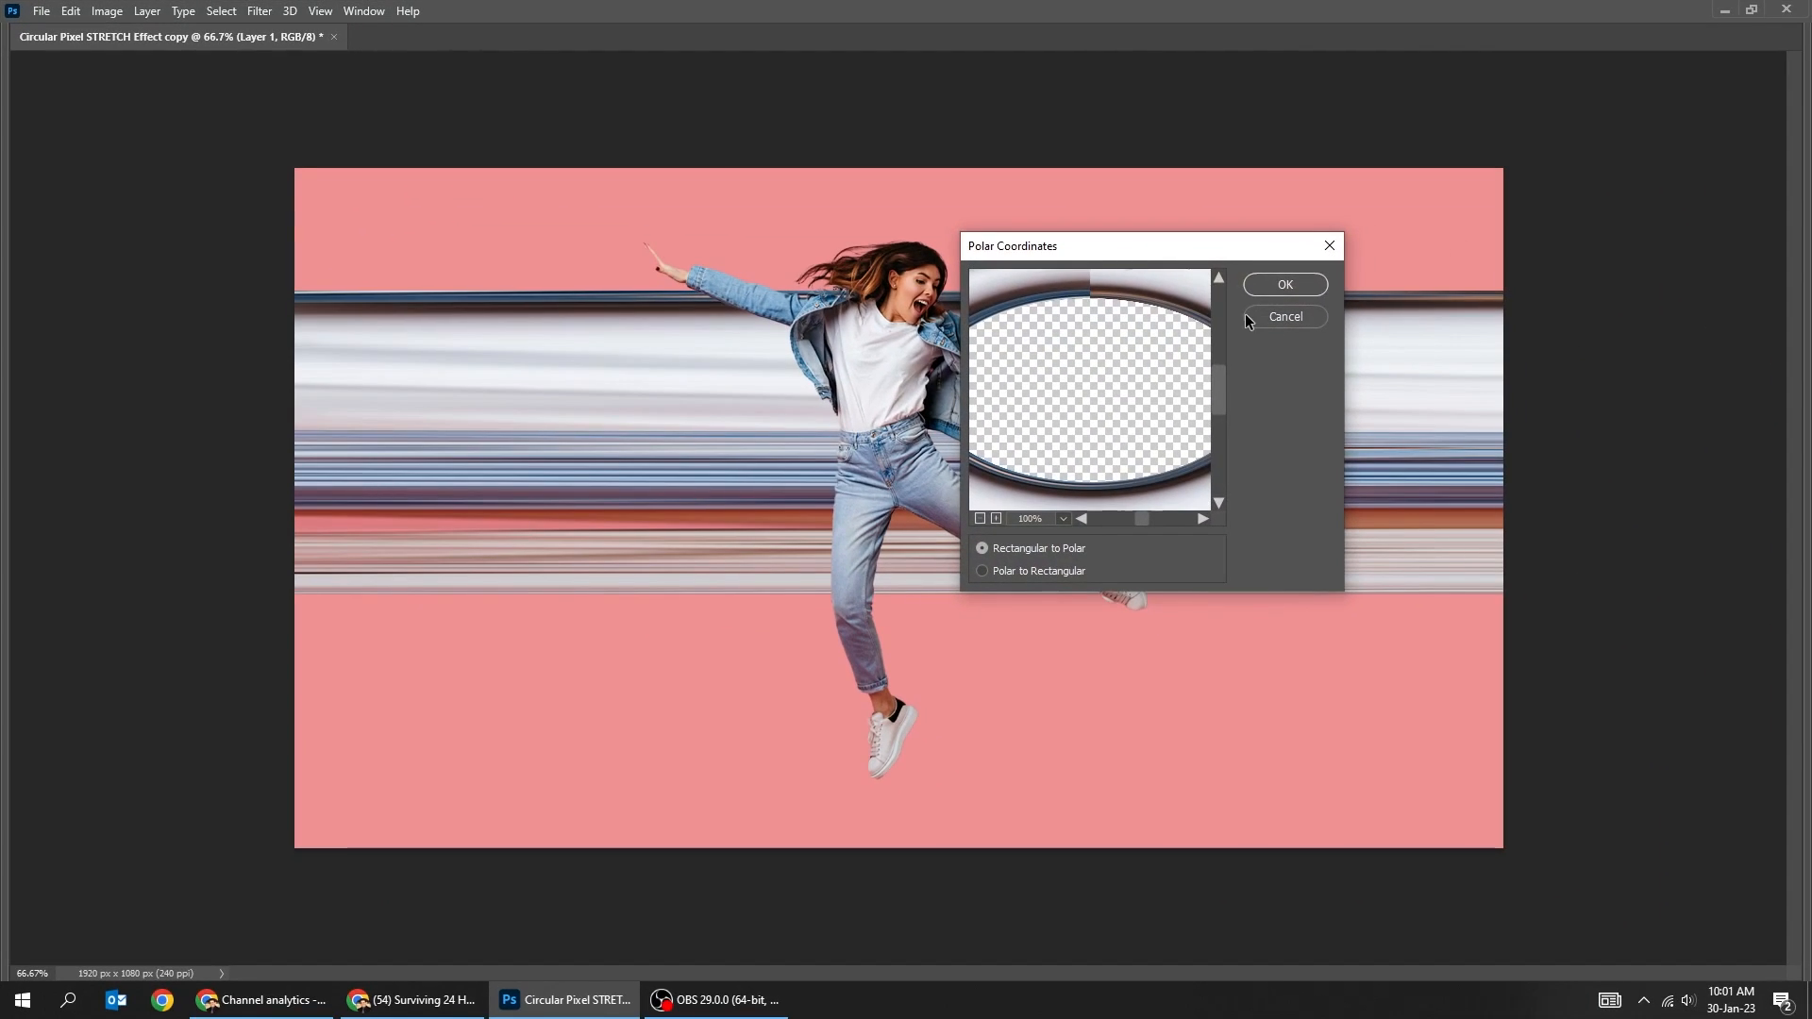
click(1282, 284)
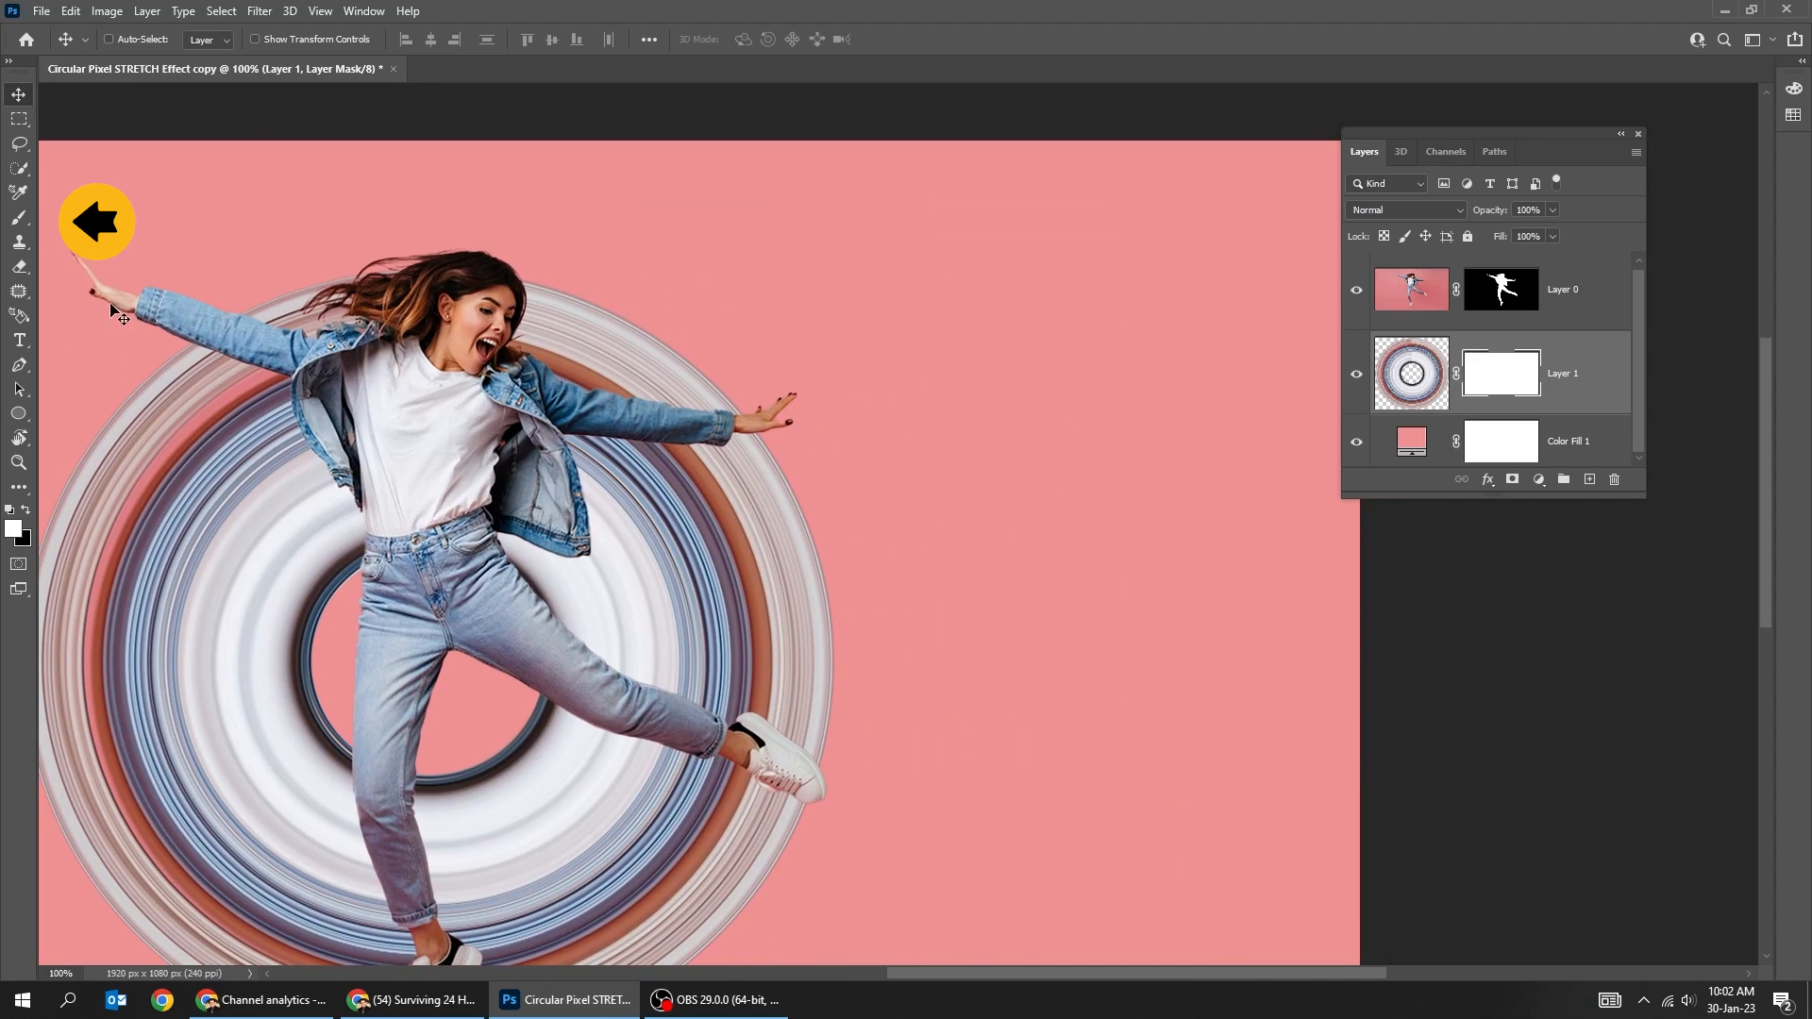
Brush black into Layer 1's mask over the ring piece above her raised arm
click(20, 217)
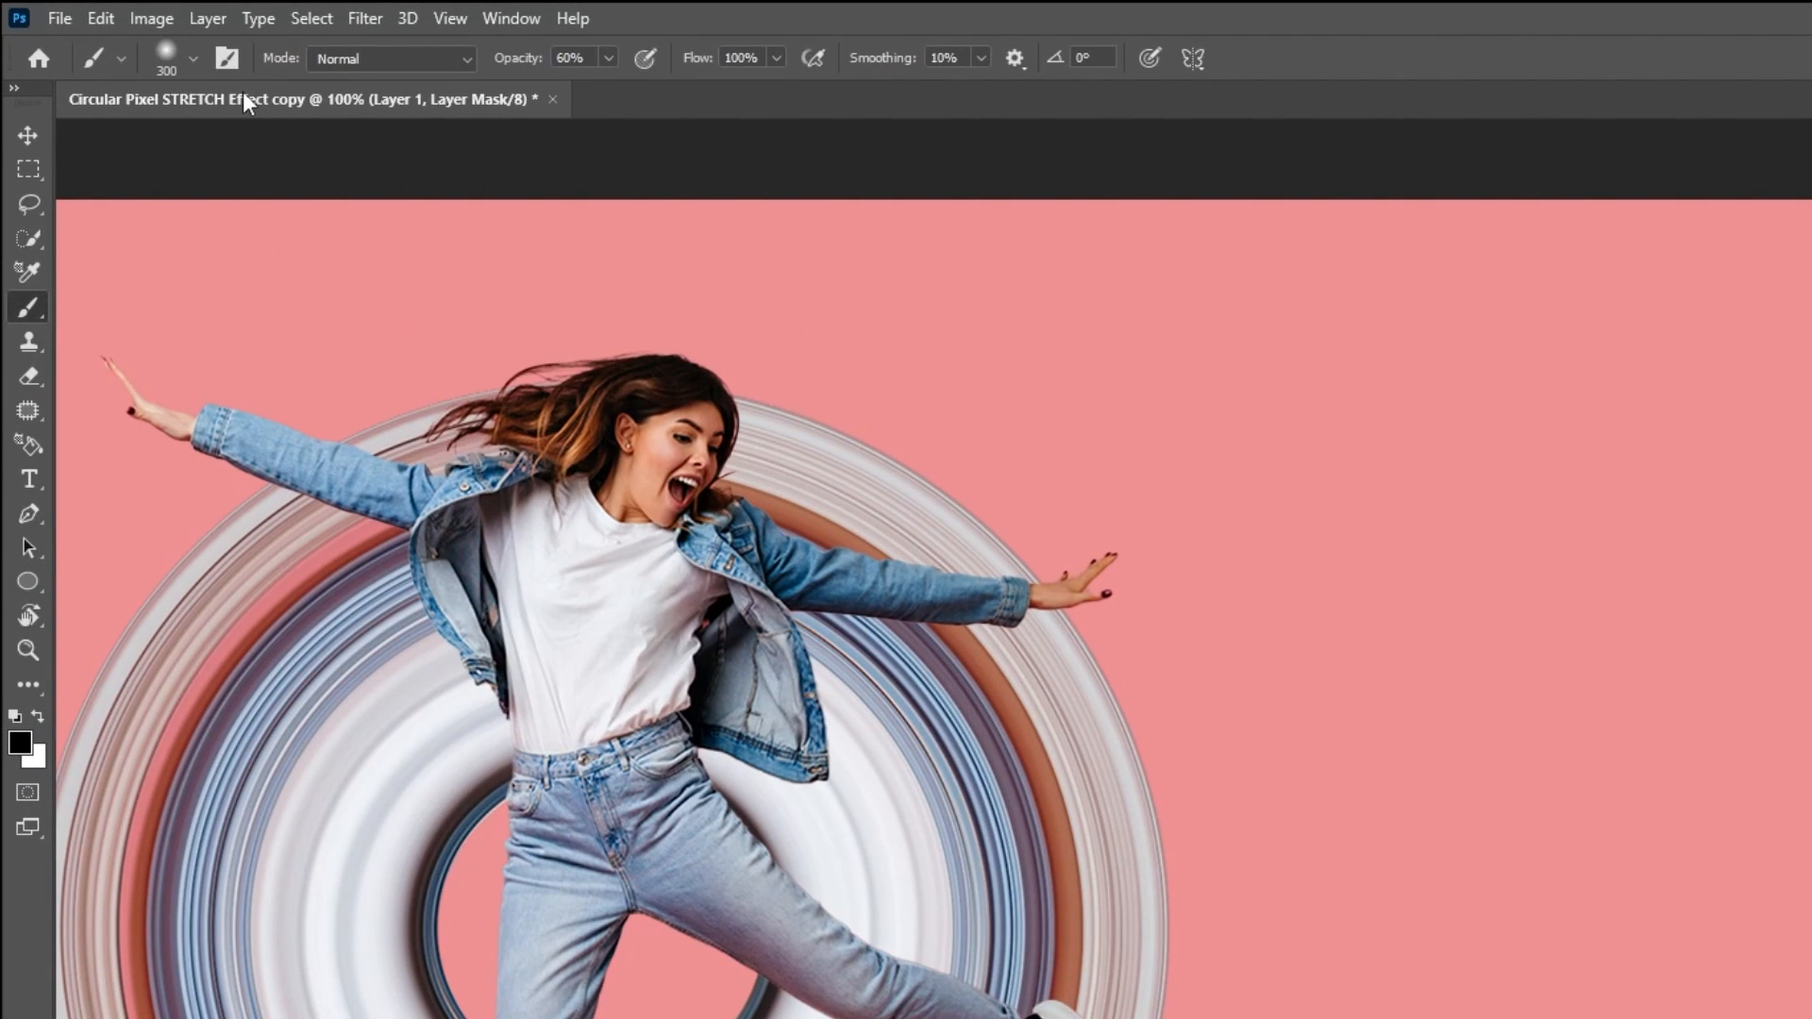
click(191, 58)
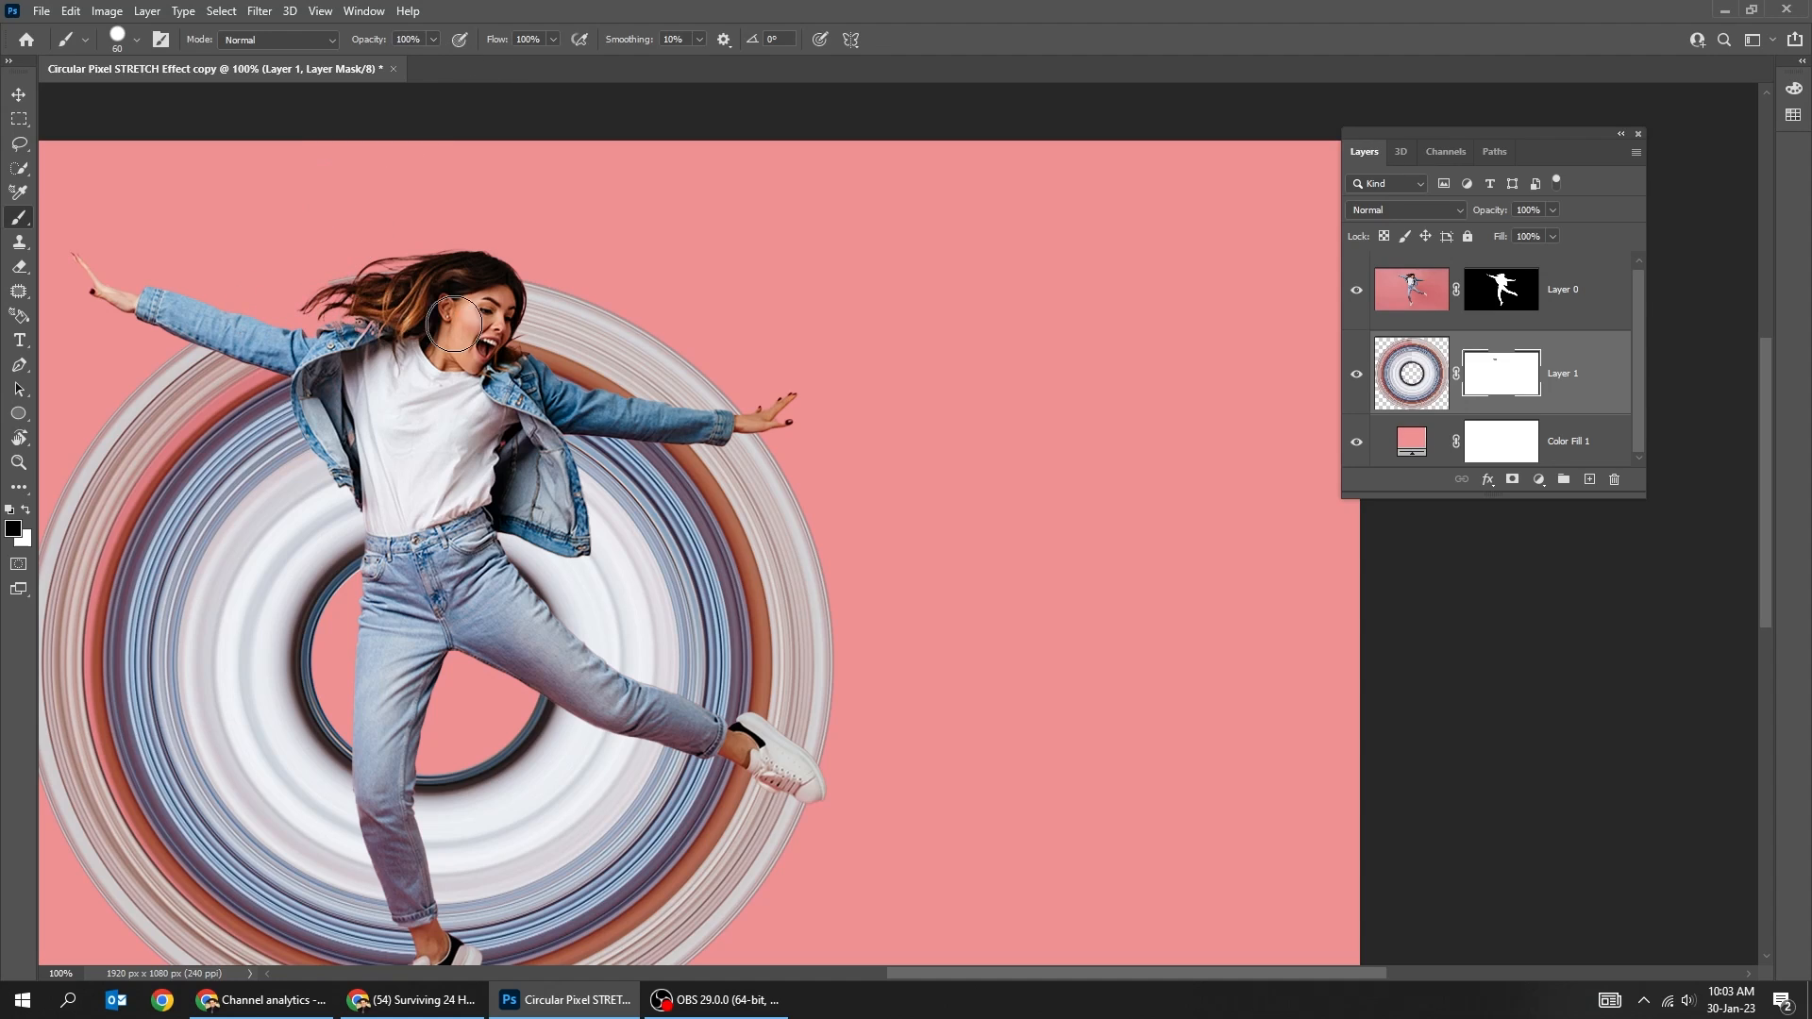
drag(451, 324, 497, 347)
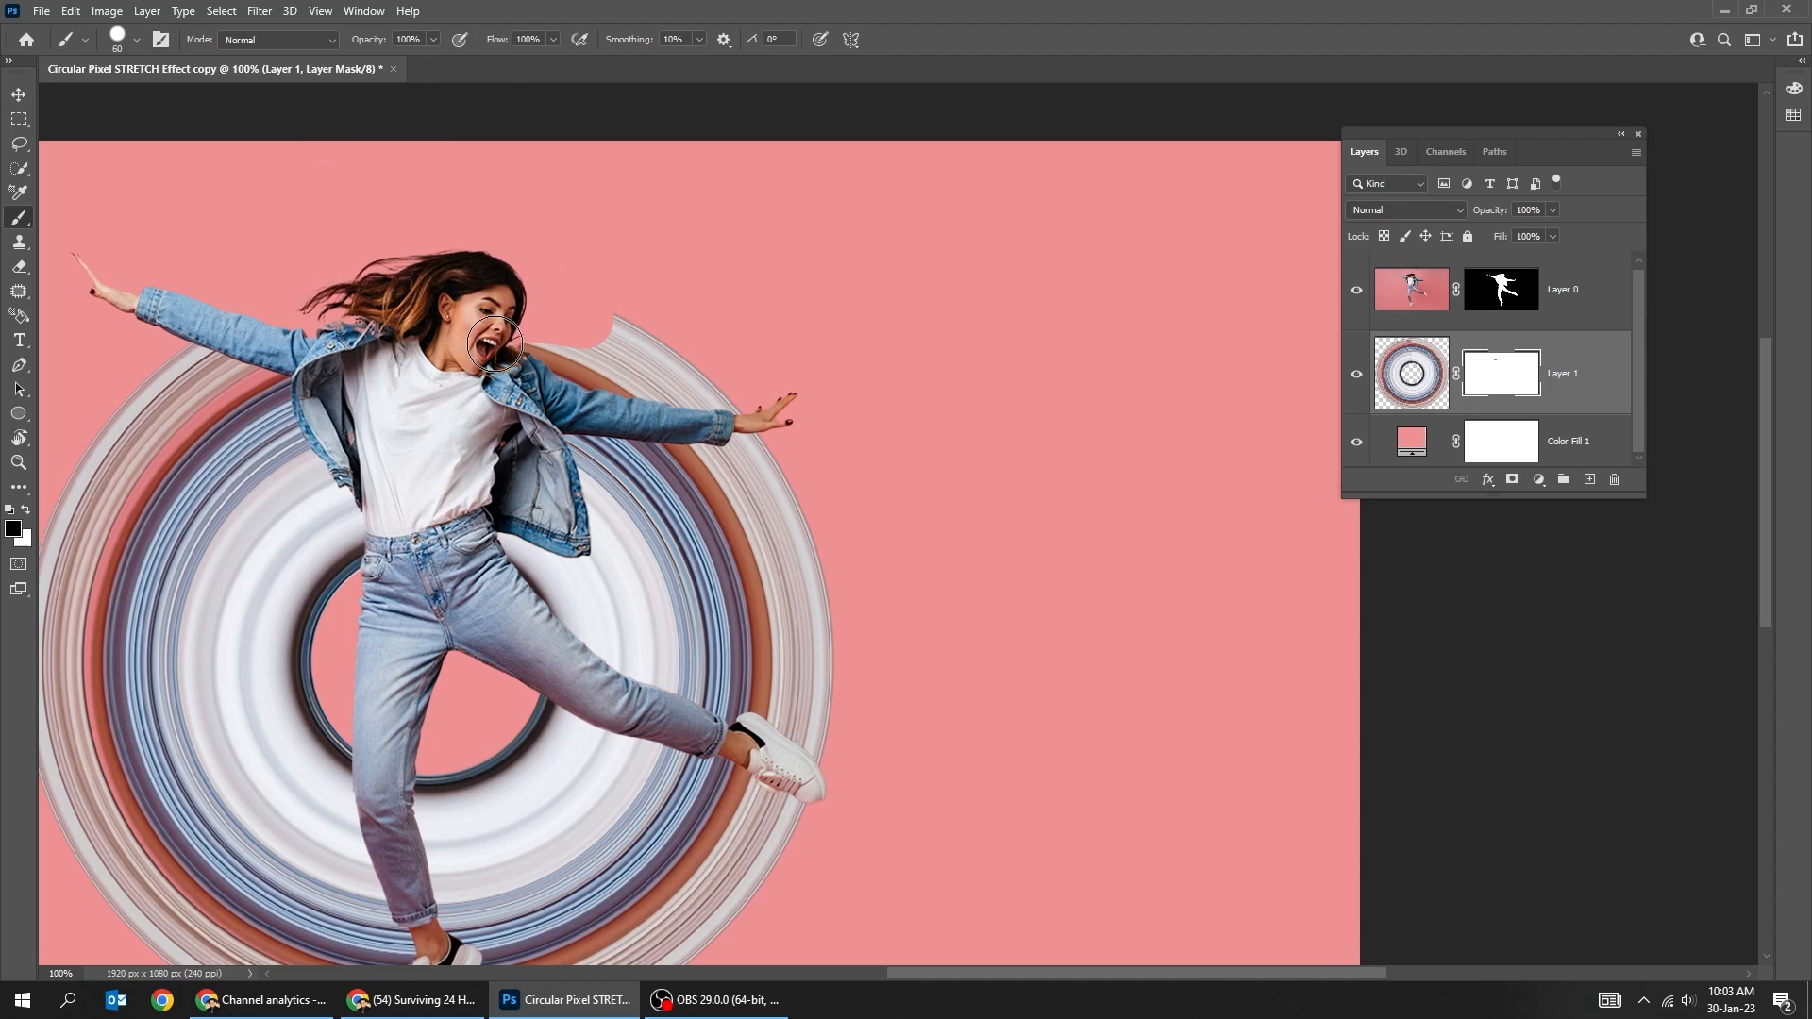
drag(495, 346, 532, 375)
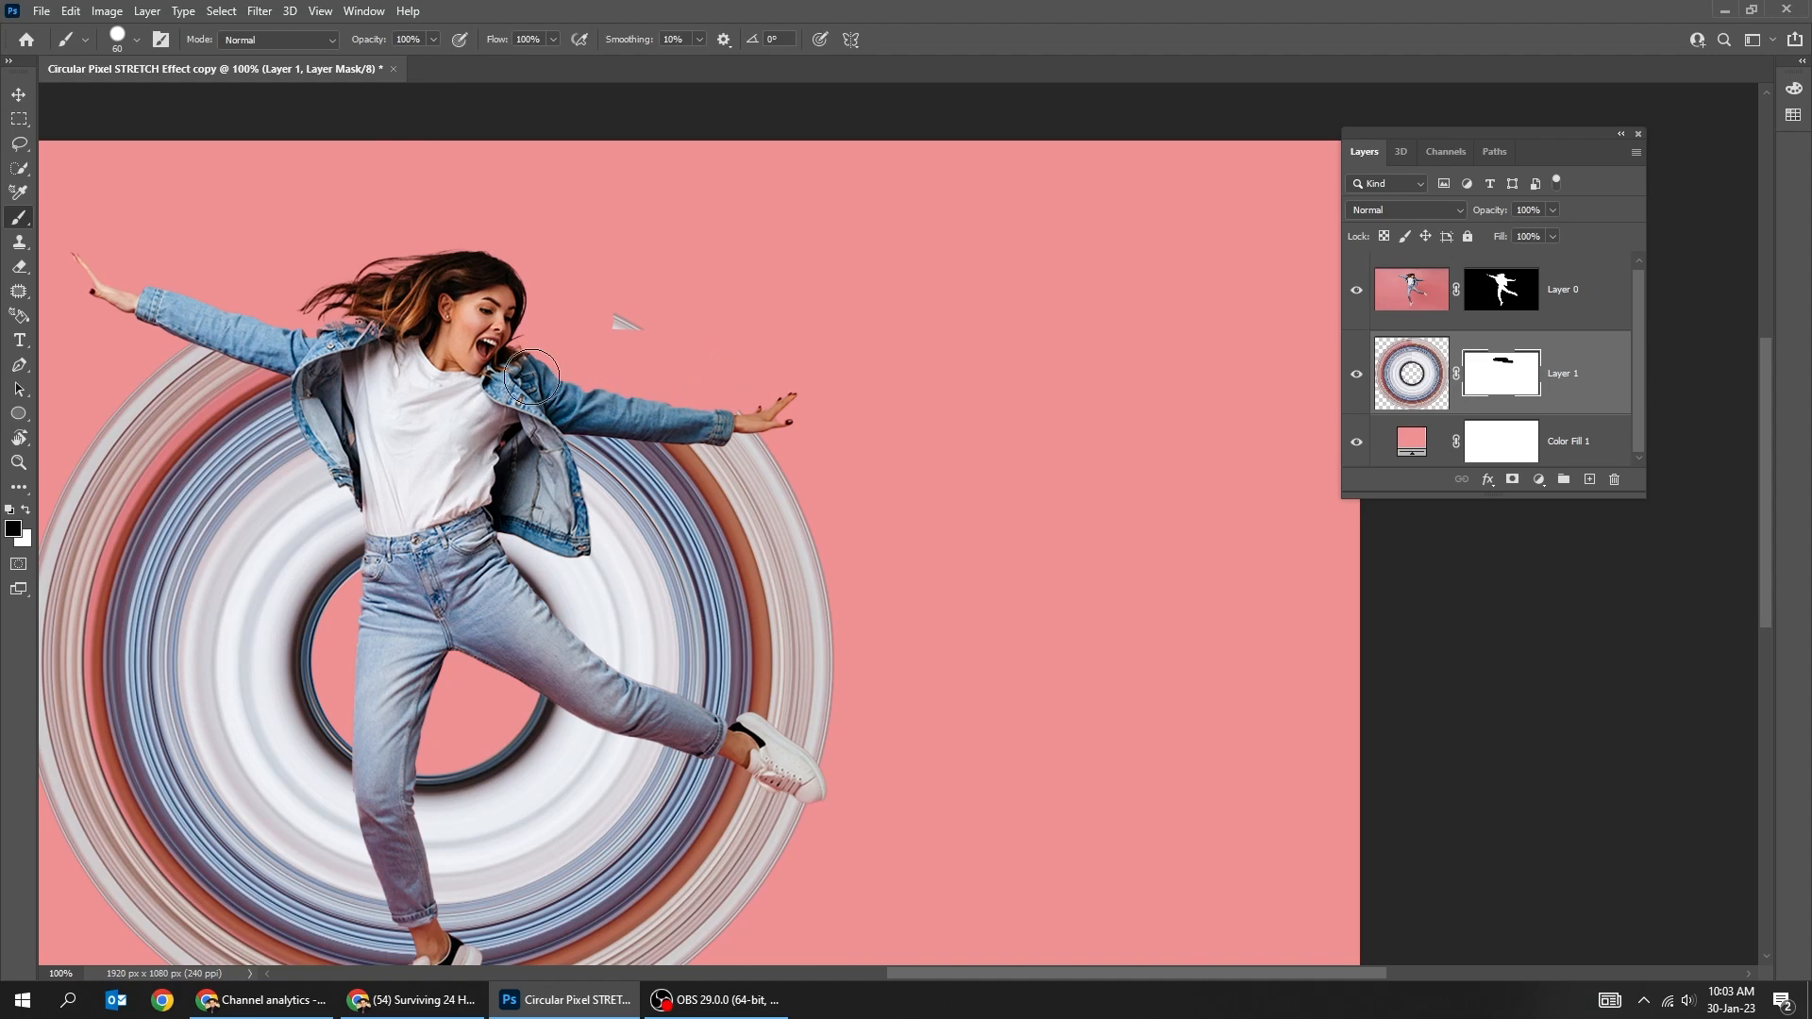
mouse_move(370, 310)
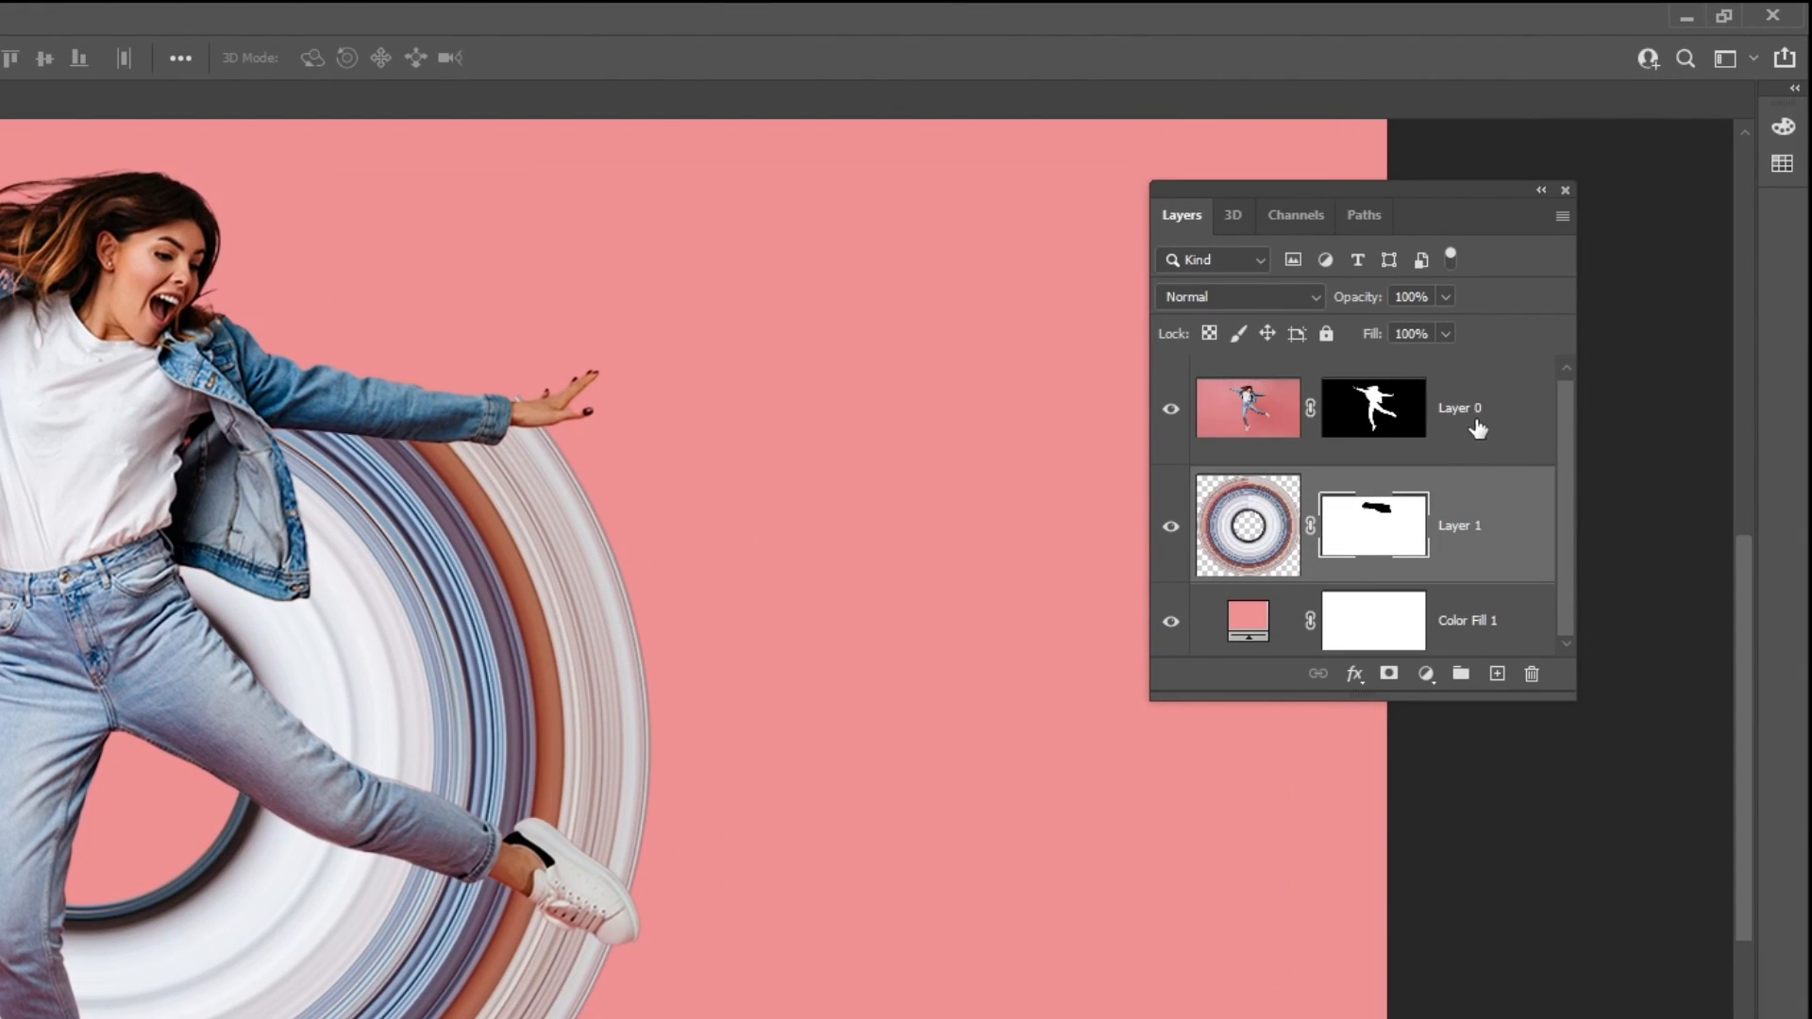
Give Layer 0 a drop shadow (opacity 27, distance 10, size 10) and convert it to a layer
click(1353, 674)
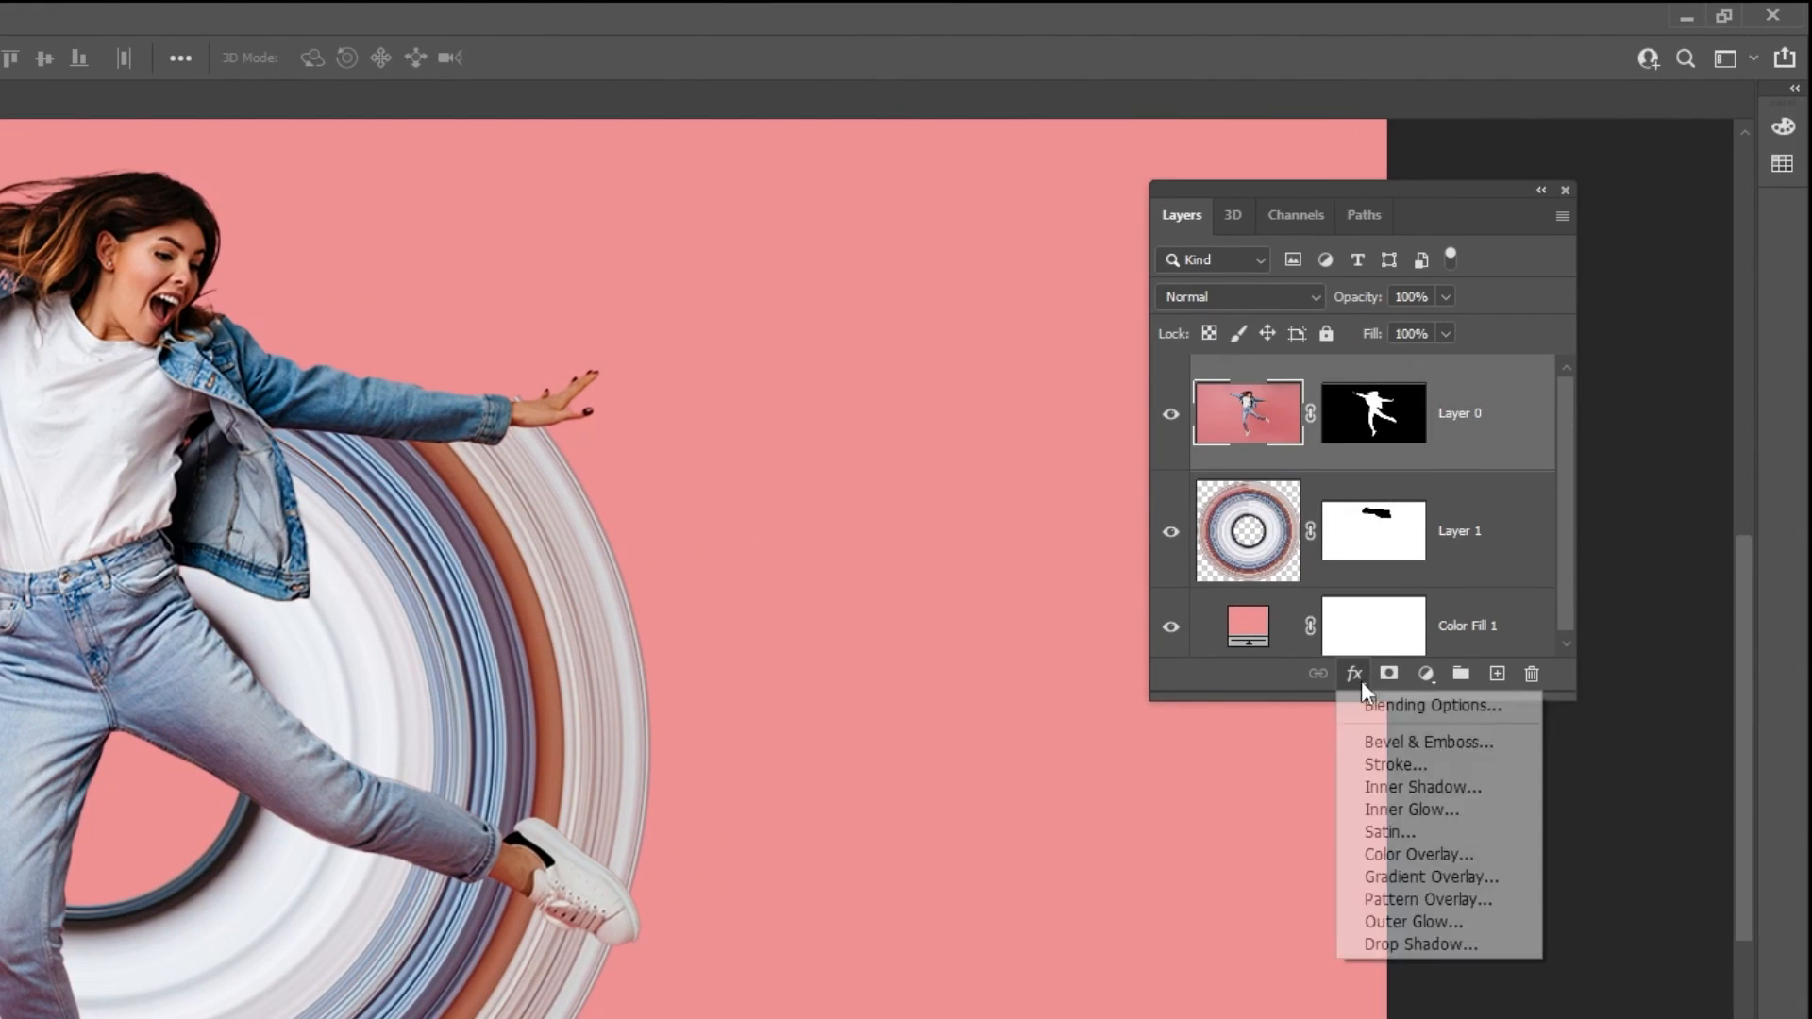
mouse_move(1419, 944)
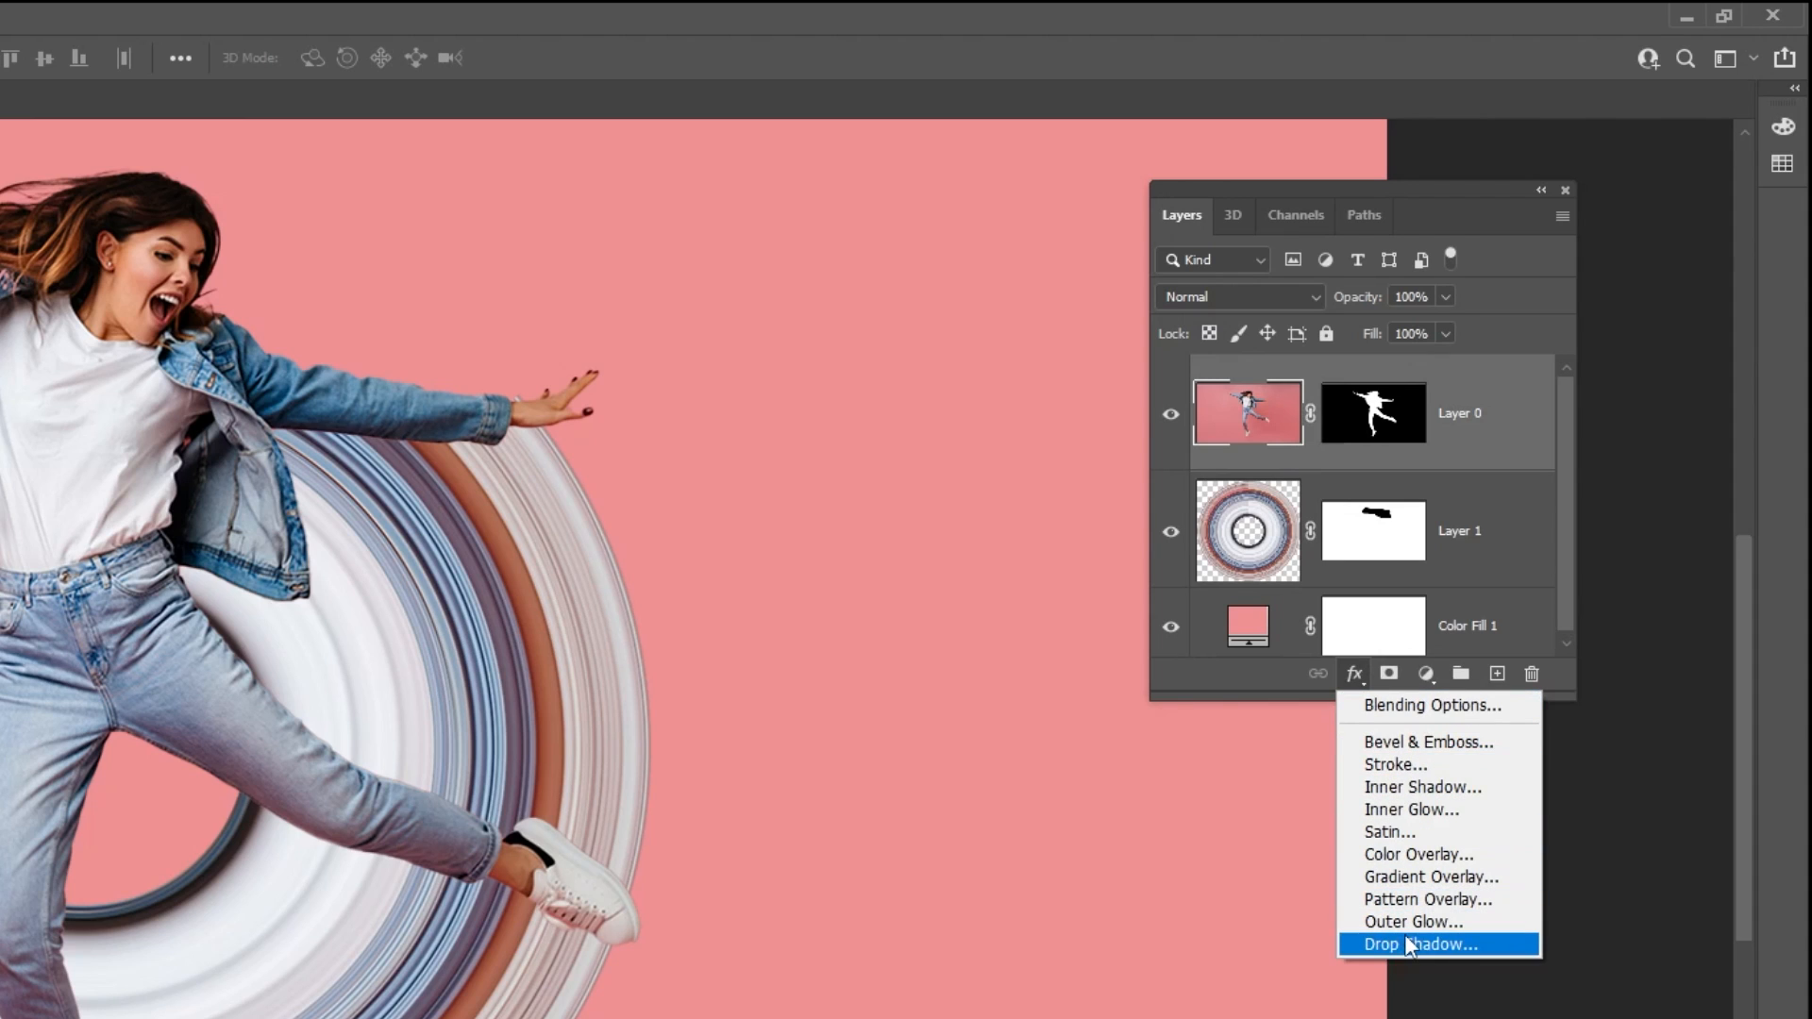
click(1419, 944)
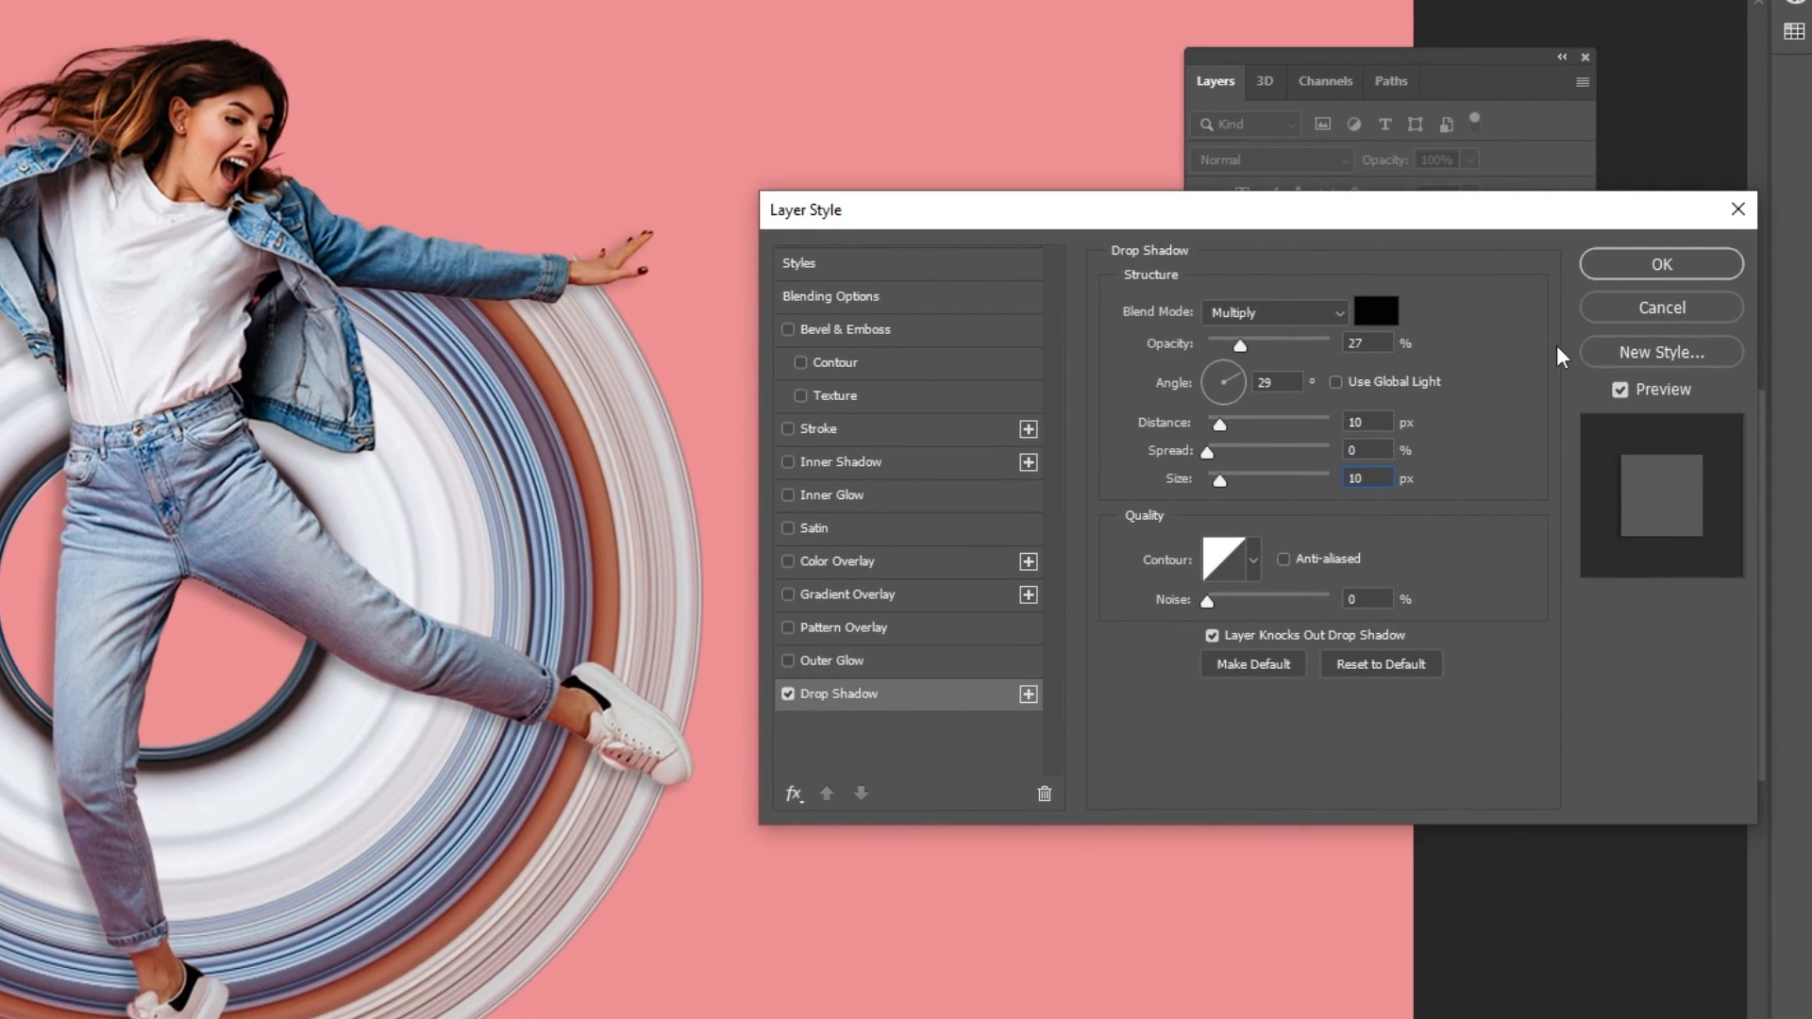
click(1660, 264)
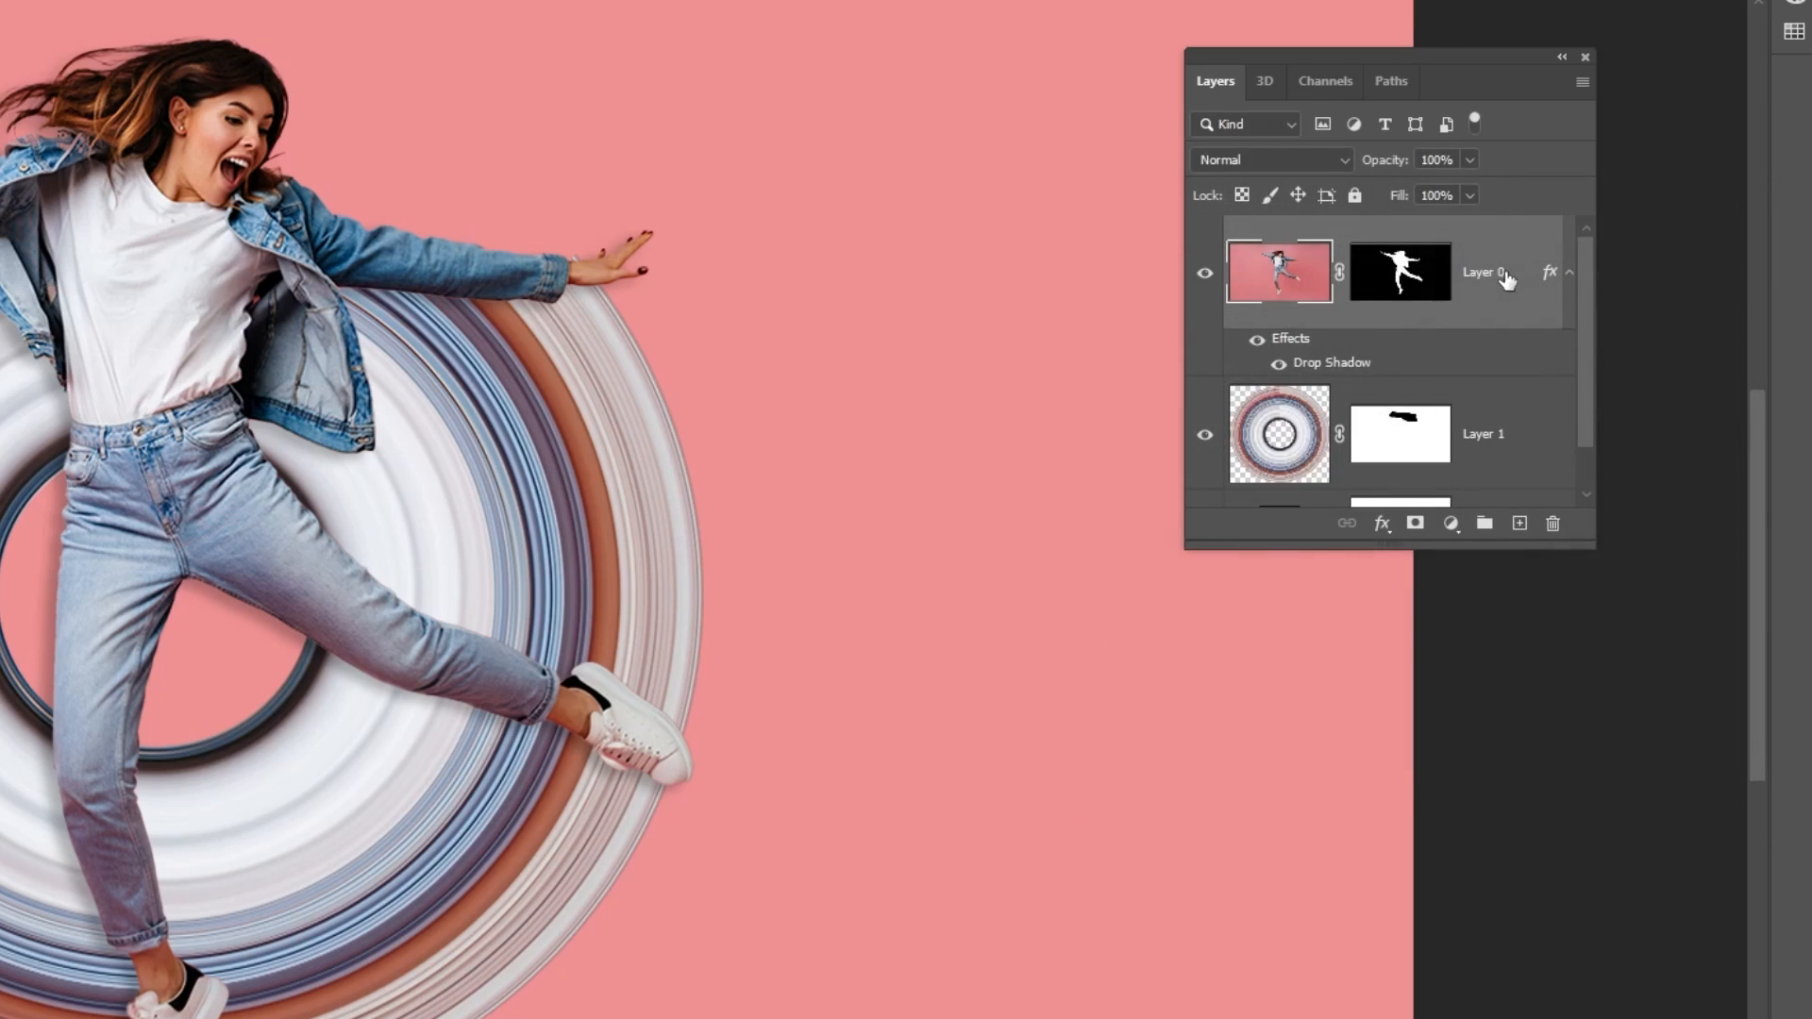
right_click(1332, 362)
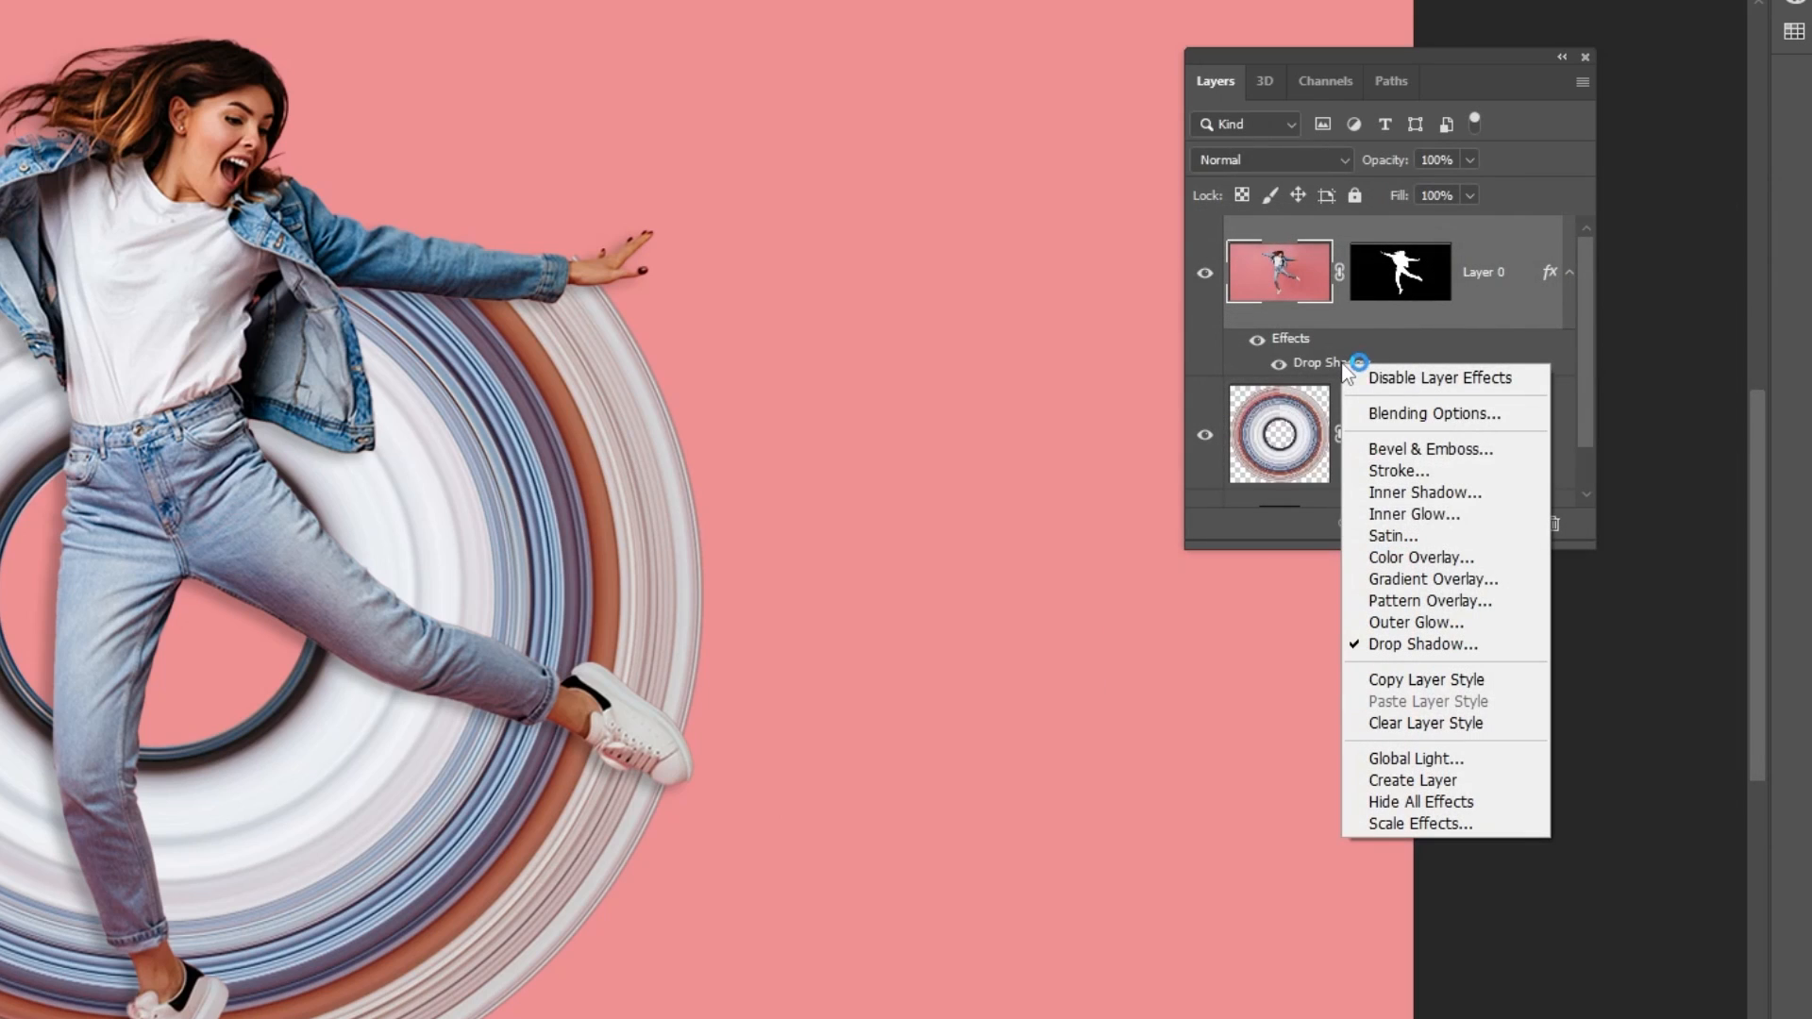
mouse_move(1416, 758)
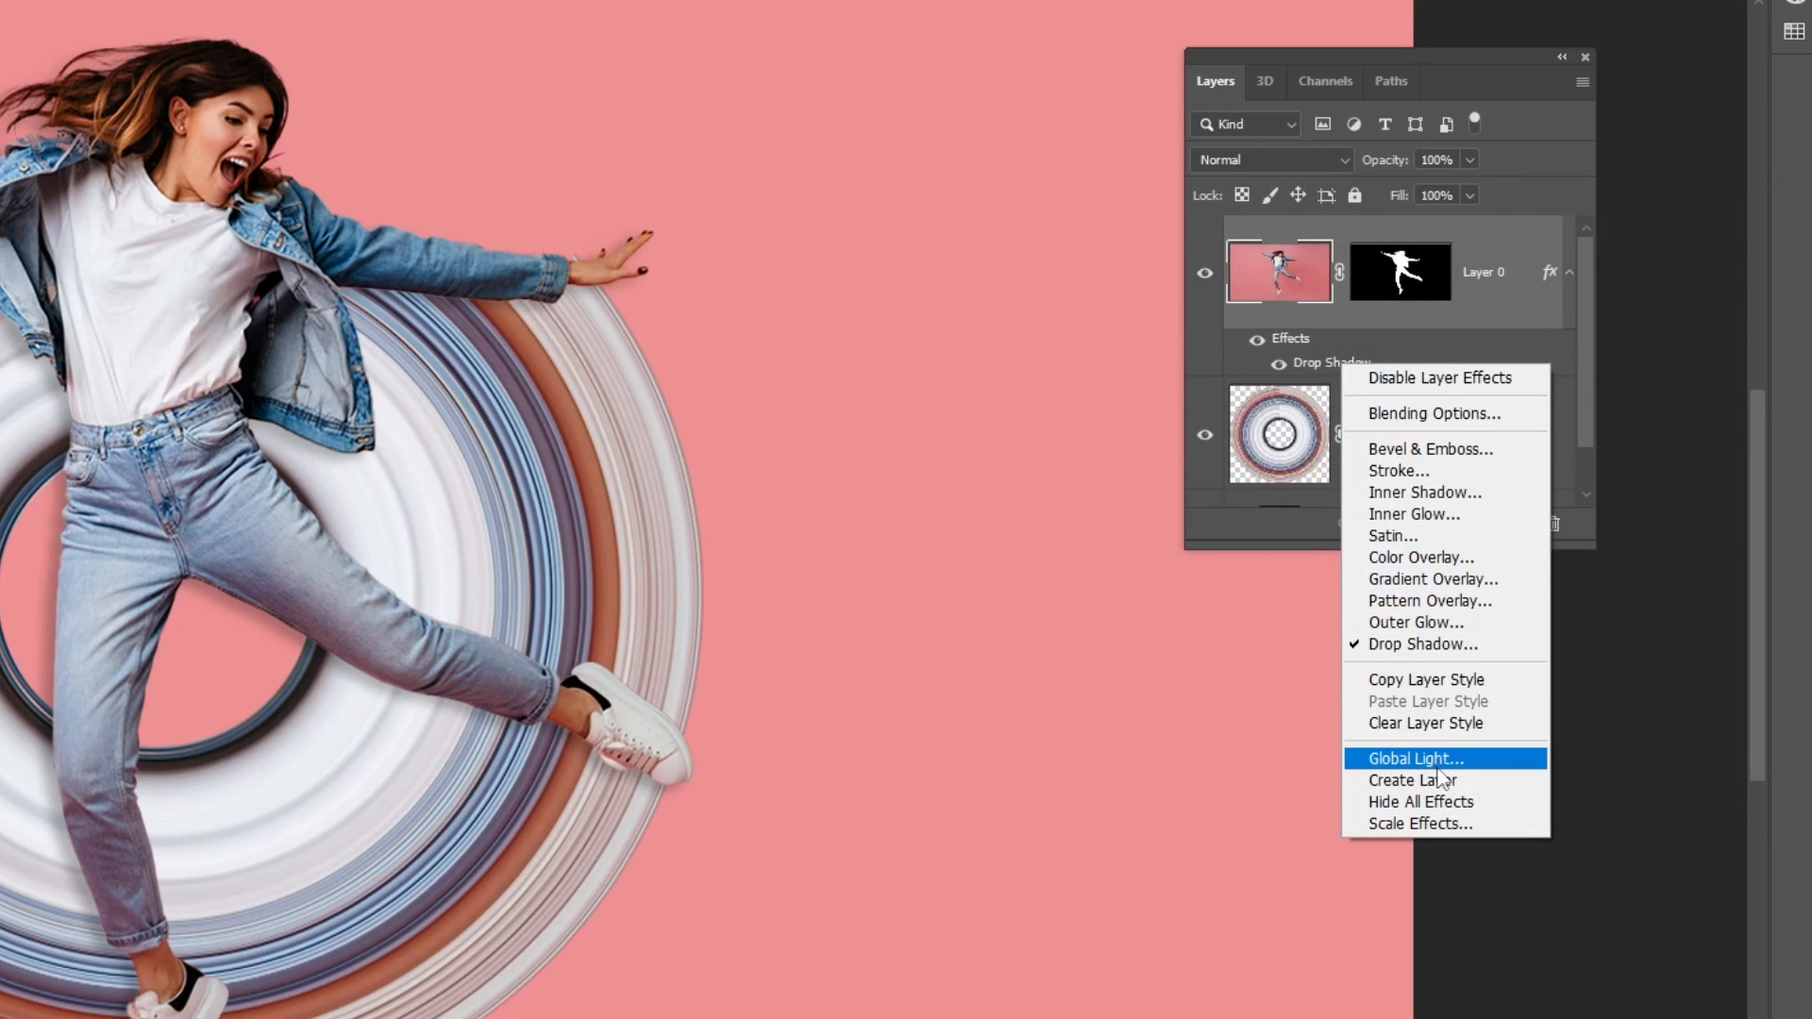
click(1411, 781)
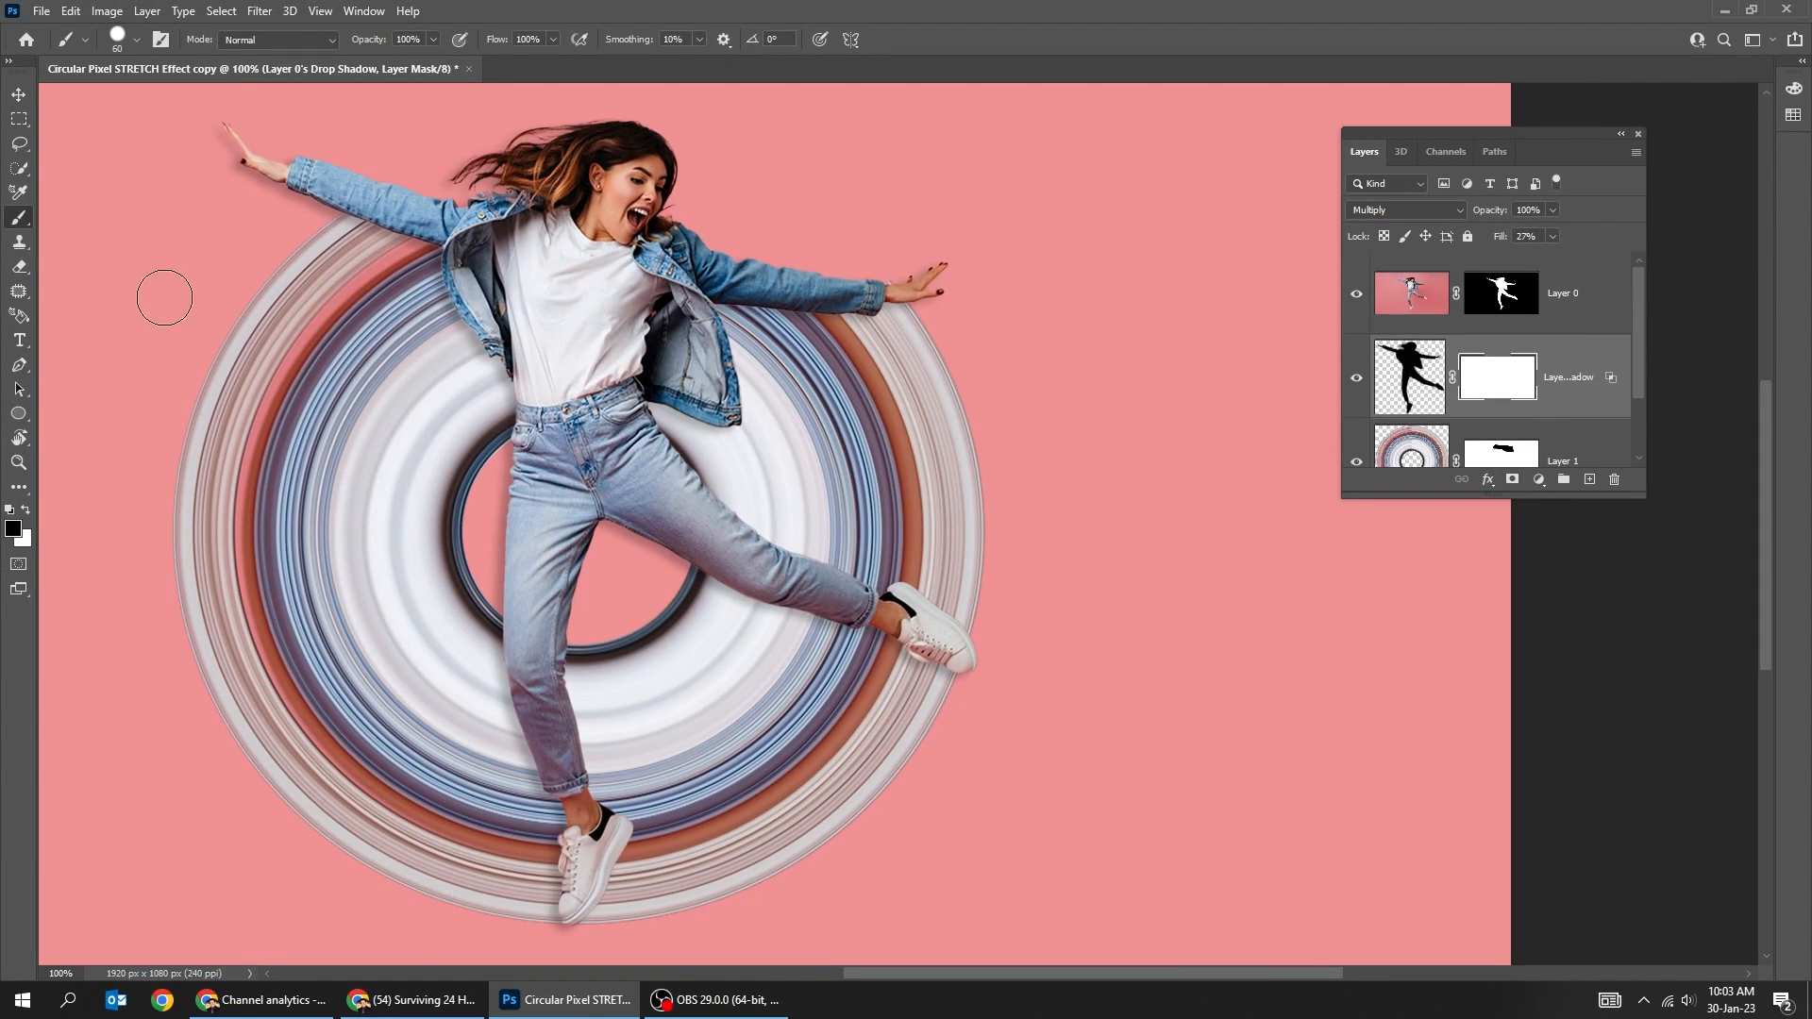
mouse_move(532, 800)
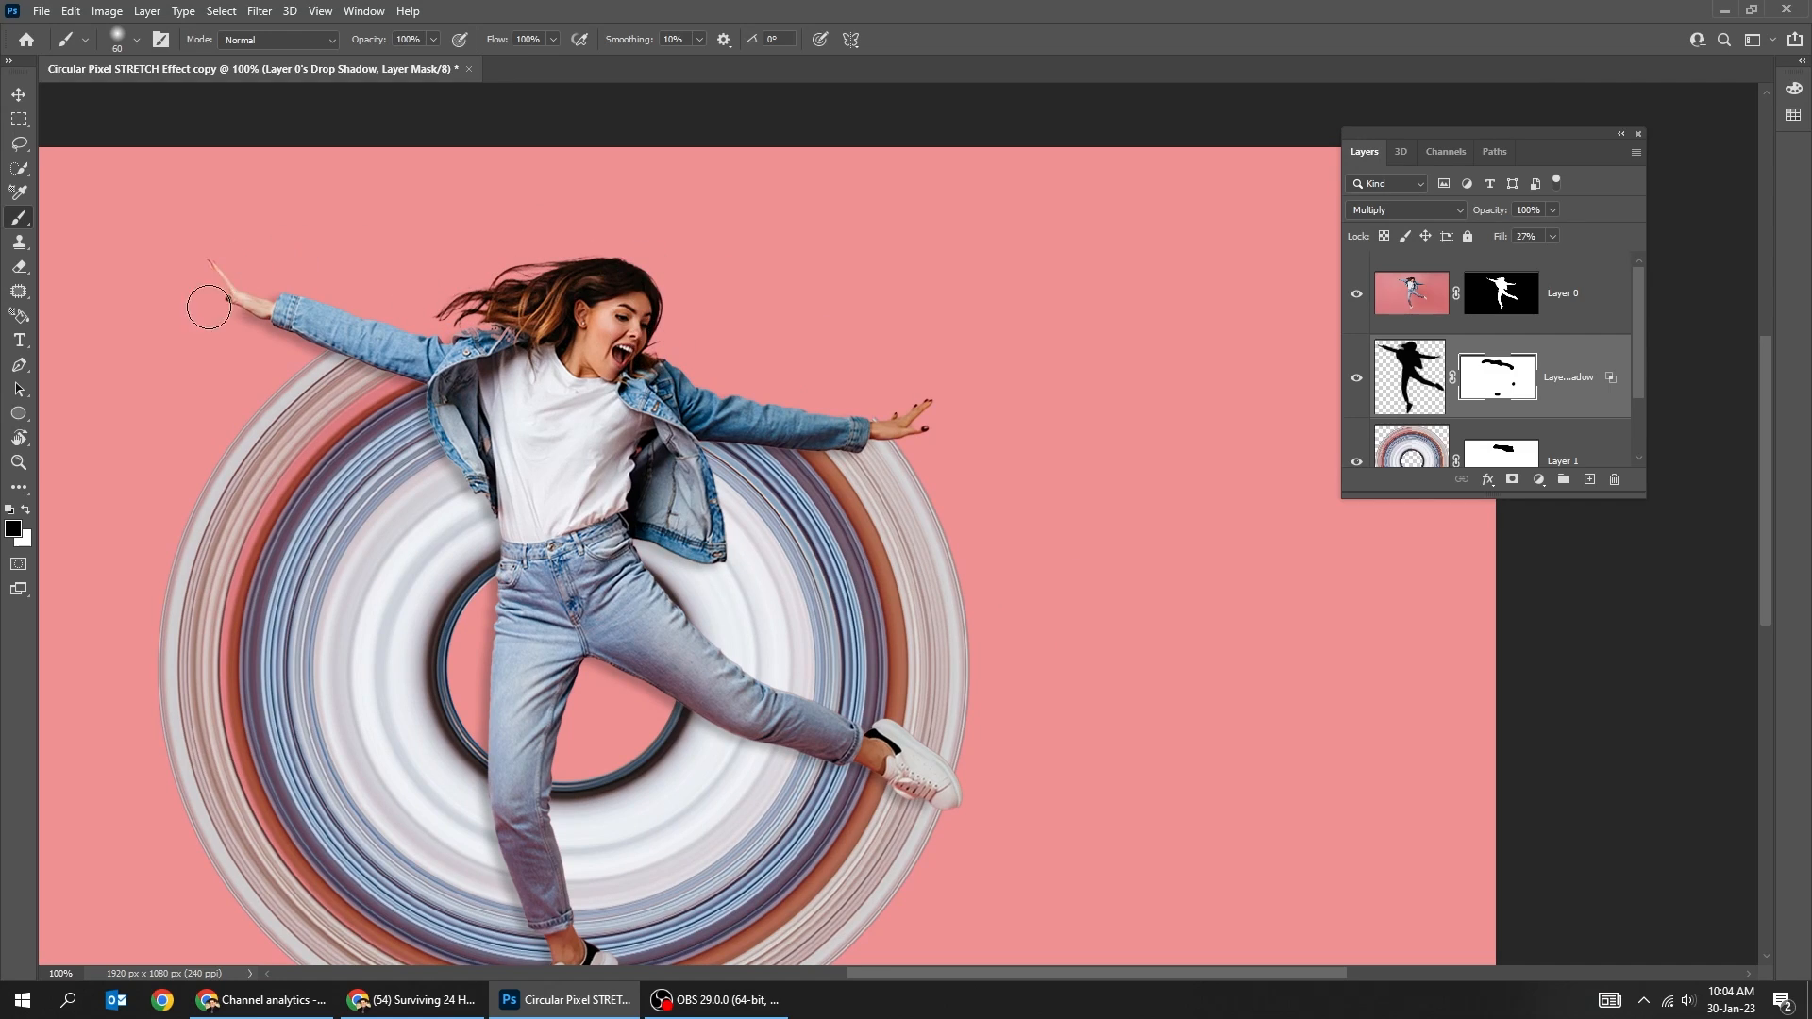
Paint black into the shadow layer's mask beside her raised hand
drag(210, 303, 957, 427)
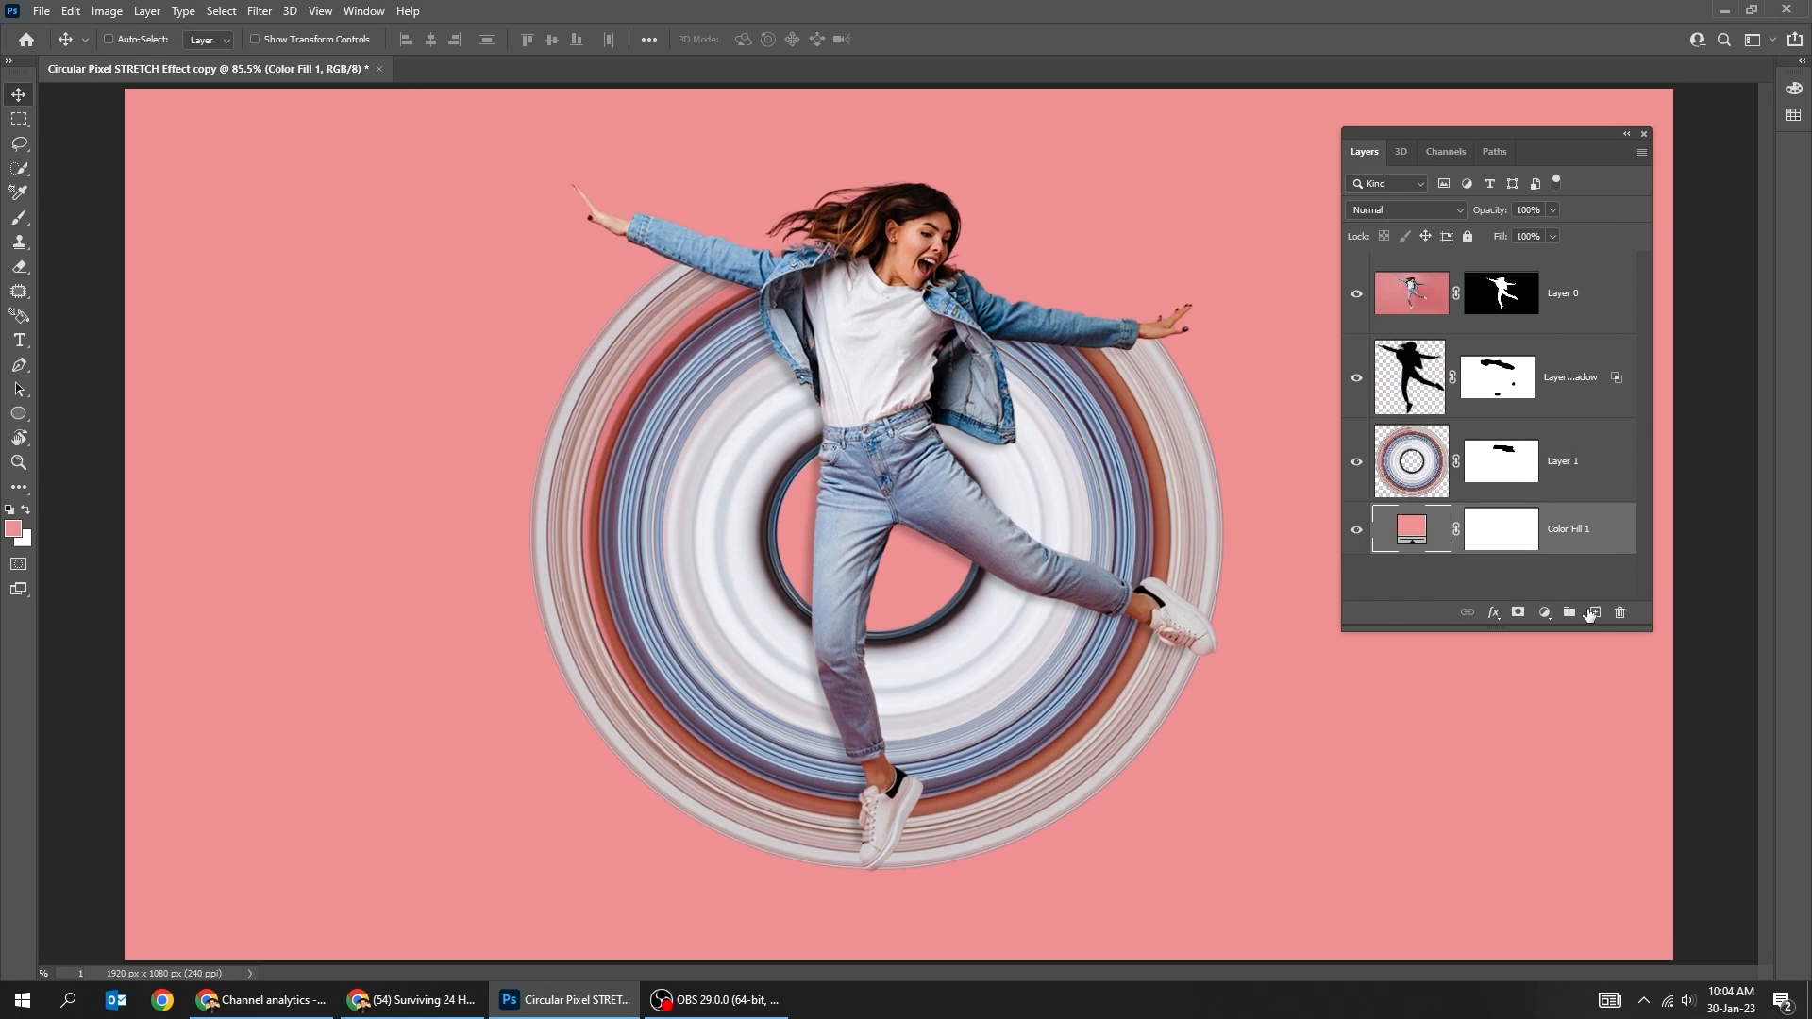
On a new layer above Color Fill 1, brush a soft black blob and squash it flat
click(1595, 613)
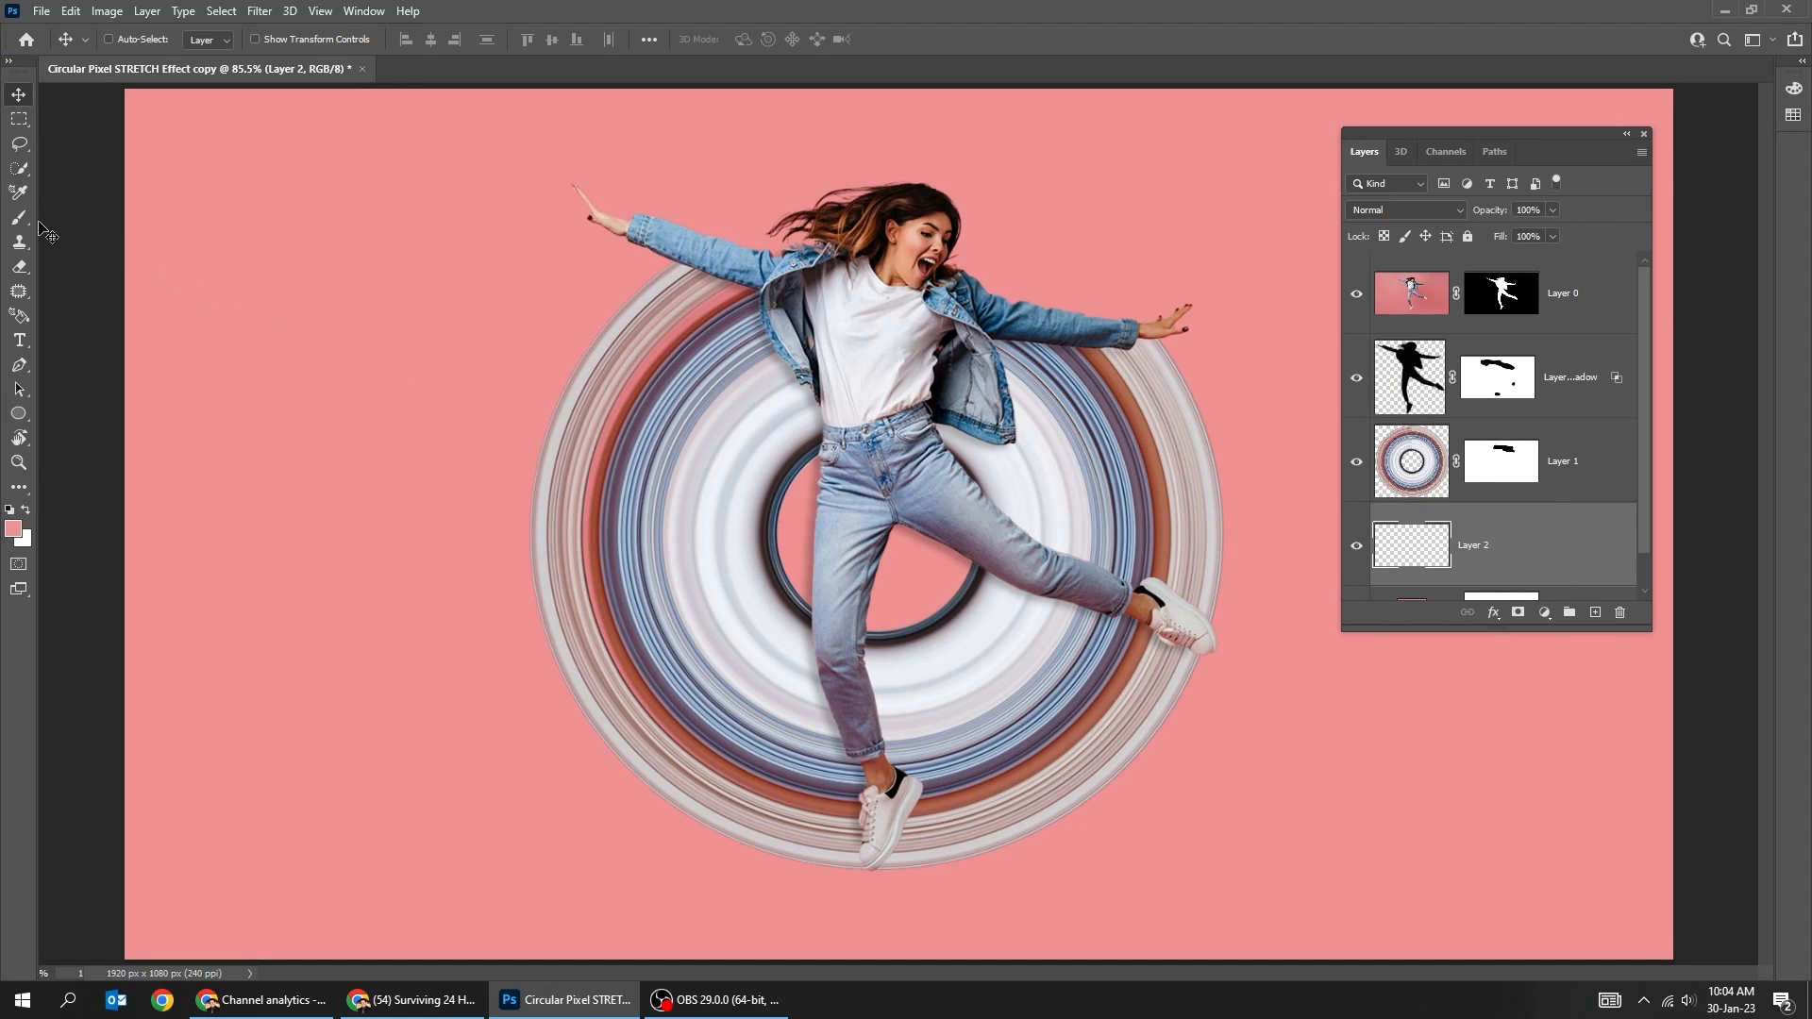
click(19, 217)
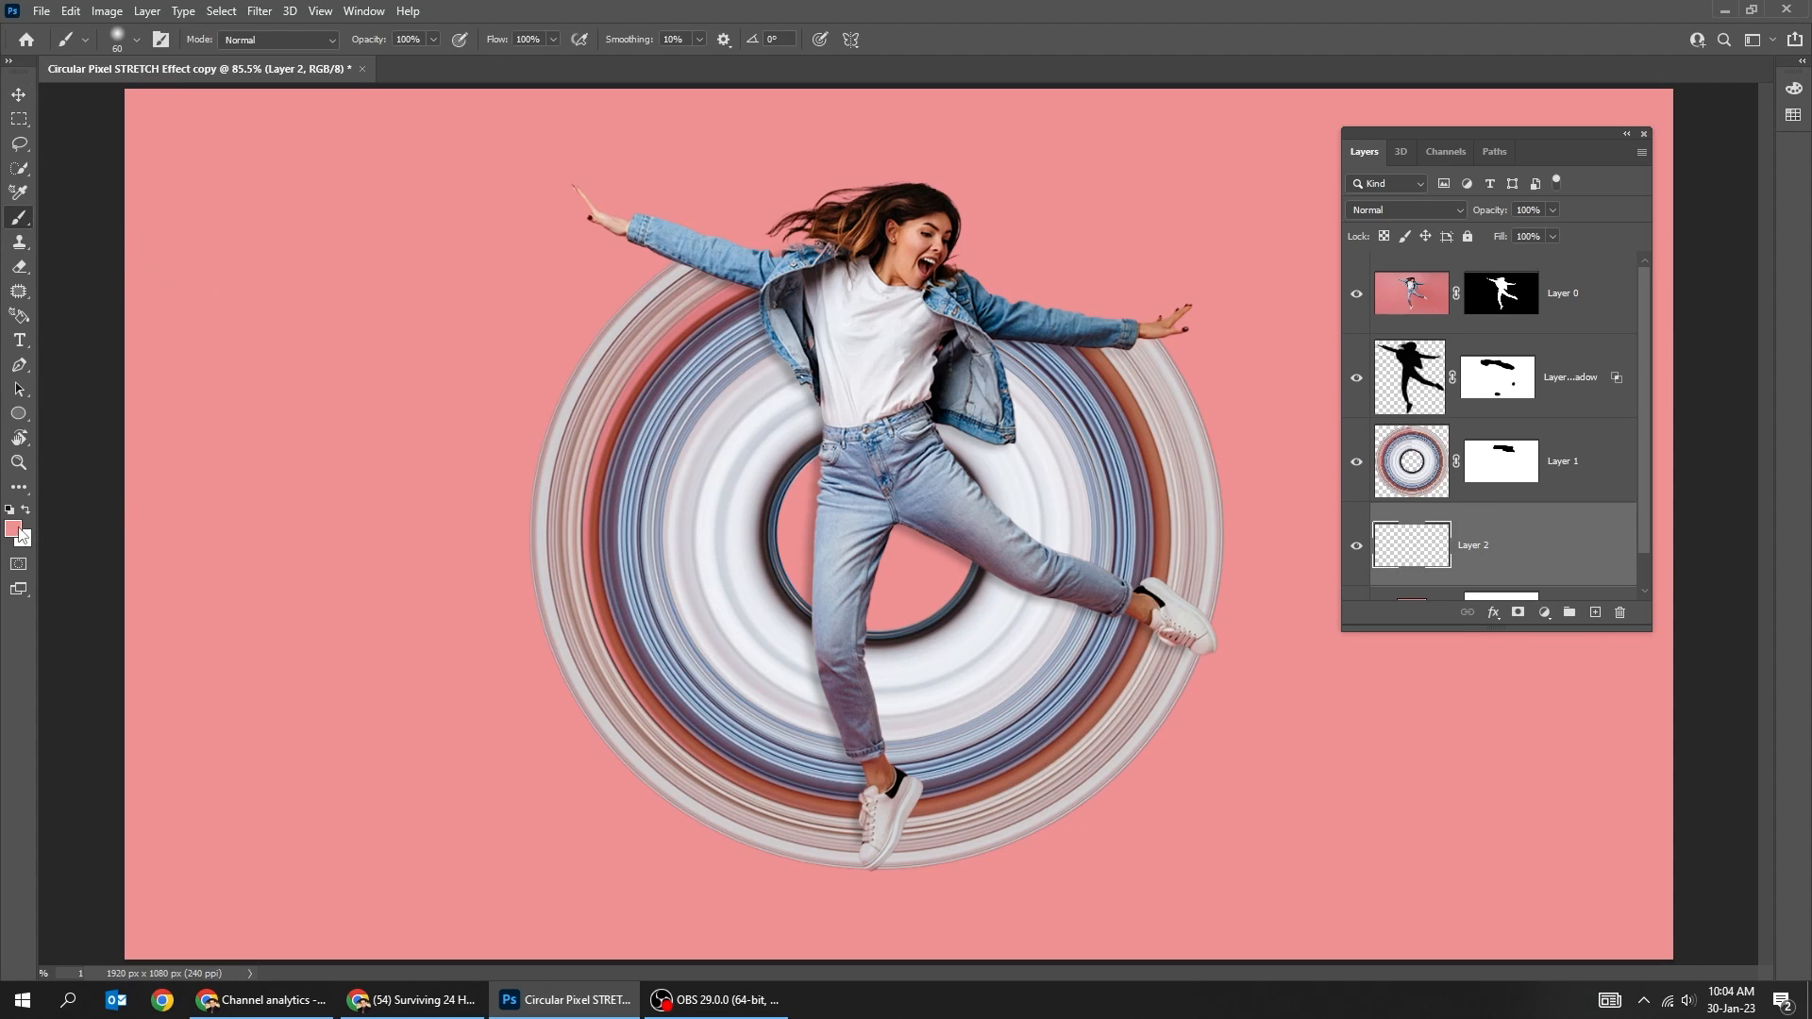
click(10, 527)
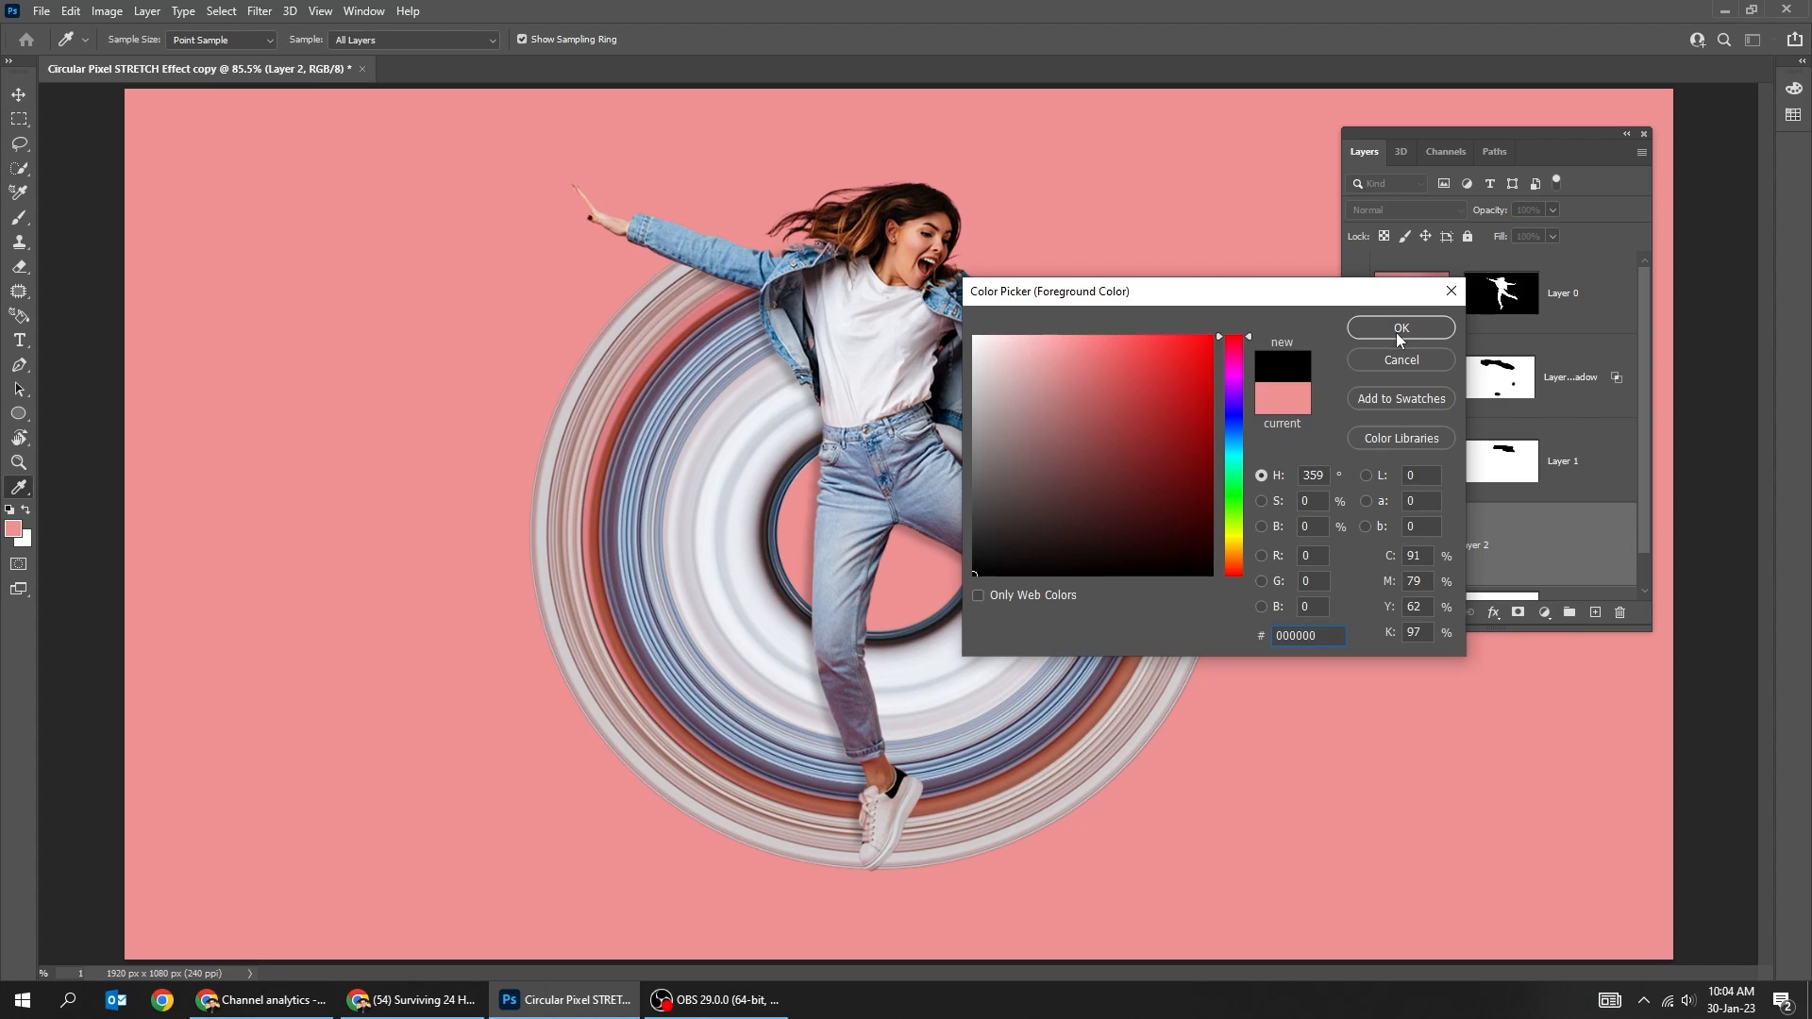
click(1400, 331)
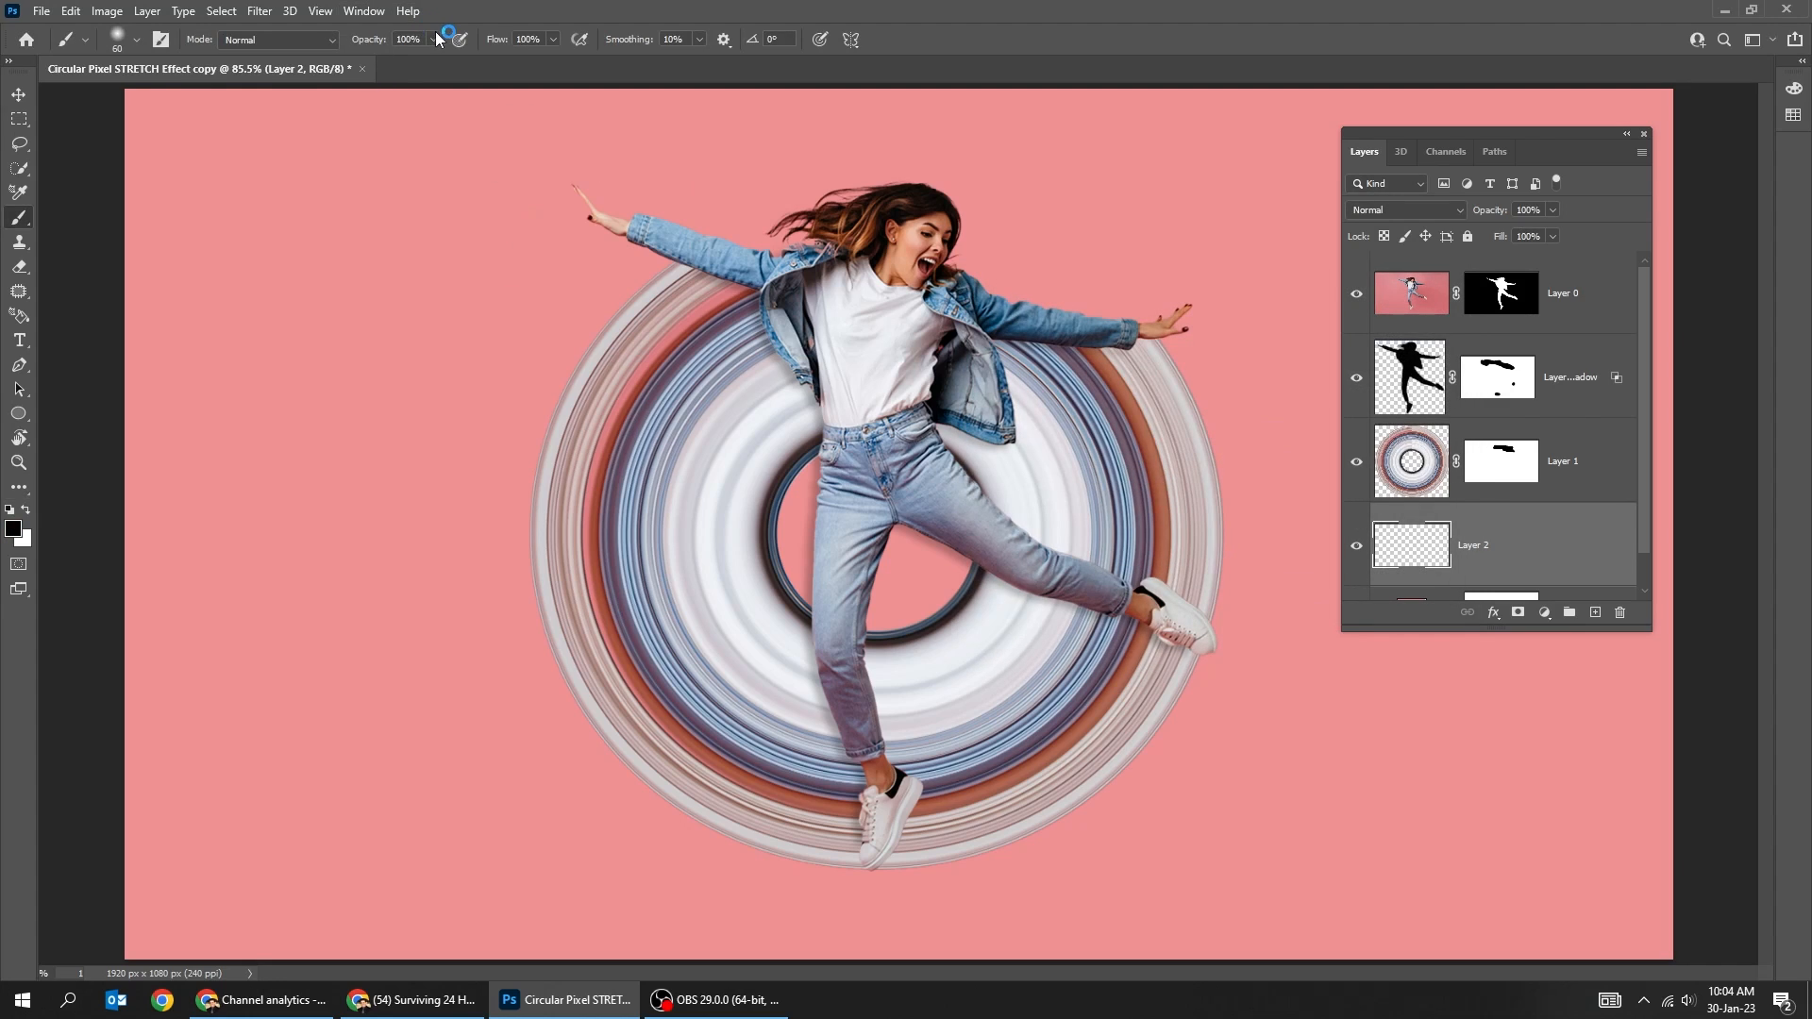
drag(437, 64, 381, 63)
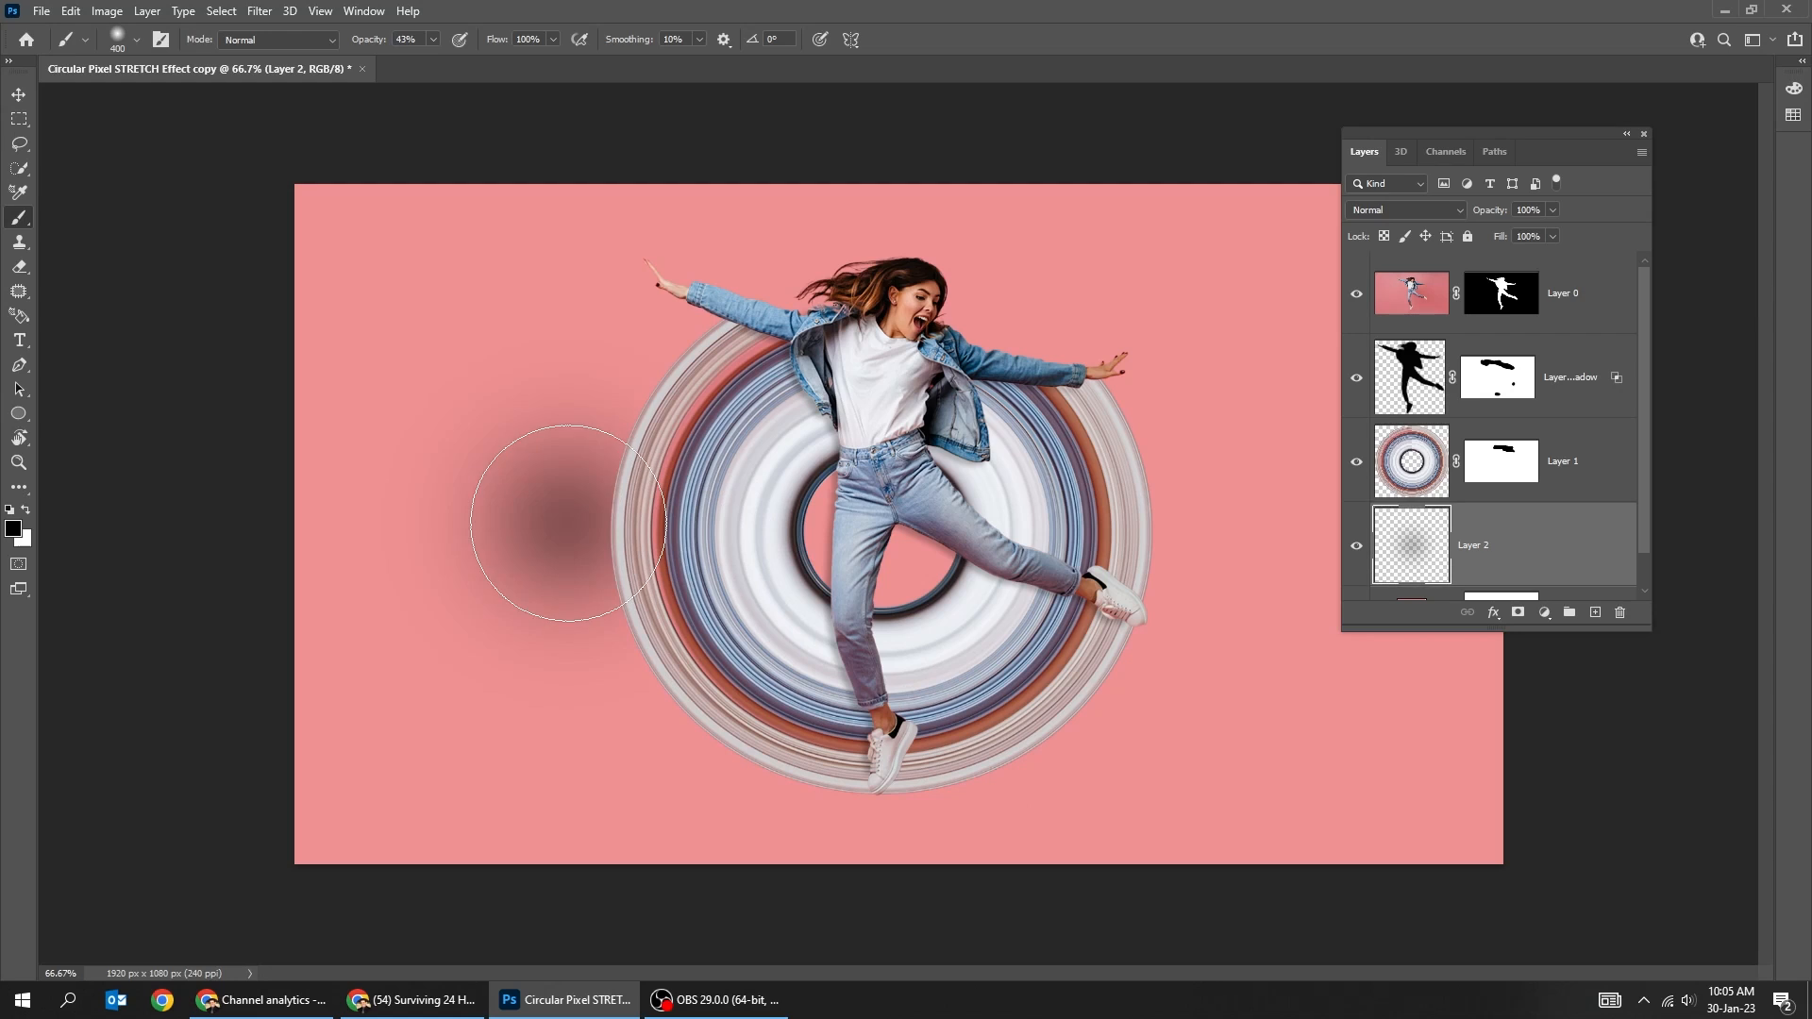
key(ctrl+t)
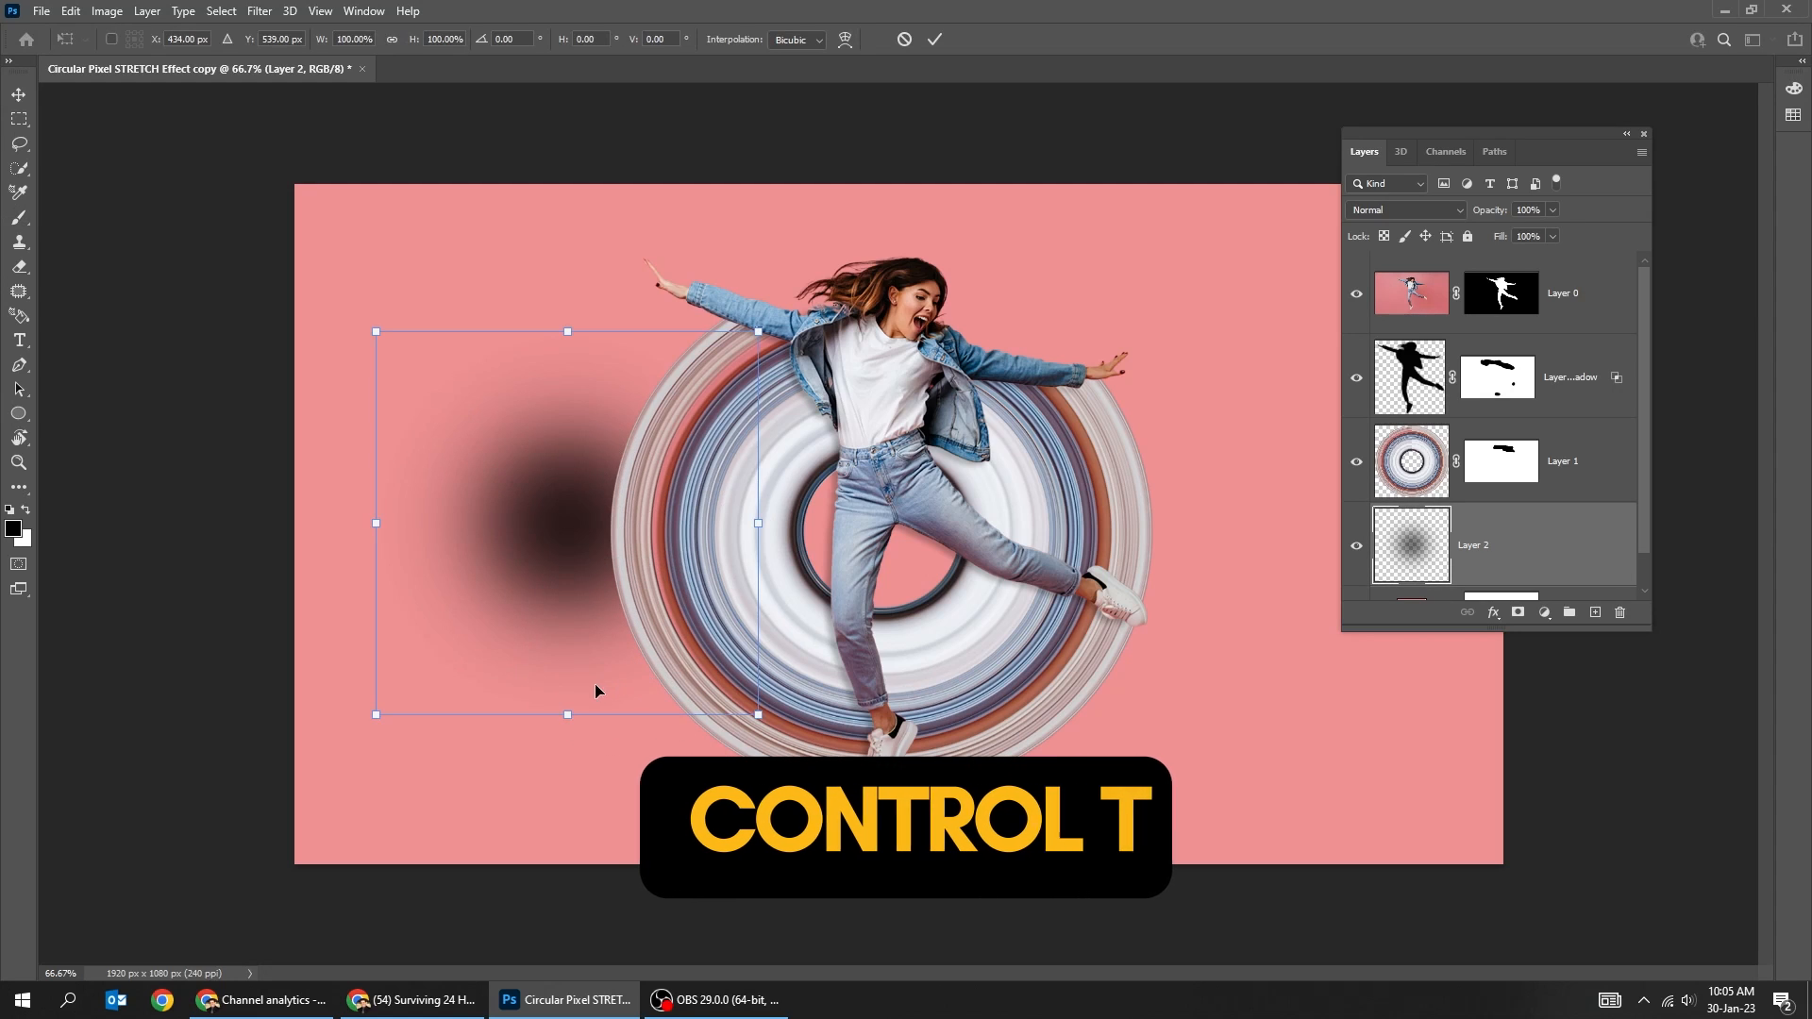
drag(566, 715, 566, 540)
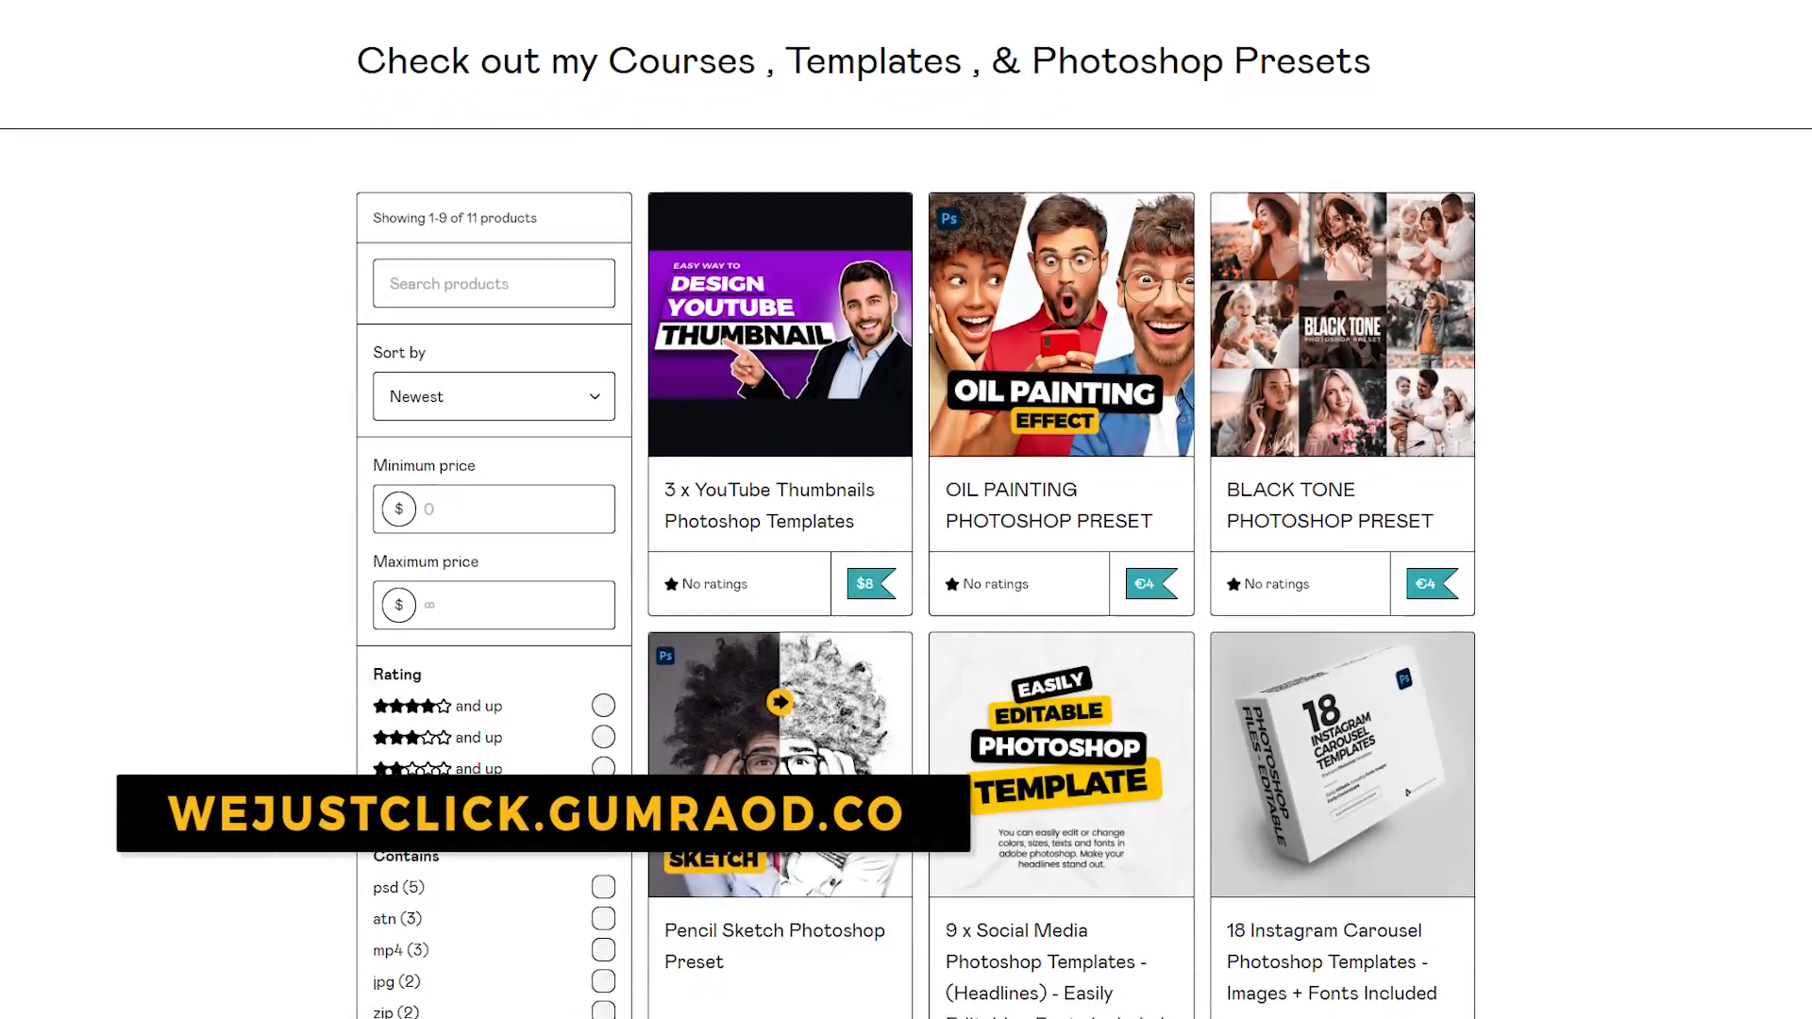
scroll(down, 3)
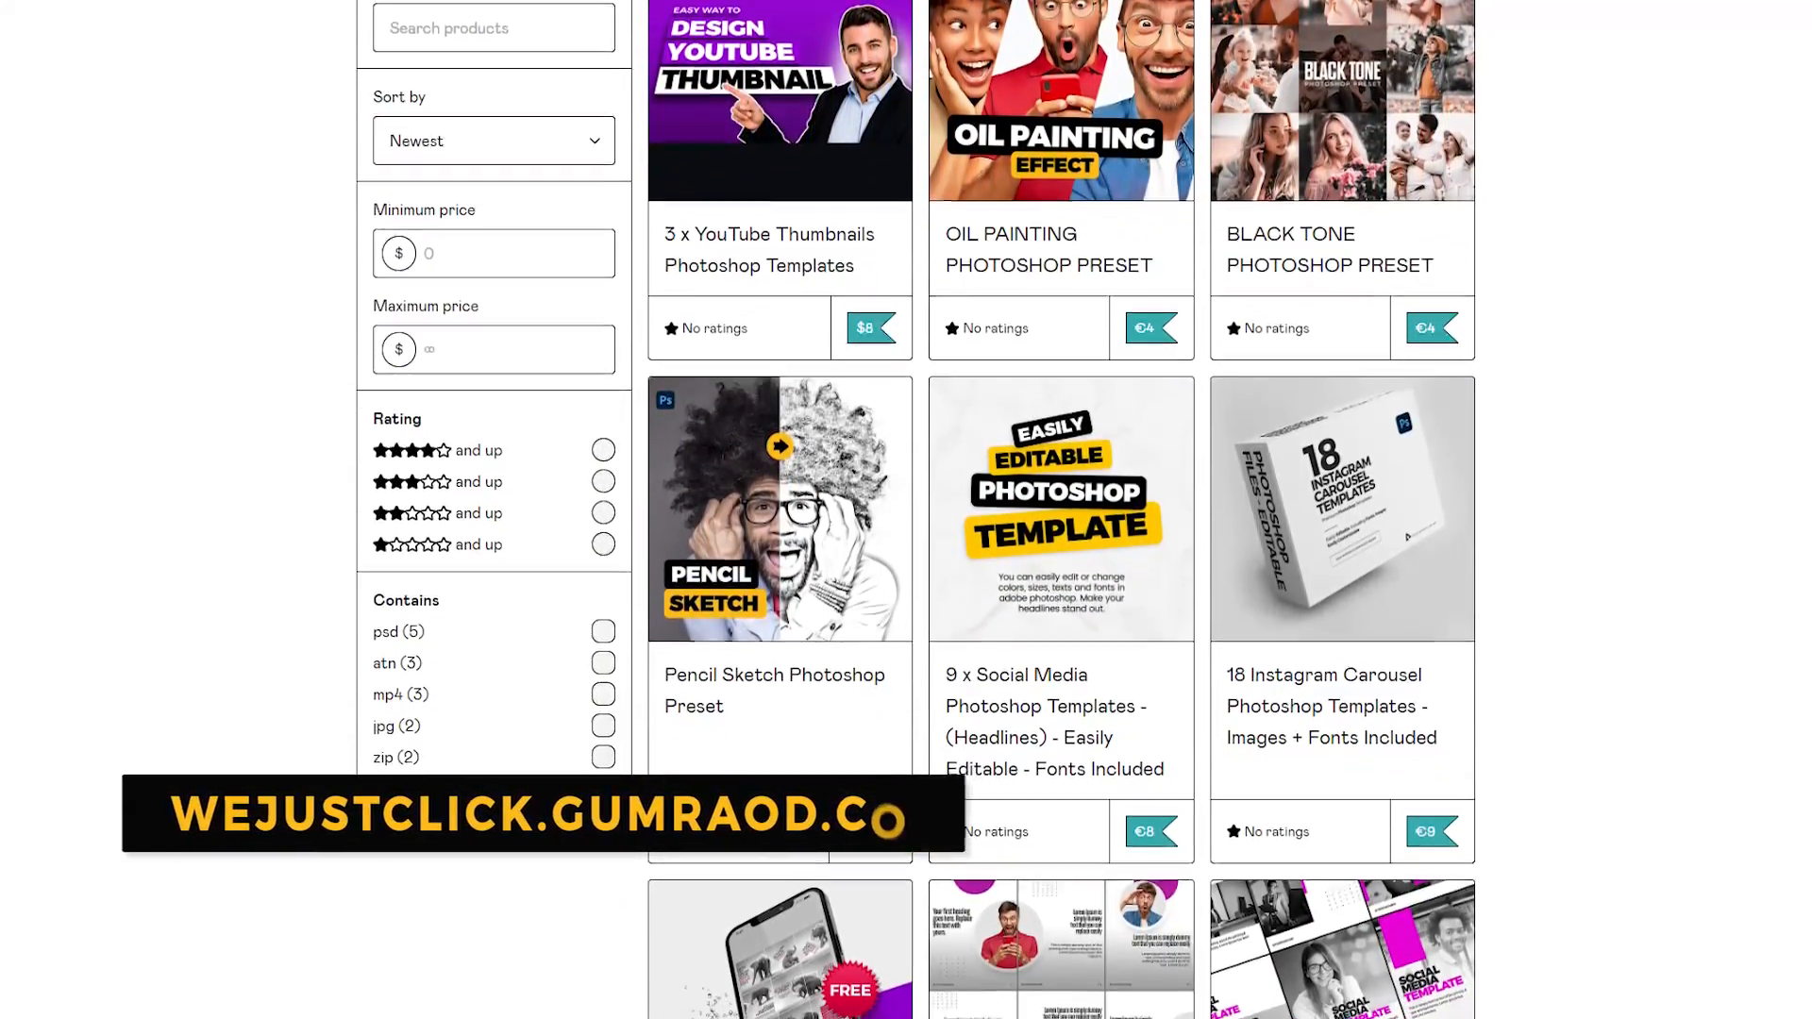
scroll(down, 3)
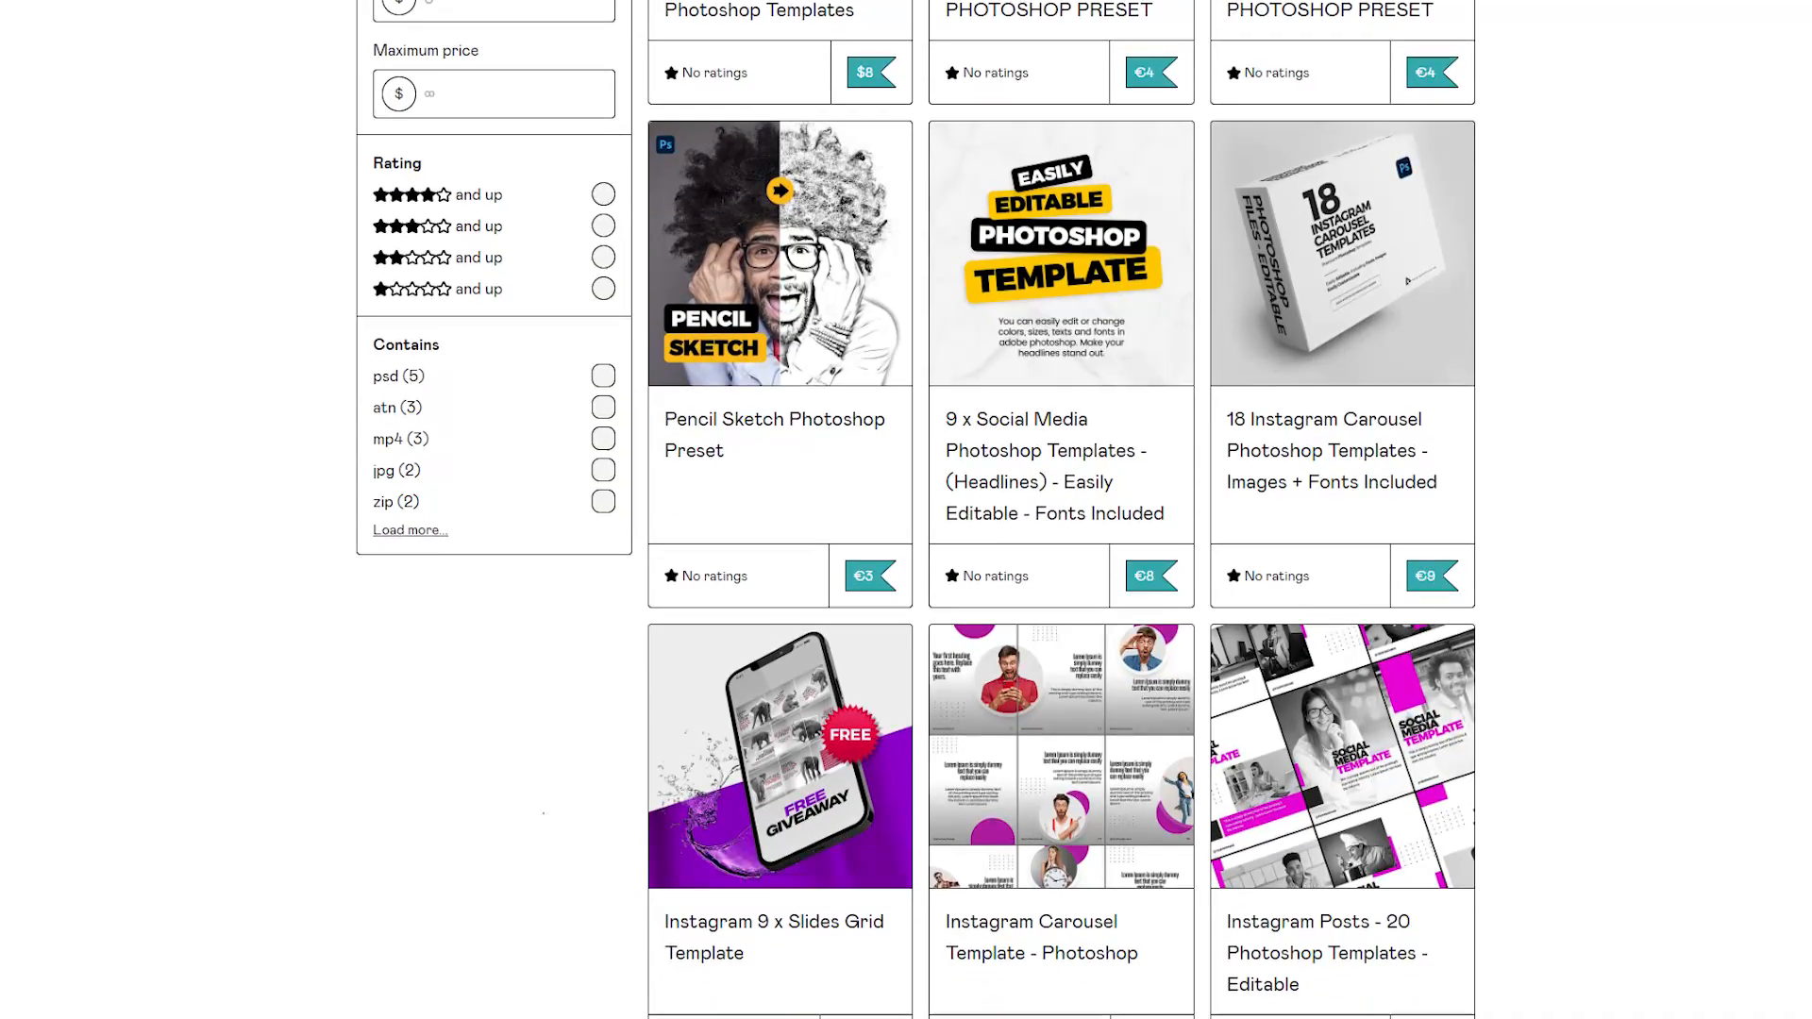